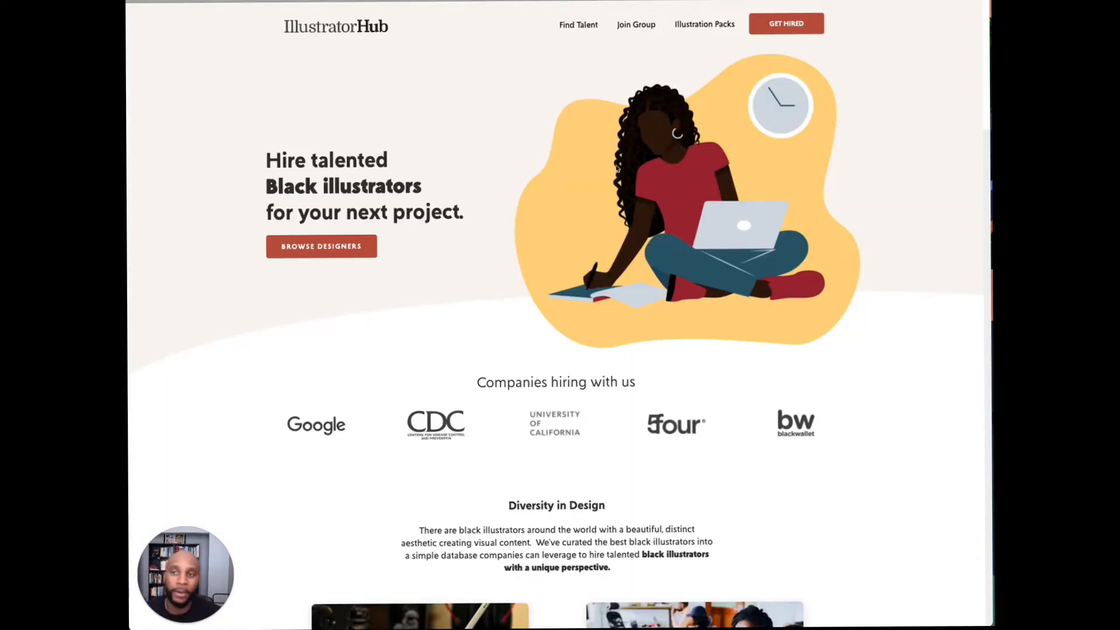
Step: Scroll the IllustratorHub home page and view the Get Hired application form
scroll(down, 3)
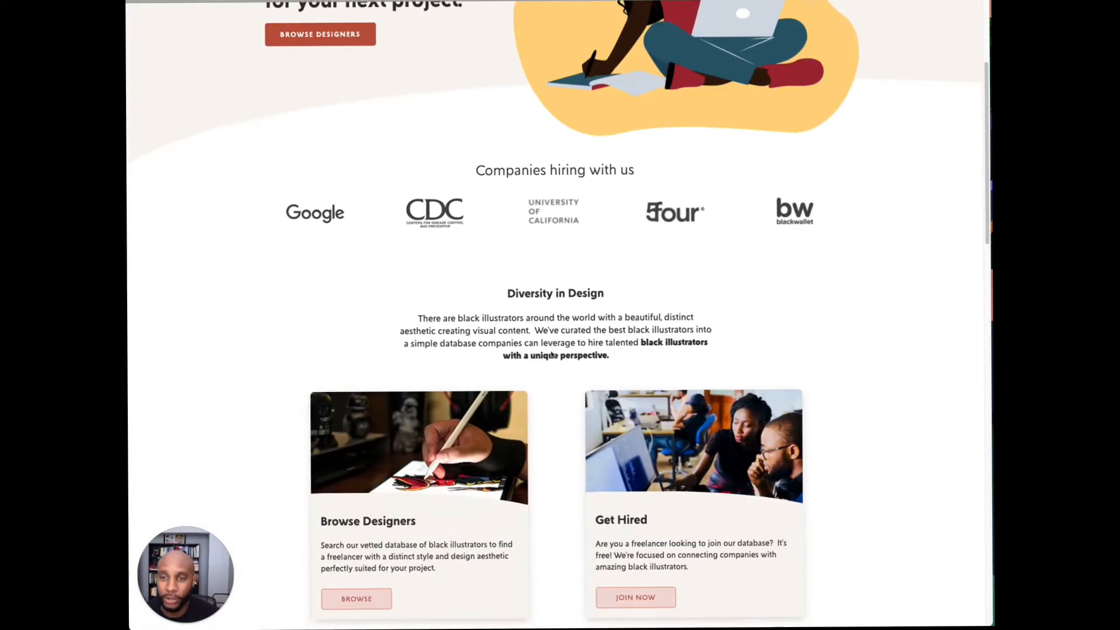
scroll(down, 3)
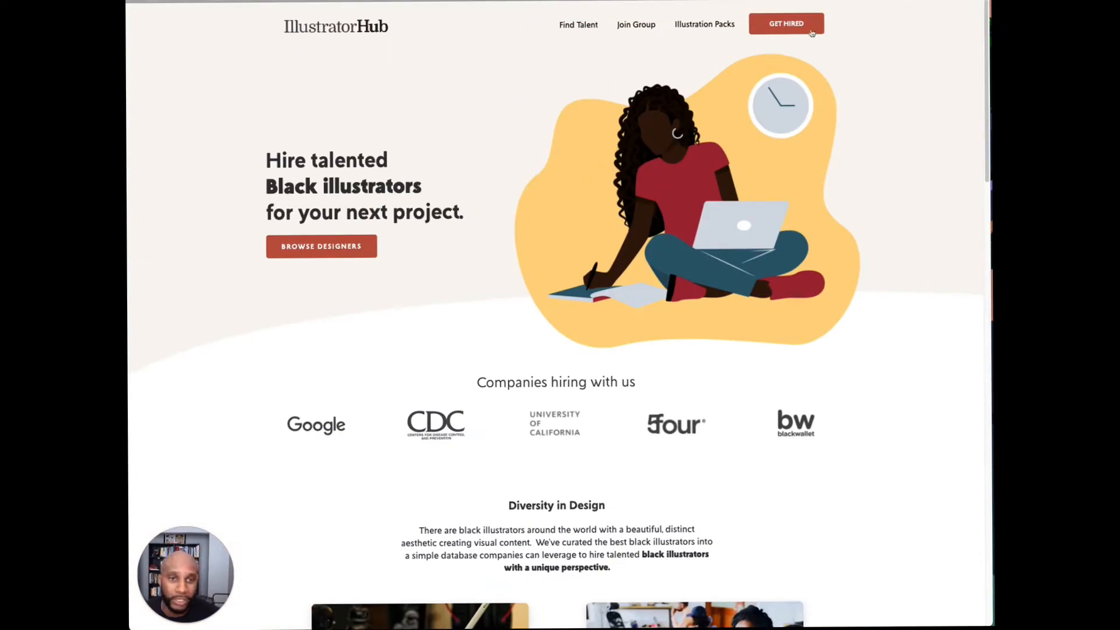
click(786, 23)
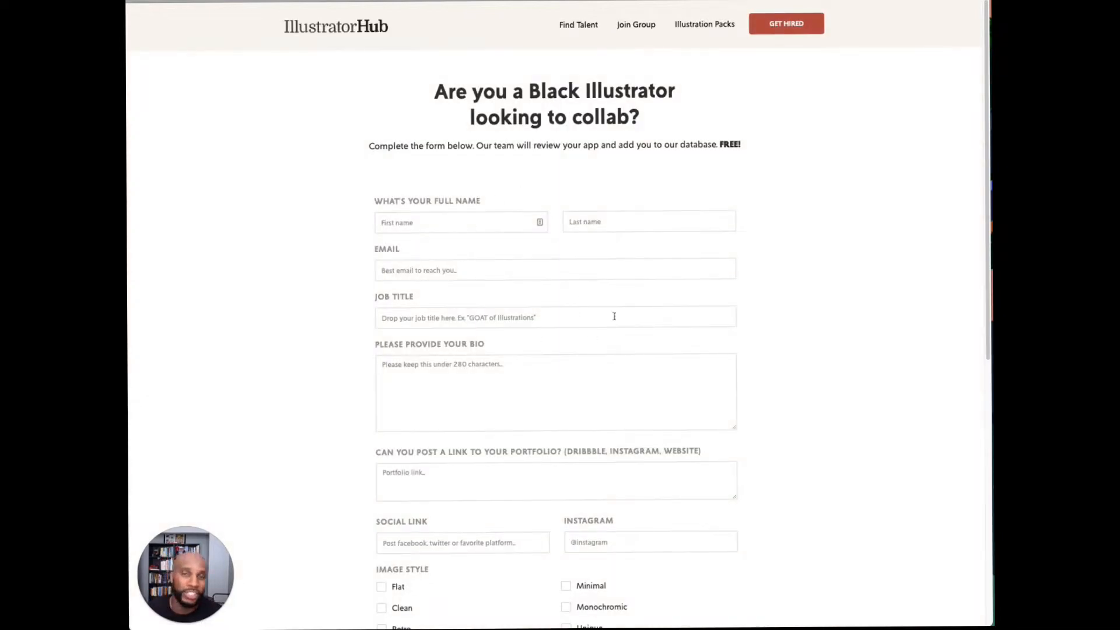
Step: Open Find Talent and scroll through the illustrator profile listings
click(785, 23)
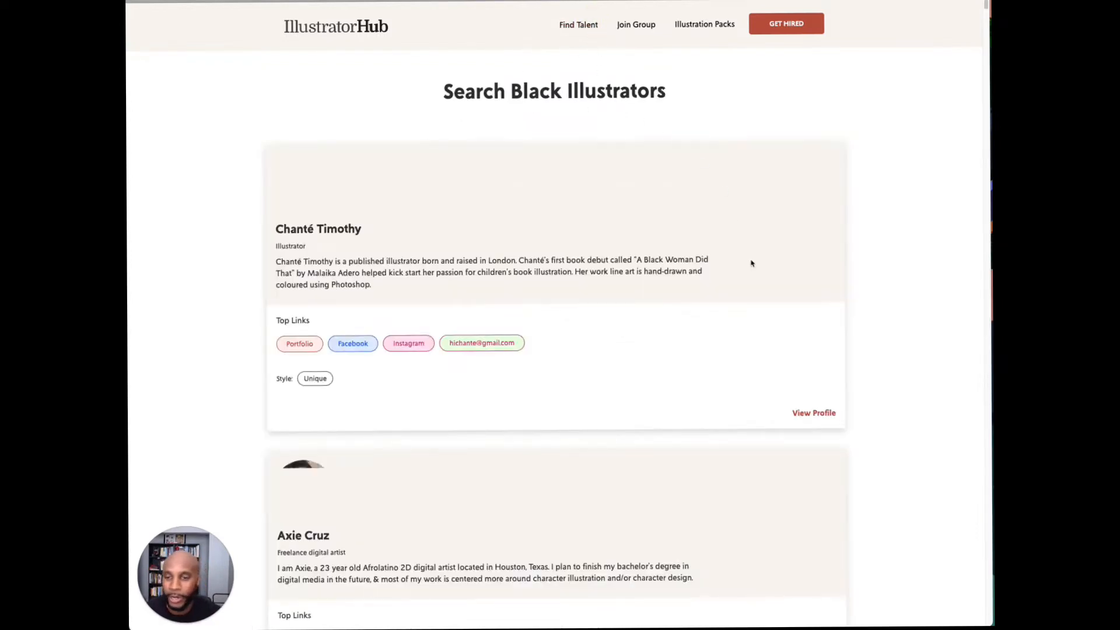
scroll(down, 3)
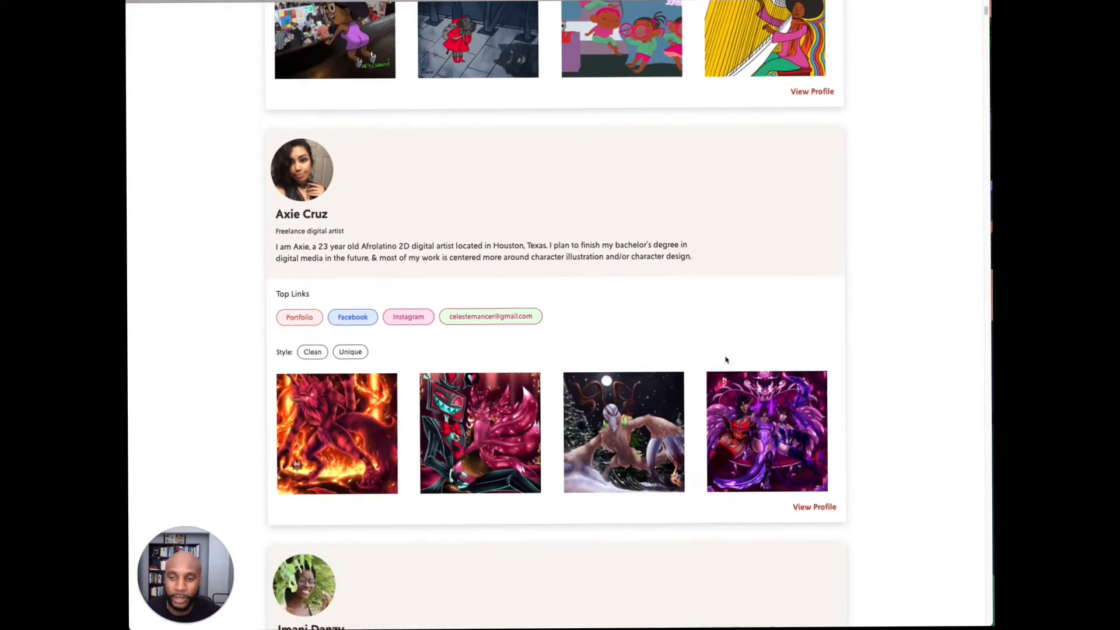
scroll(down, 3)
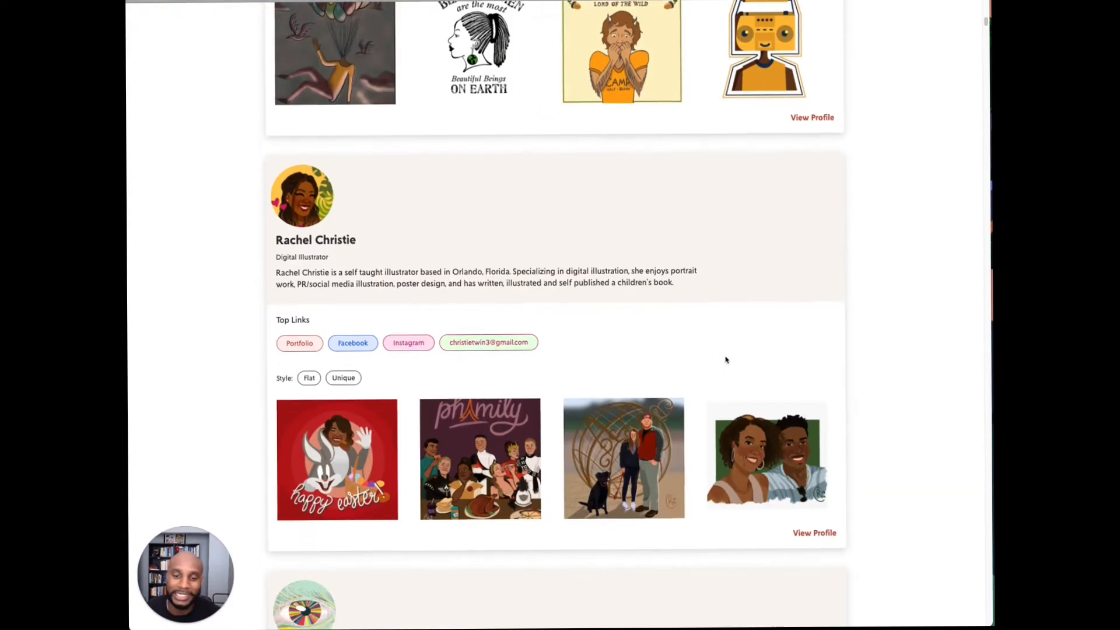
scroll(down, 3)
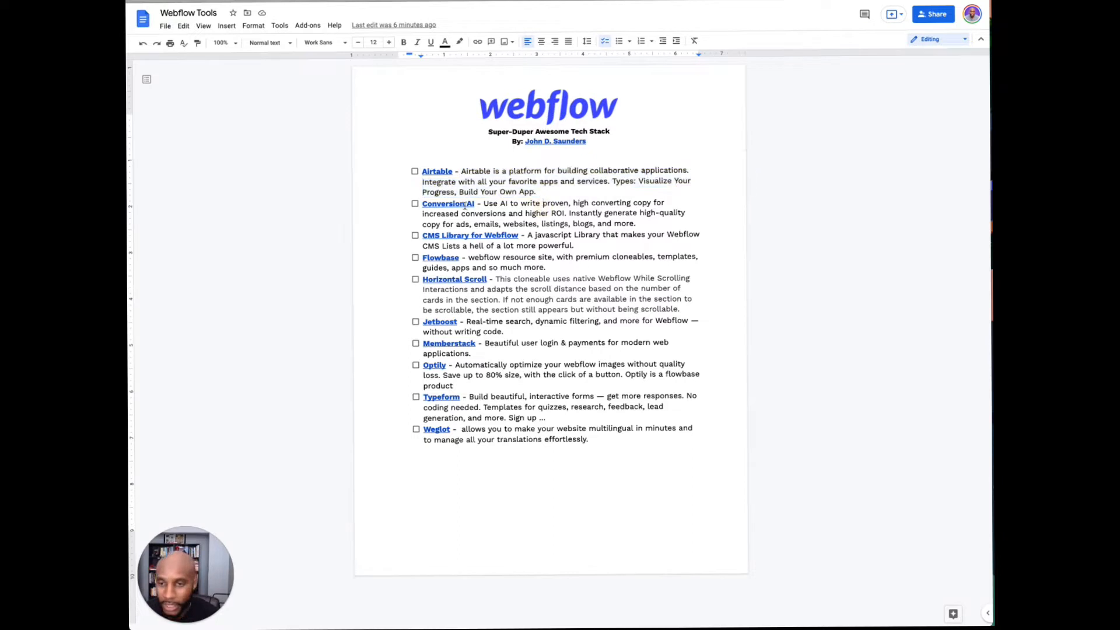
Step: Follow the Conversion.AI link in the Webflow Tools document
click(448, 203)
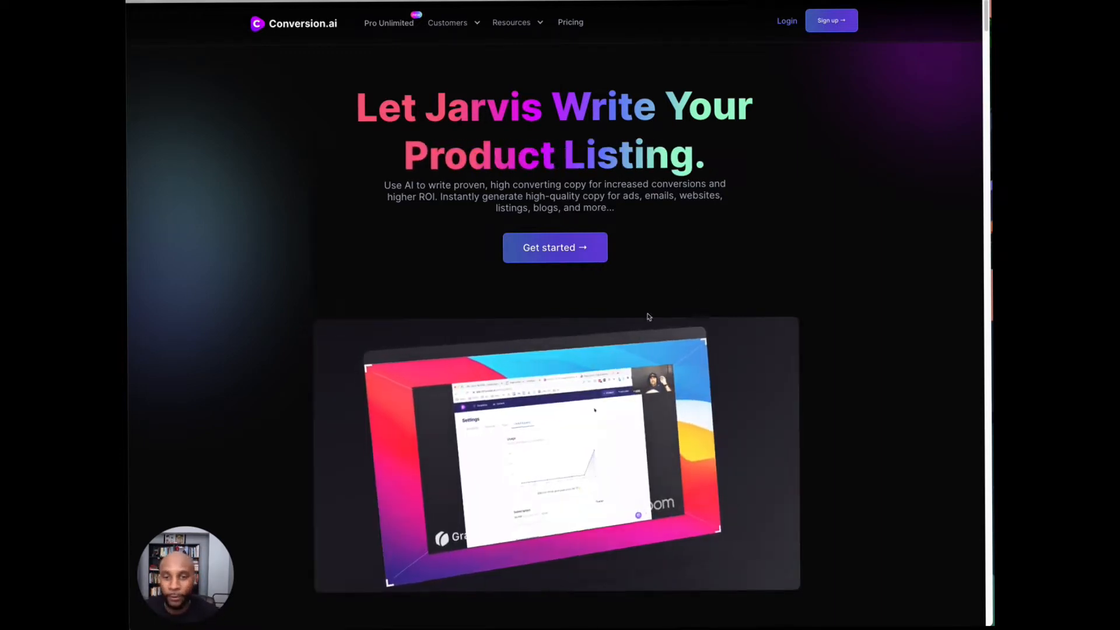
Step: Scroll through Conversion.ai's landing page features, templates and reviews
scroll(down, 3)
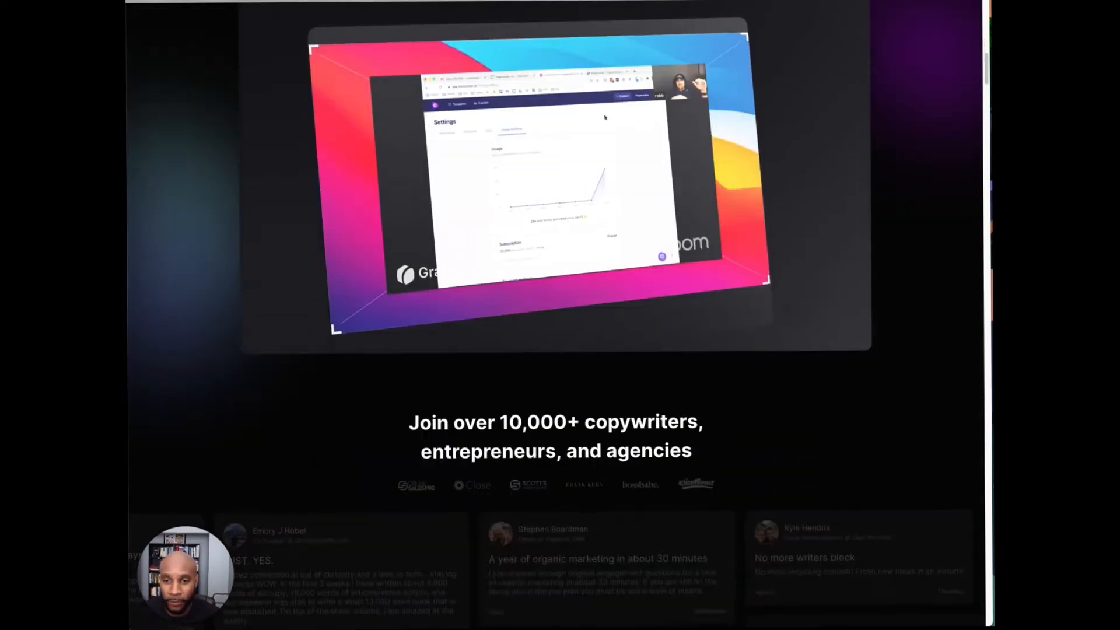
scroll(down, 3)
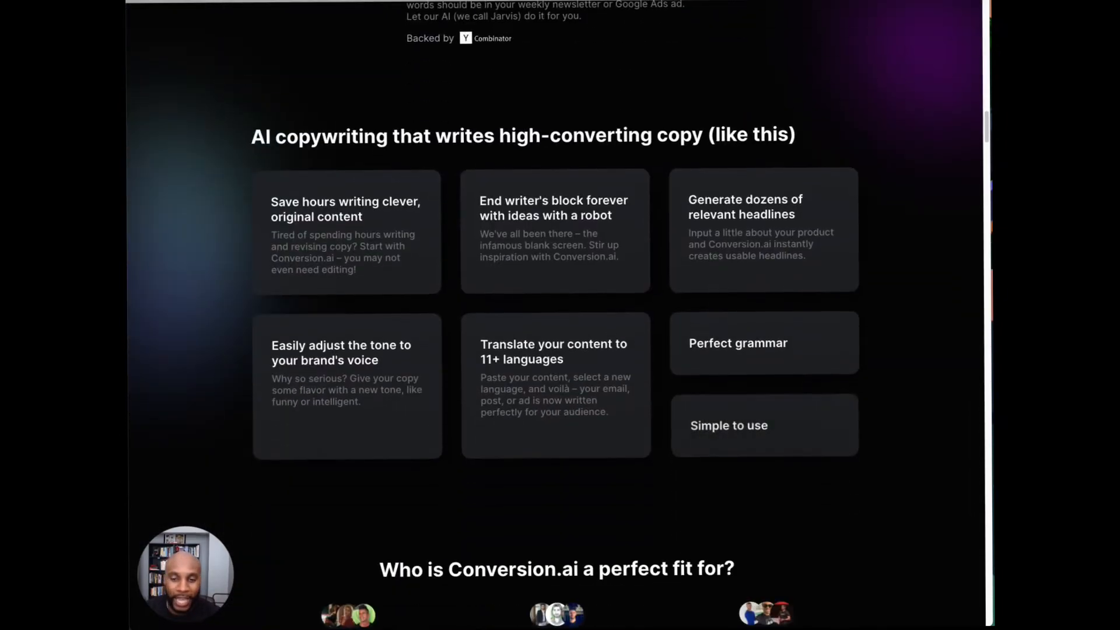
scroll(down, 3)
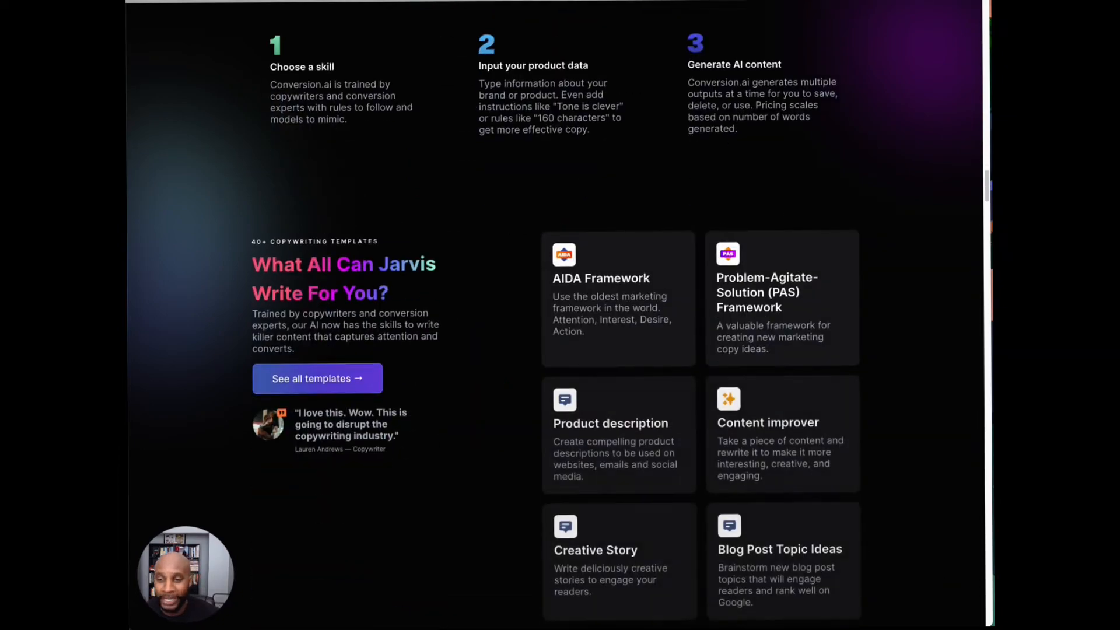
scroll(down, 3)
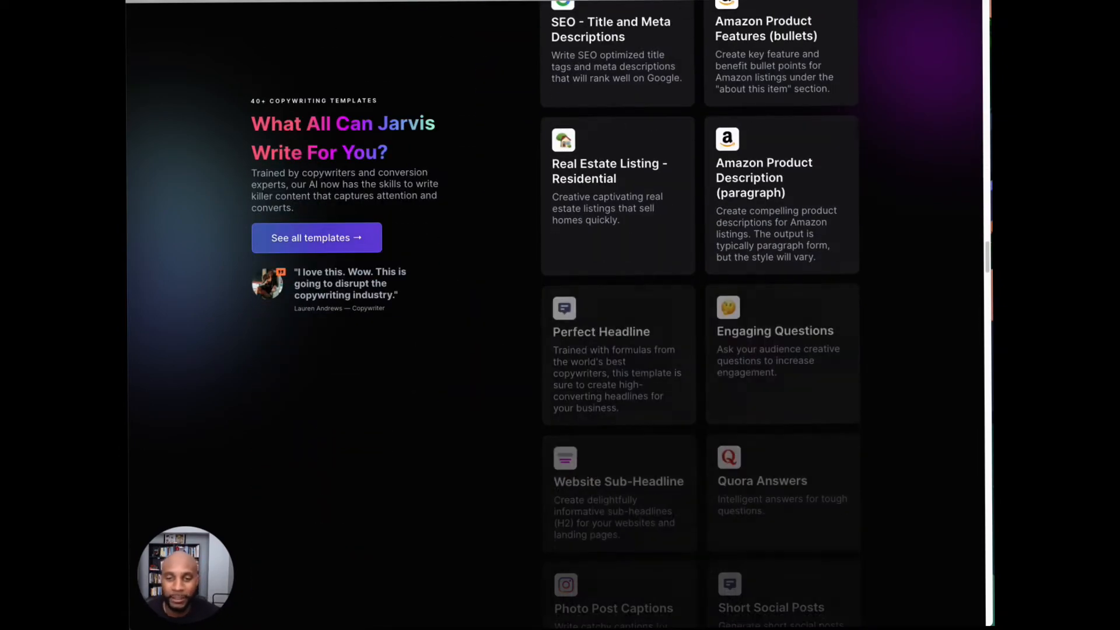
scroll(down, 3)
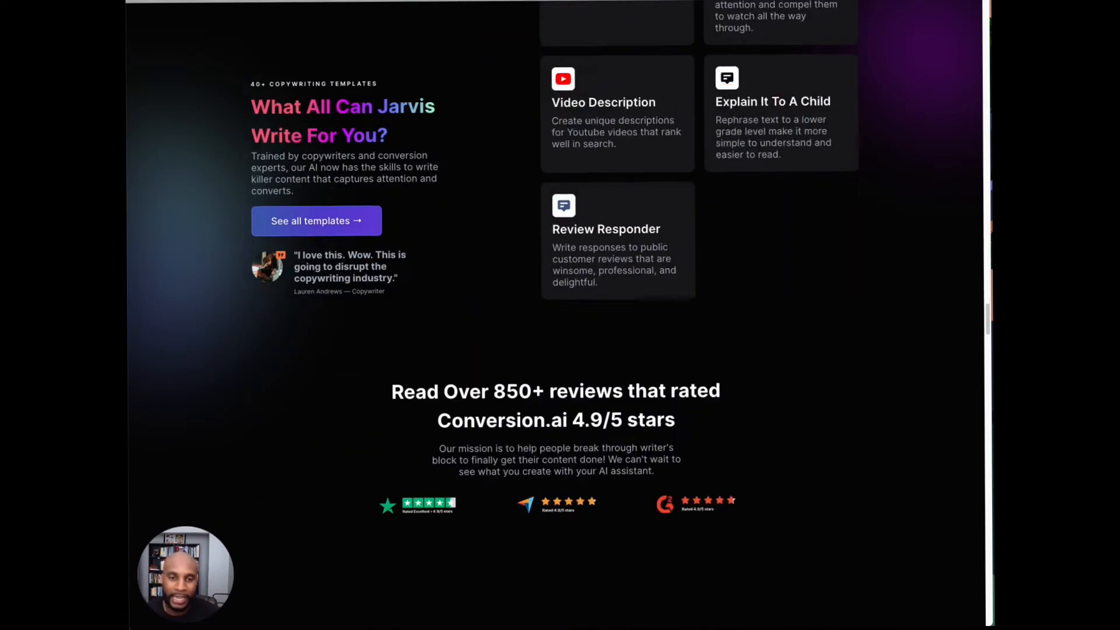
scroll(down, 3)
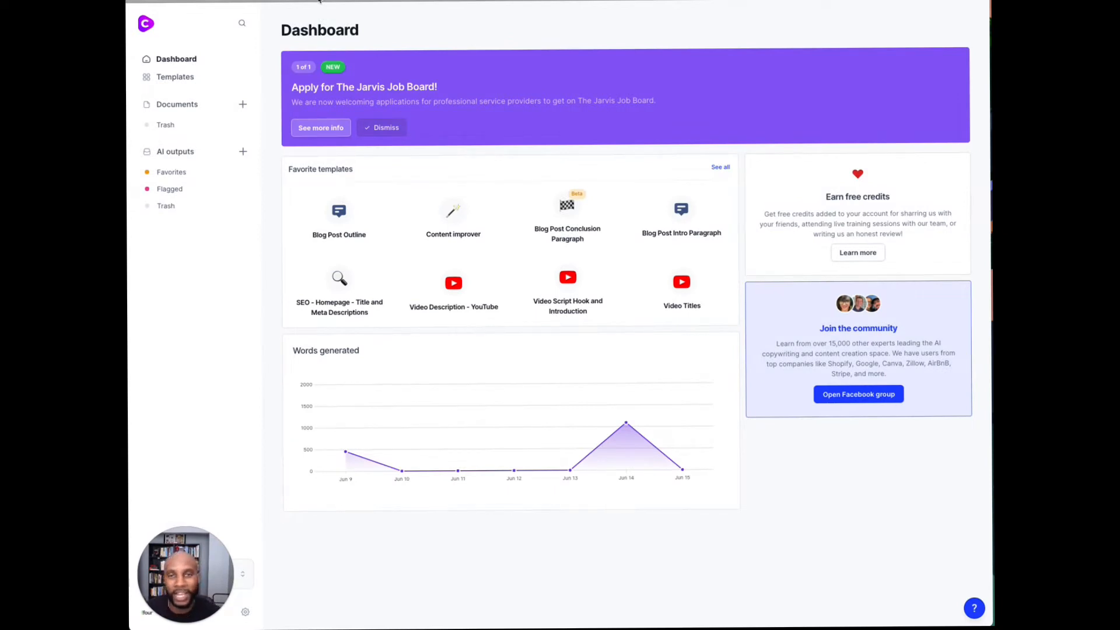
Step: Open the Conversion.ai Templates library and filter it to the SEO category
click(175, 77)
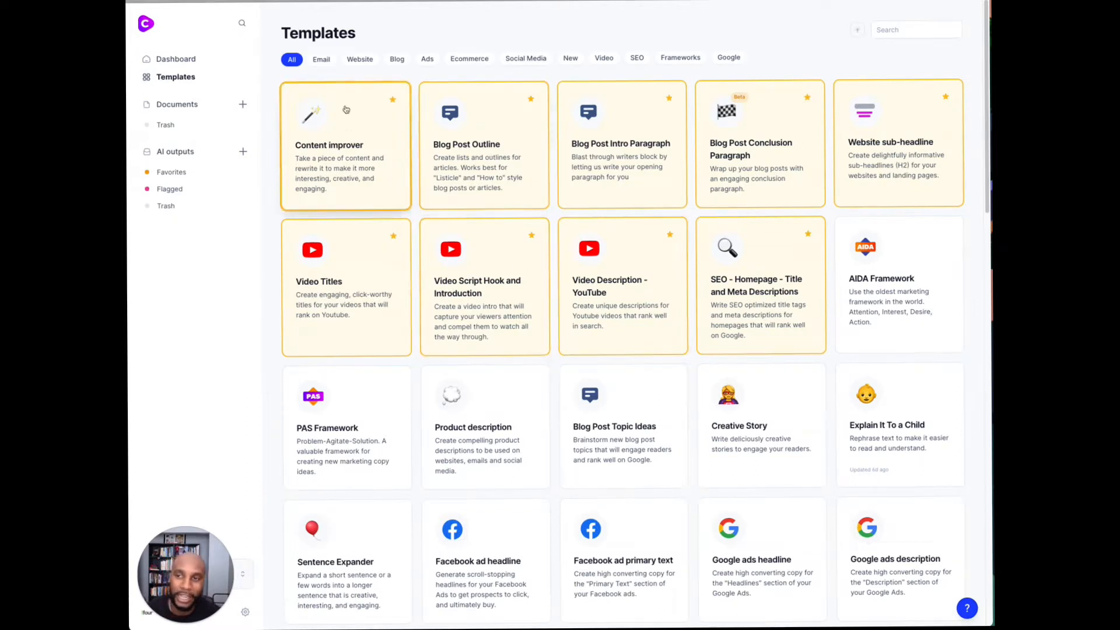
mouse_move(344, 288)
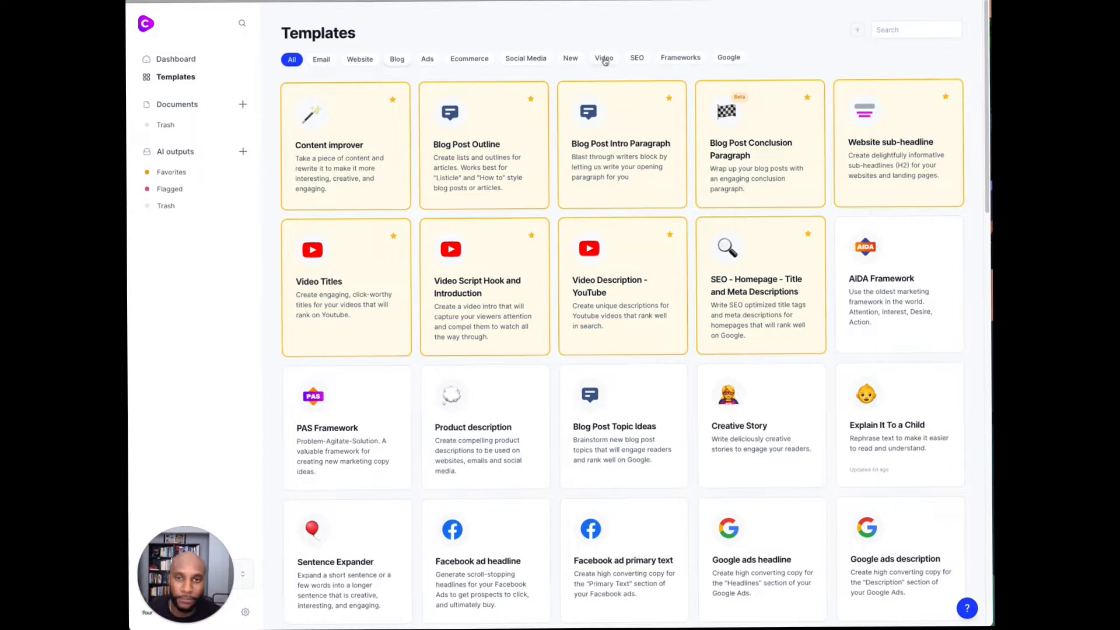
click(635, 58)
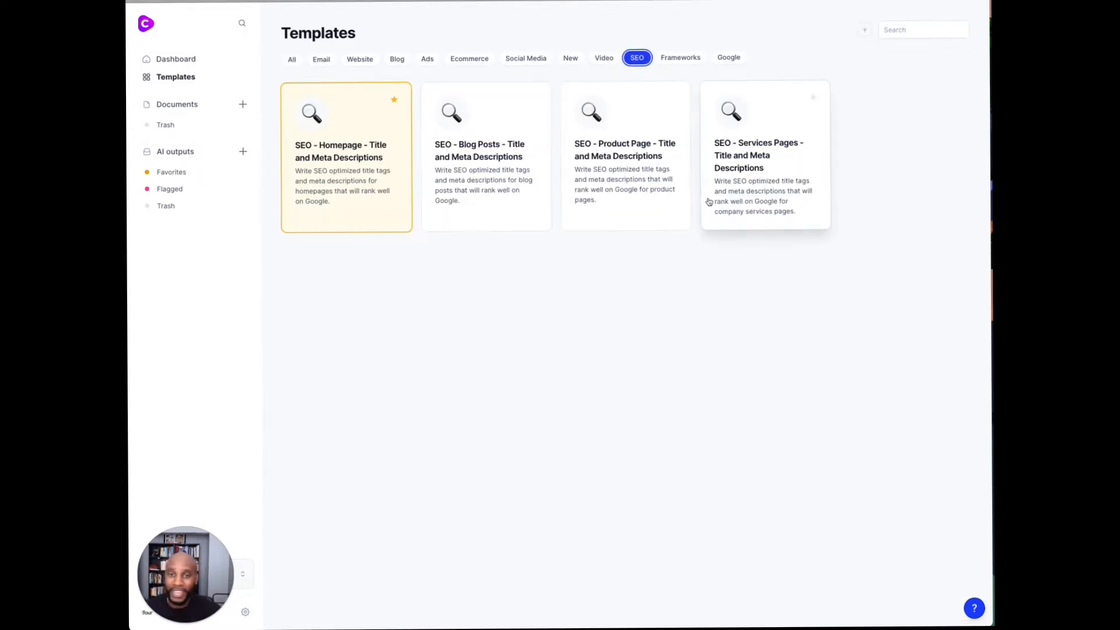
mouse_move(454, 188)
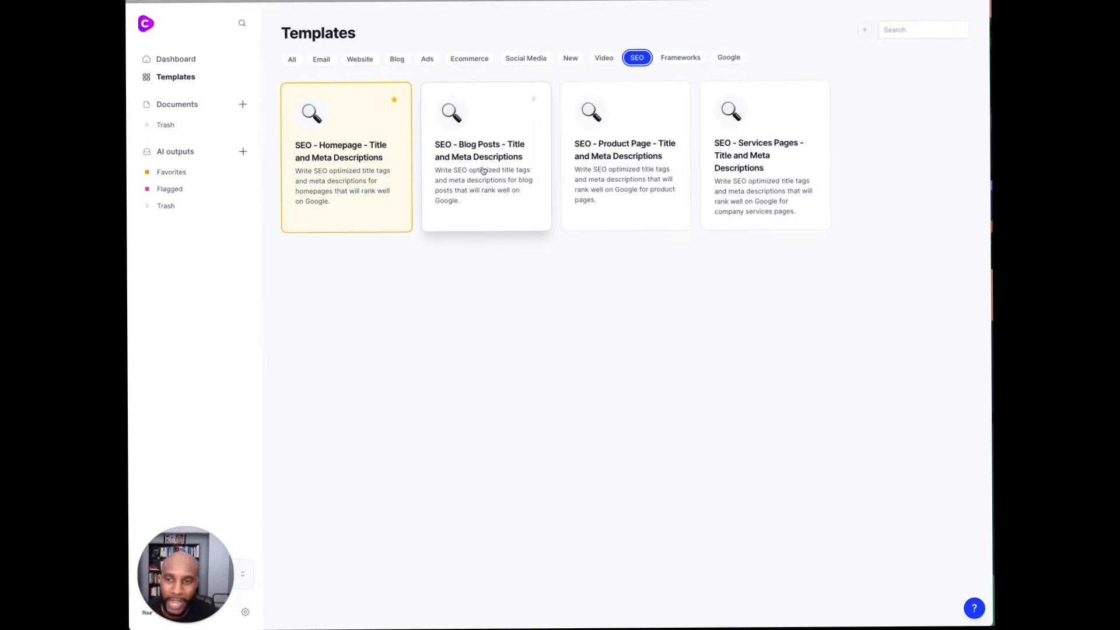
mouse_move(777, 262)
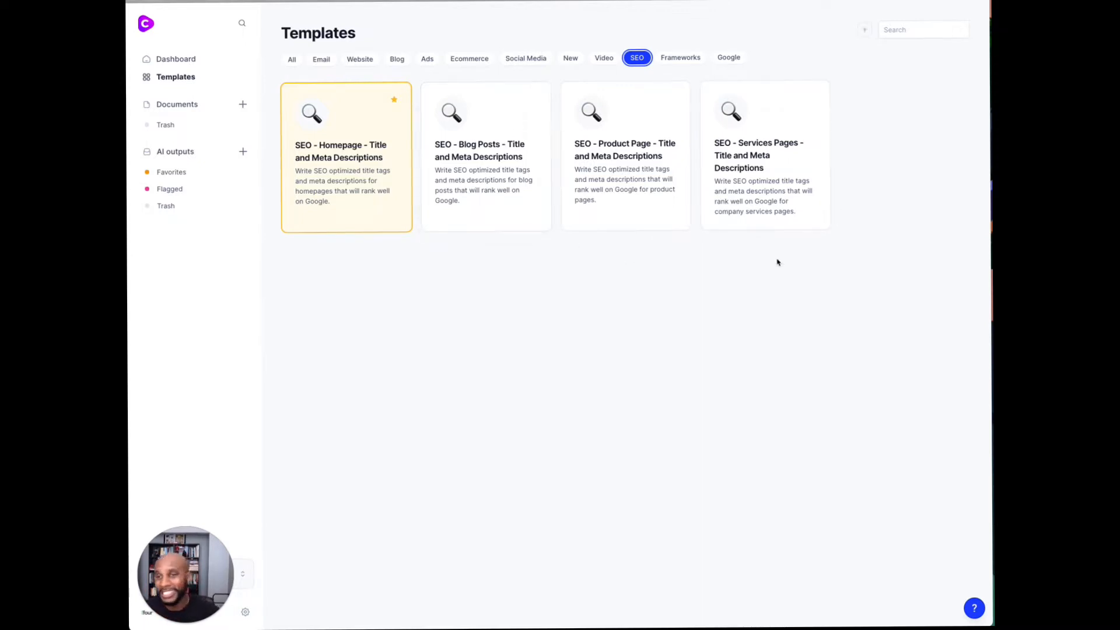
mouse_move(411, 71)
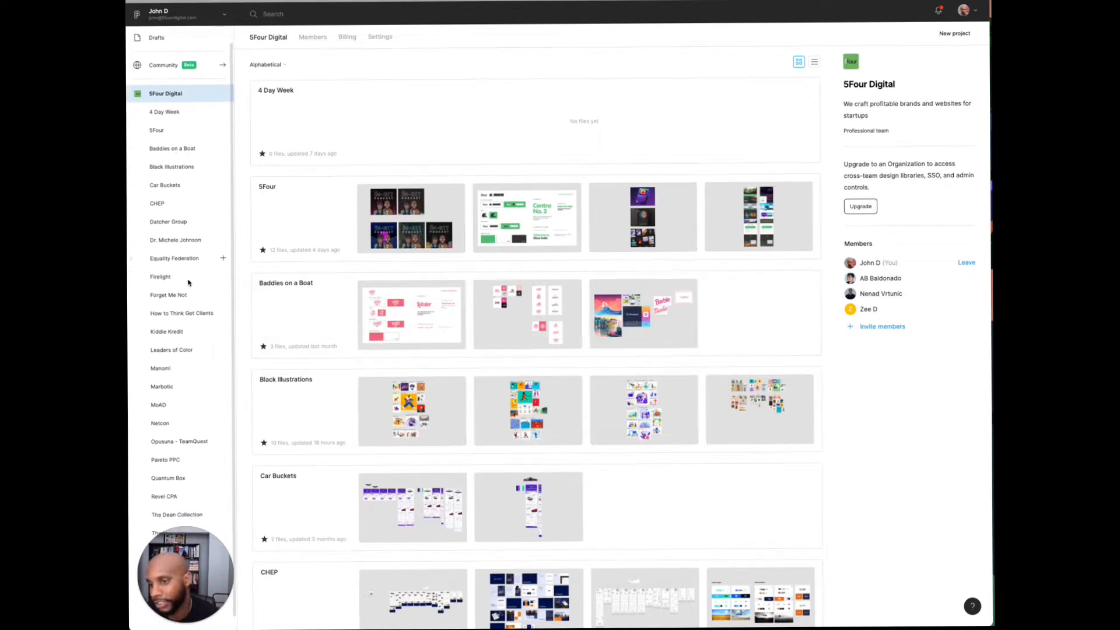
Step: Browse Figma's 5Four project, then open The Dean Collection's HIFI wireframes file
scroll(down, 3)
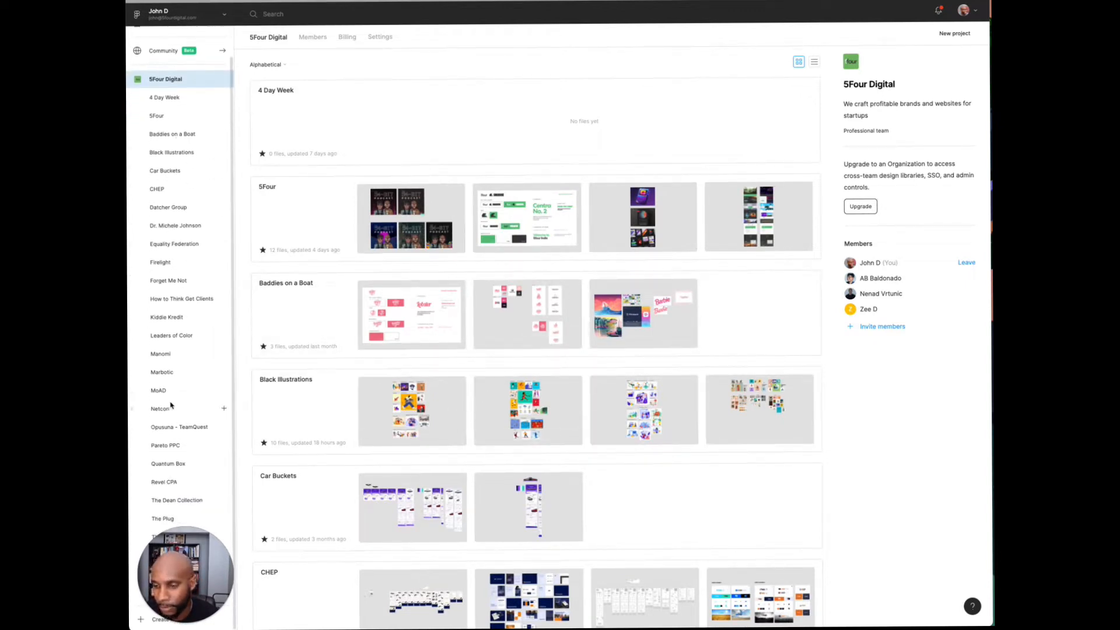
click(156, 115)
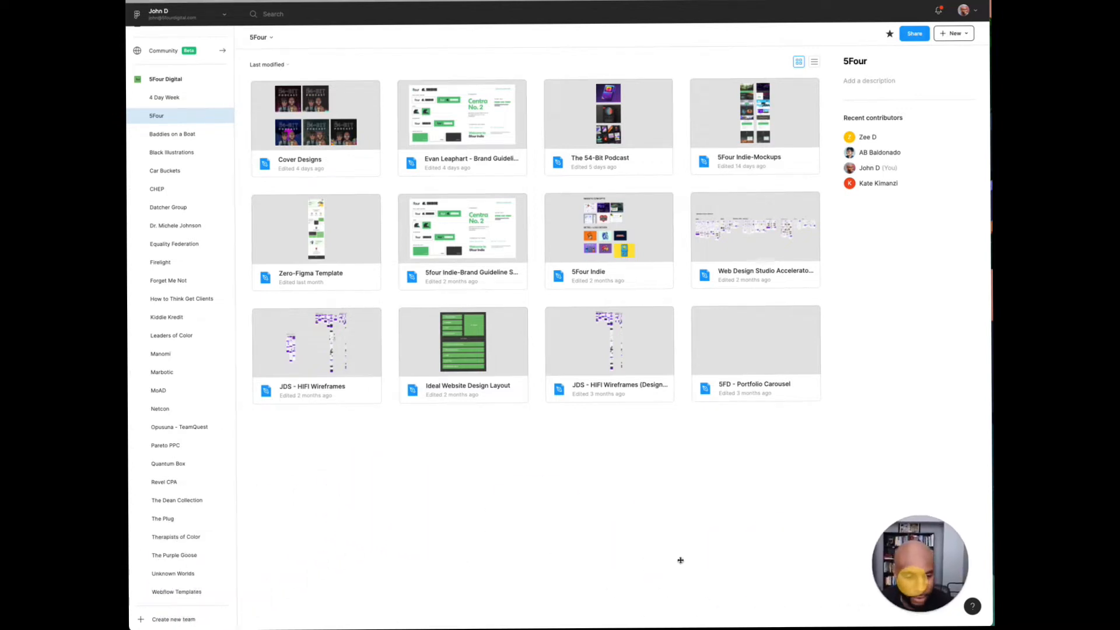
click(176, 499)
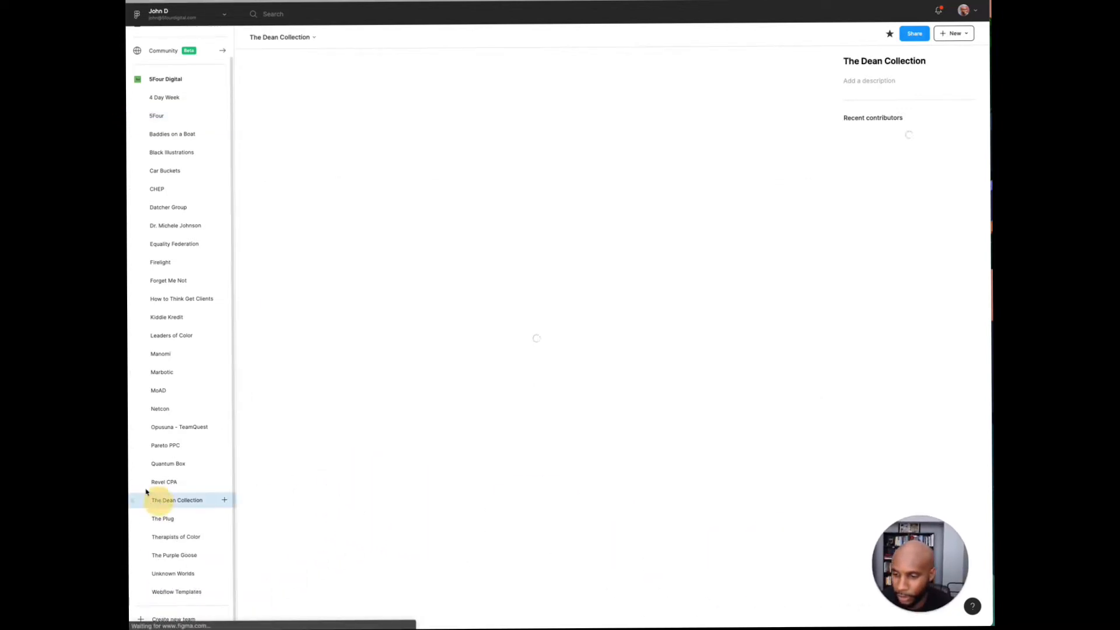
click(176, 499)
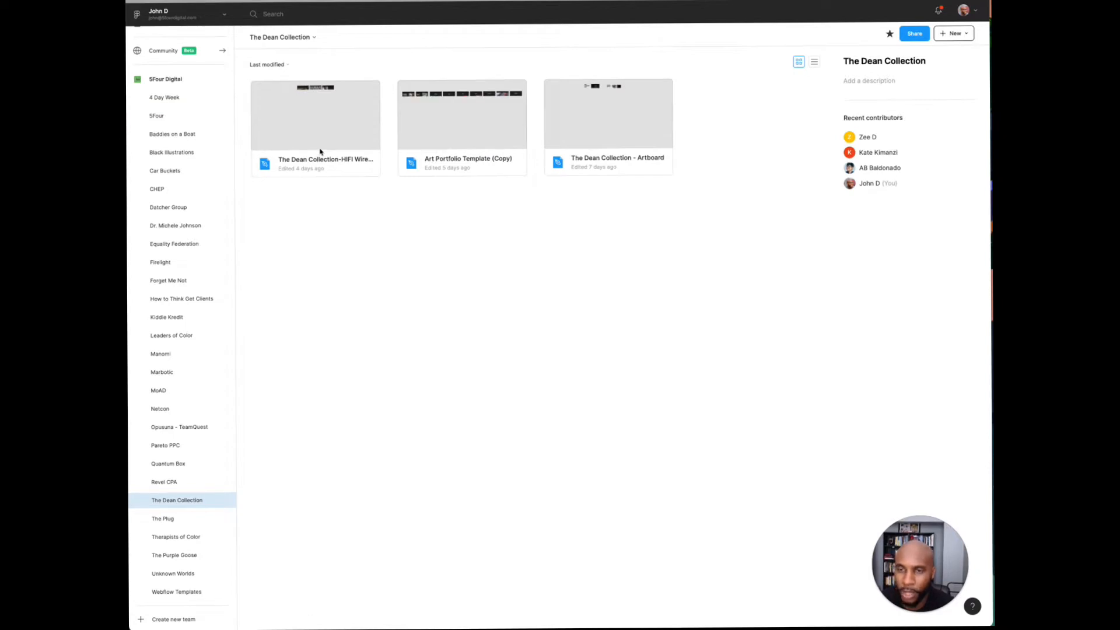
double_click(315, 115)
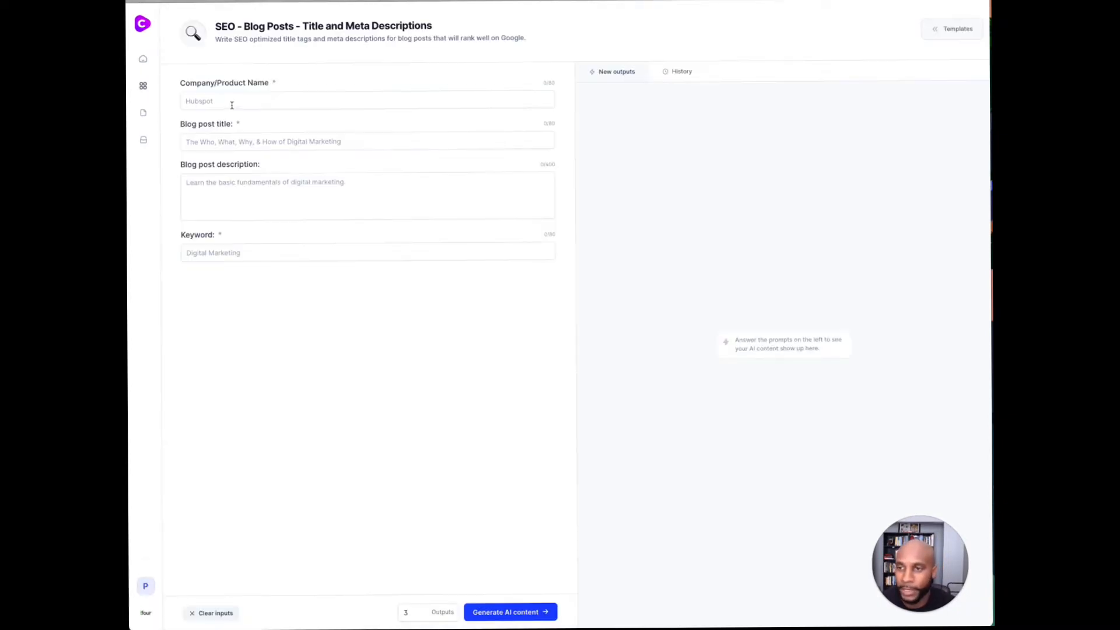
Step: Enter Hubspot as the company and a digital marketing blog post title
text(Hub)
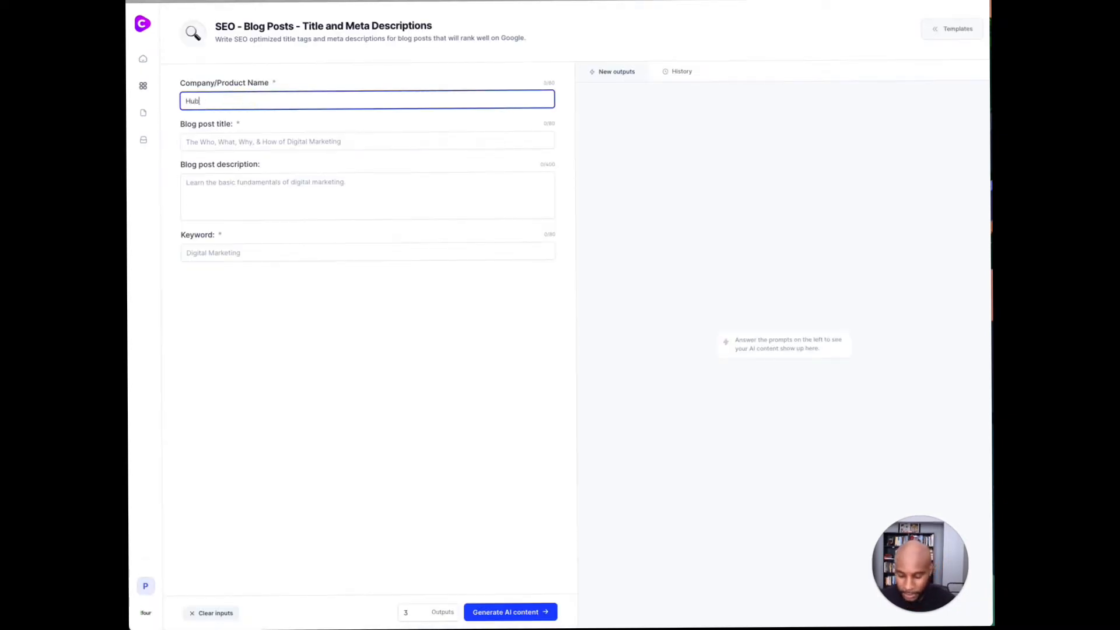
click(367, 141)
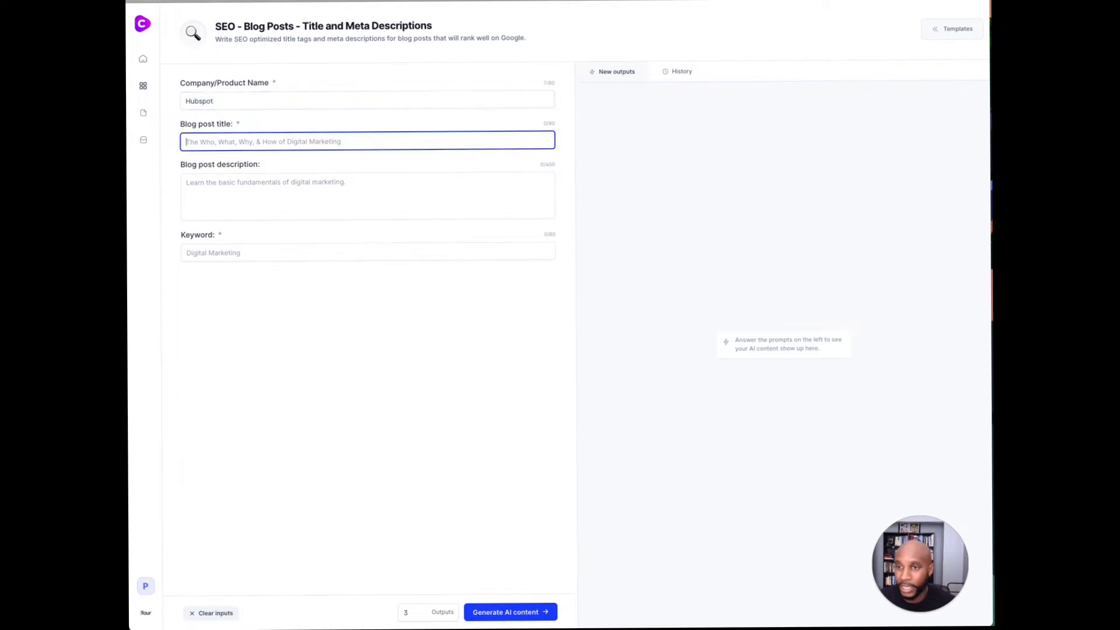
text(The Biggest names in)
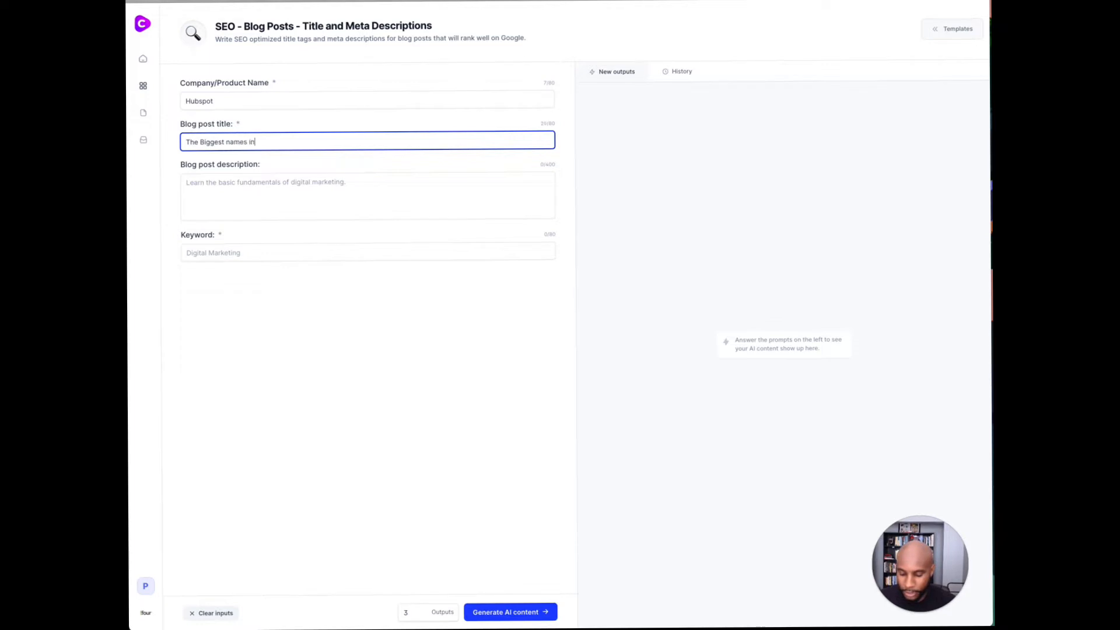
text(Digital Market)
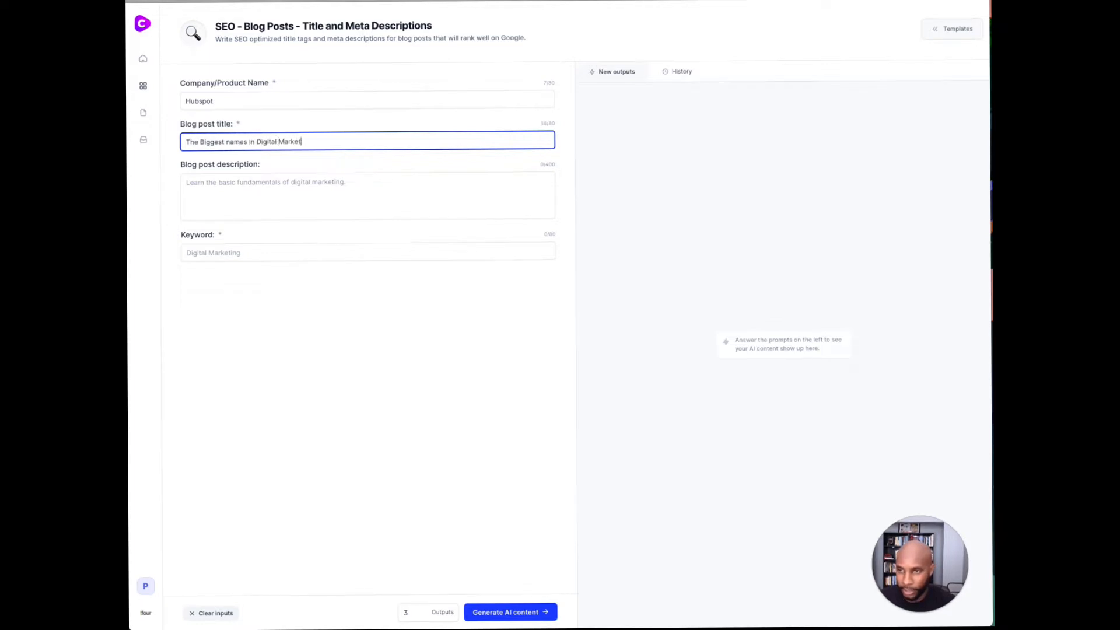
Step: Add a 'learn the basics of marketing' description and 'digital marketing' keyword, then generate content
click(367, 196)
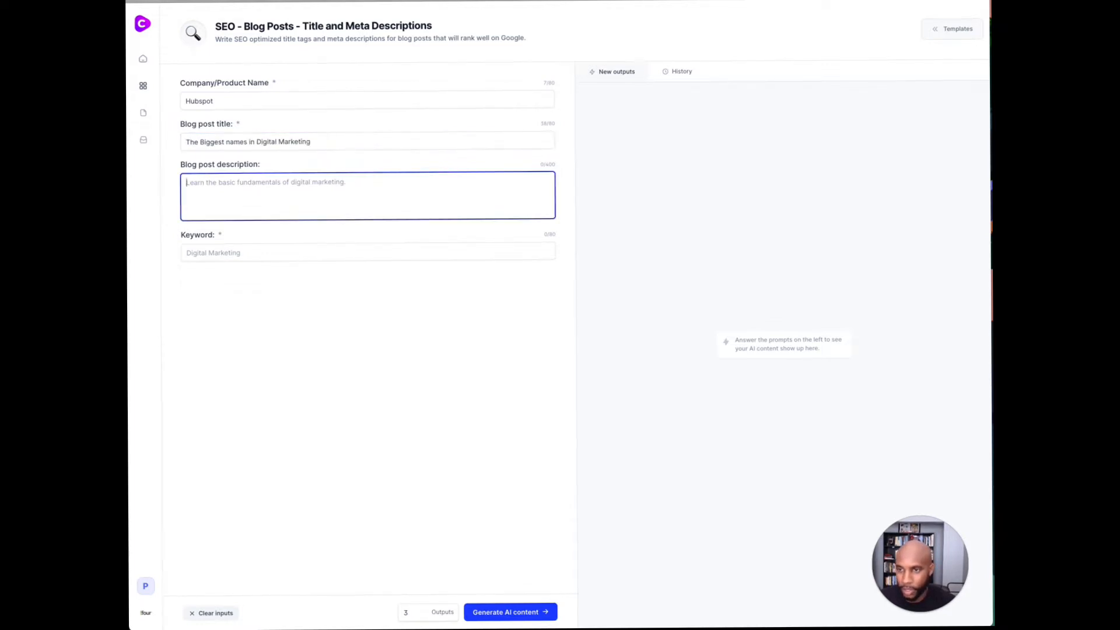
text(learn the bas)
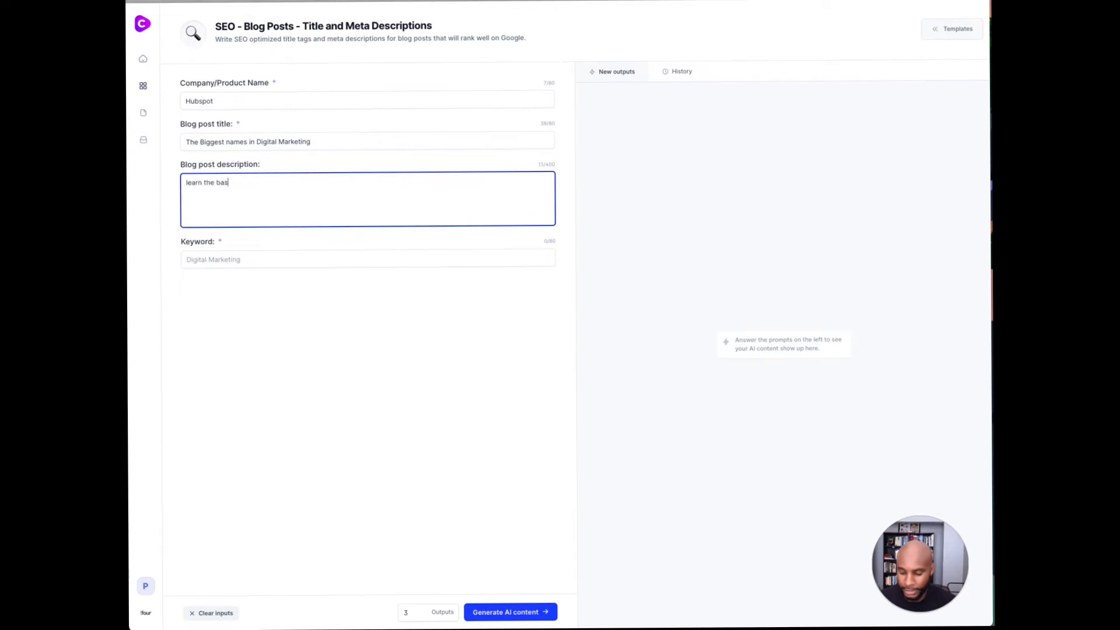
text(ics of marke)
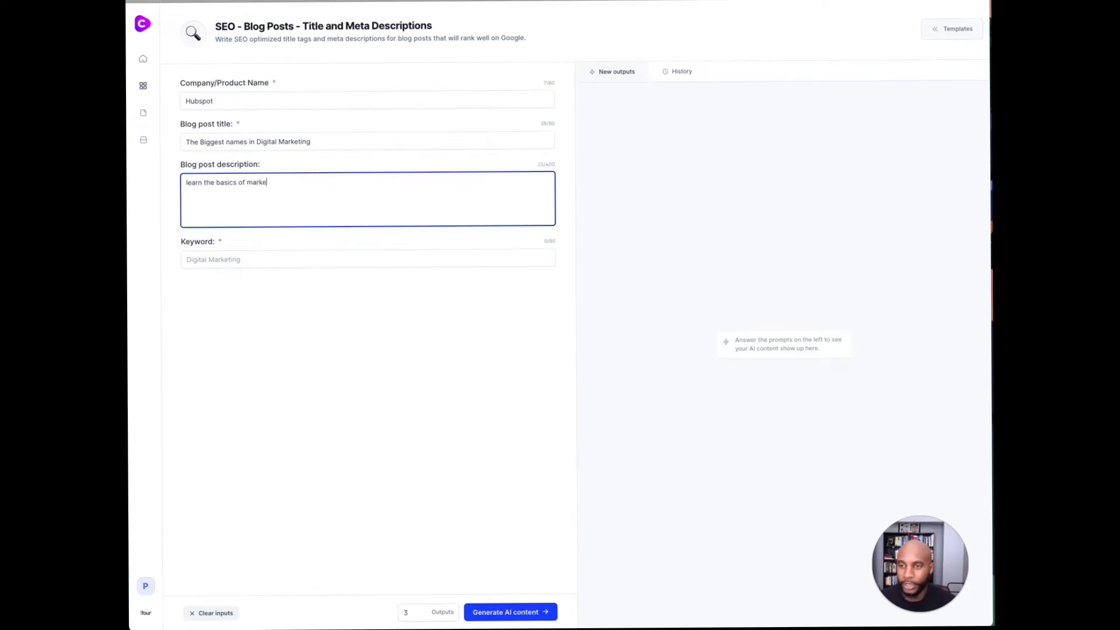
key(Backspace)
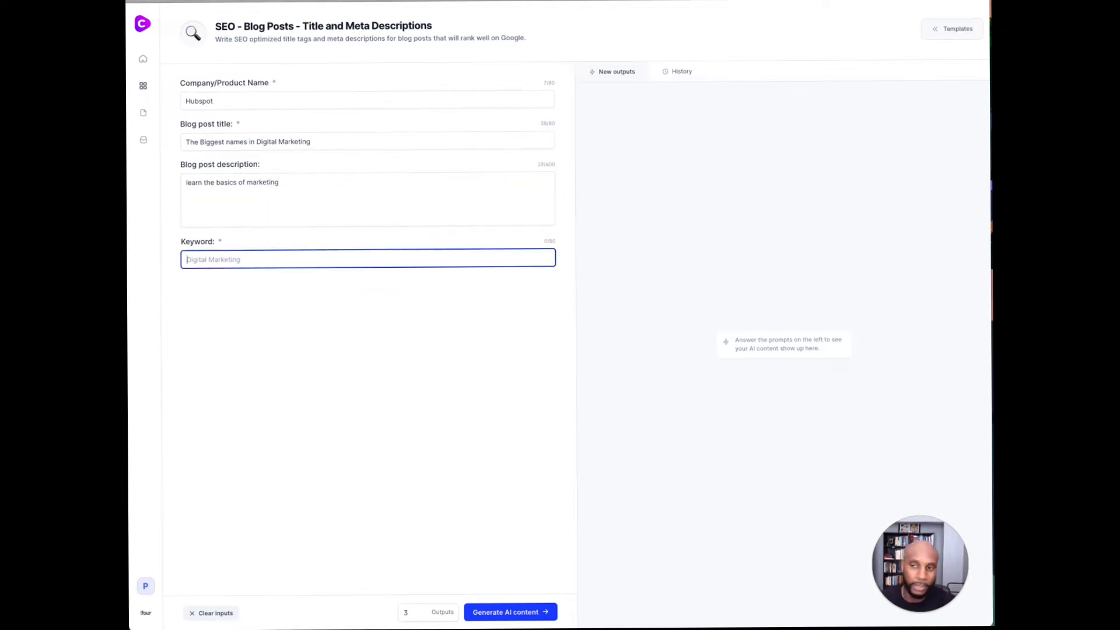
text(digital marketing)
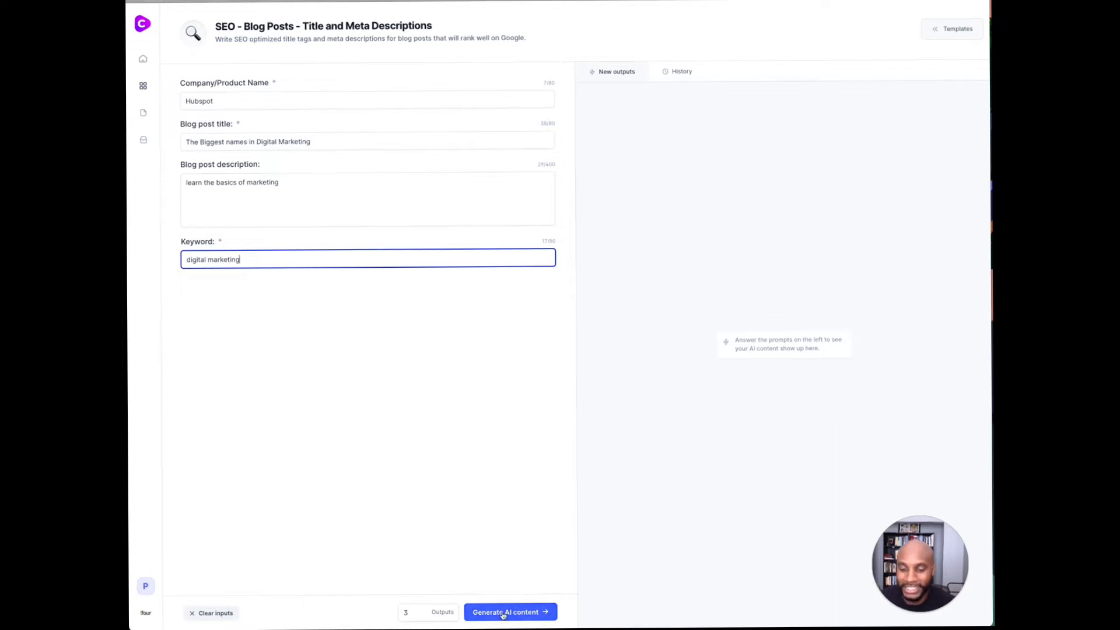
click(510, 612)
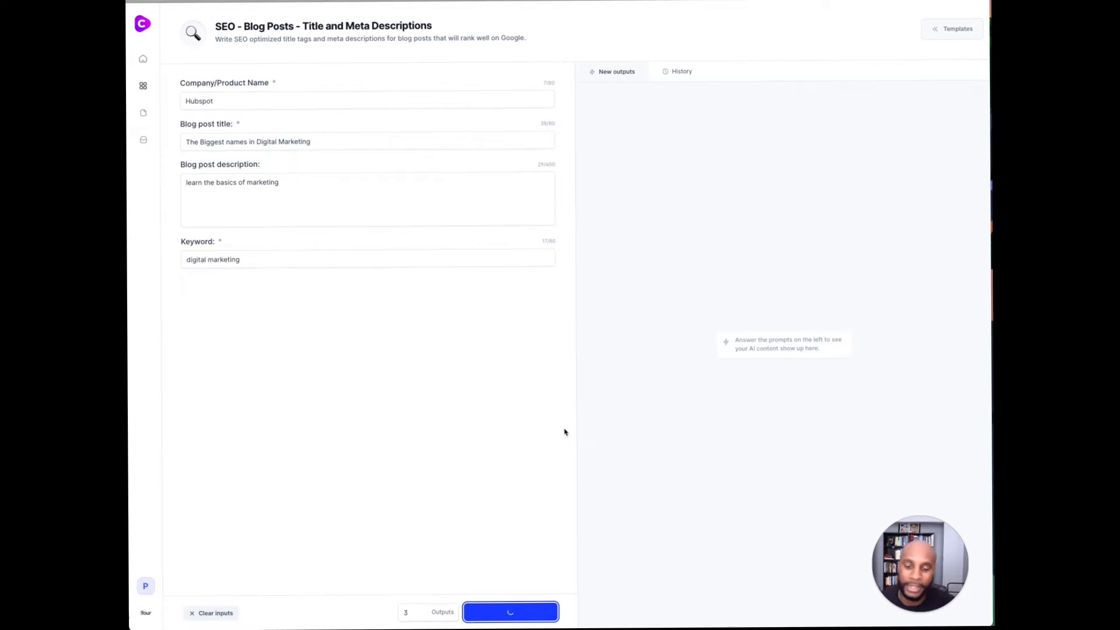
mouse_move(445, 239)
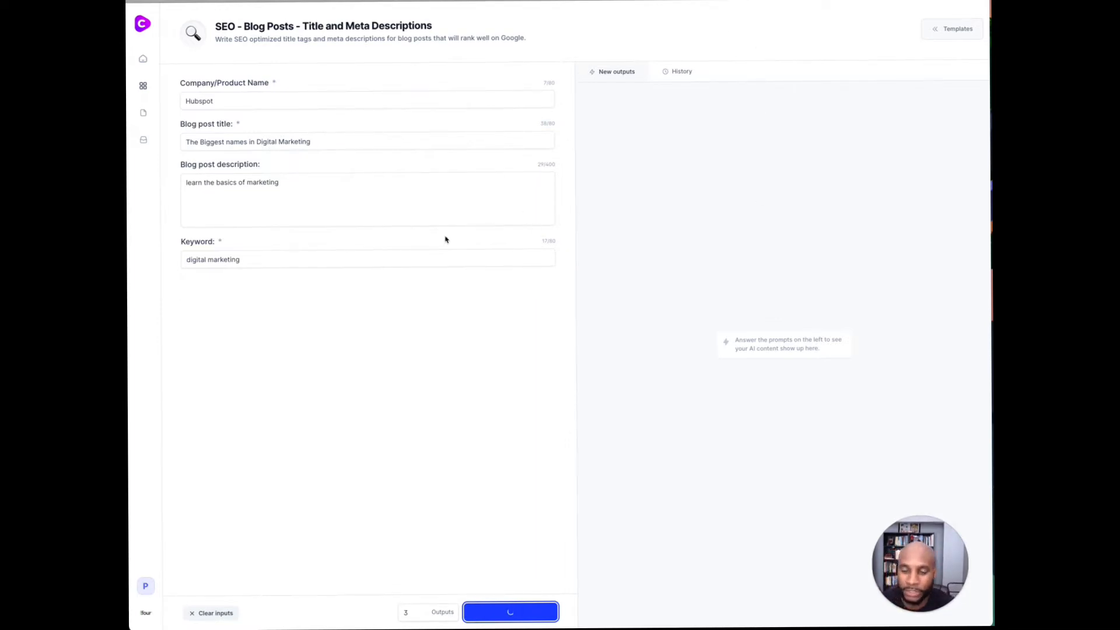
click(509, 611)
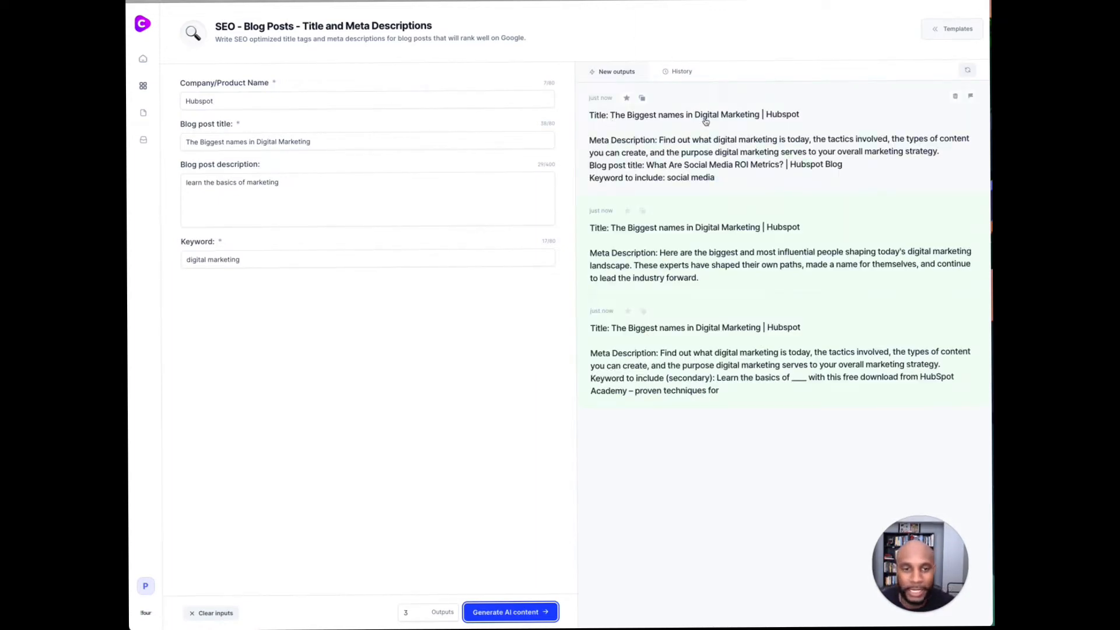
mouse_move(795, 117)
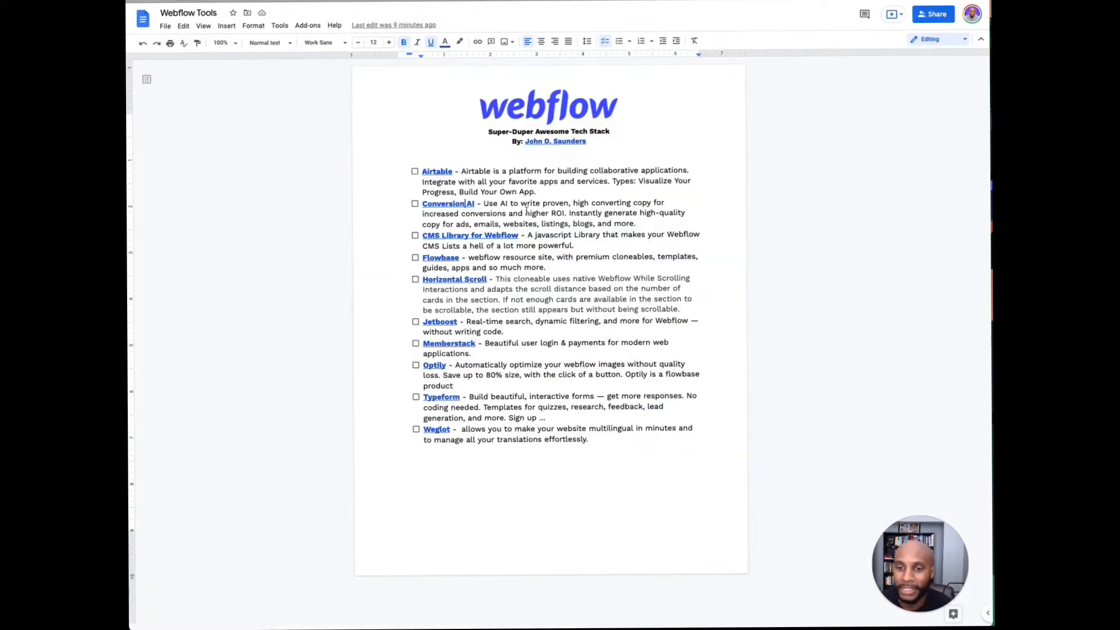
click(469, 236)
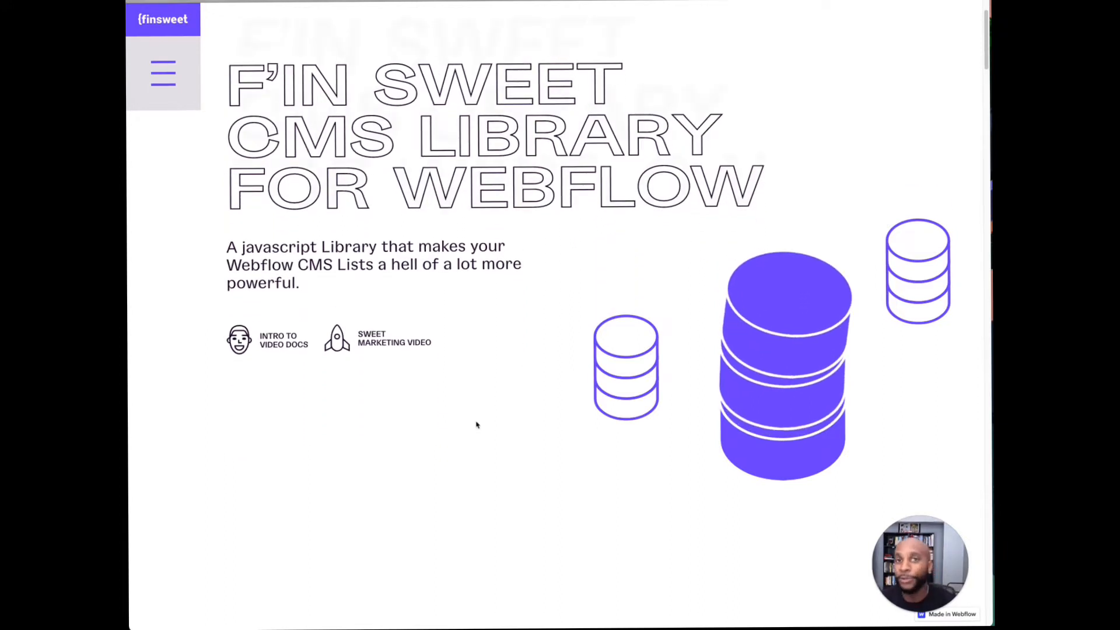
scroll(down, 3)
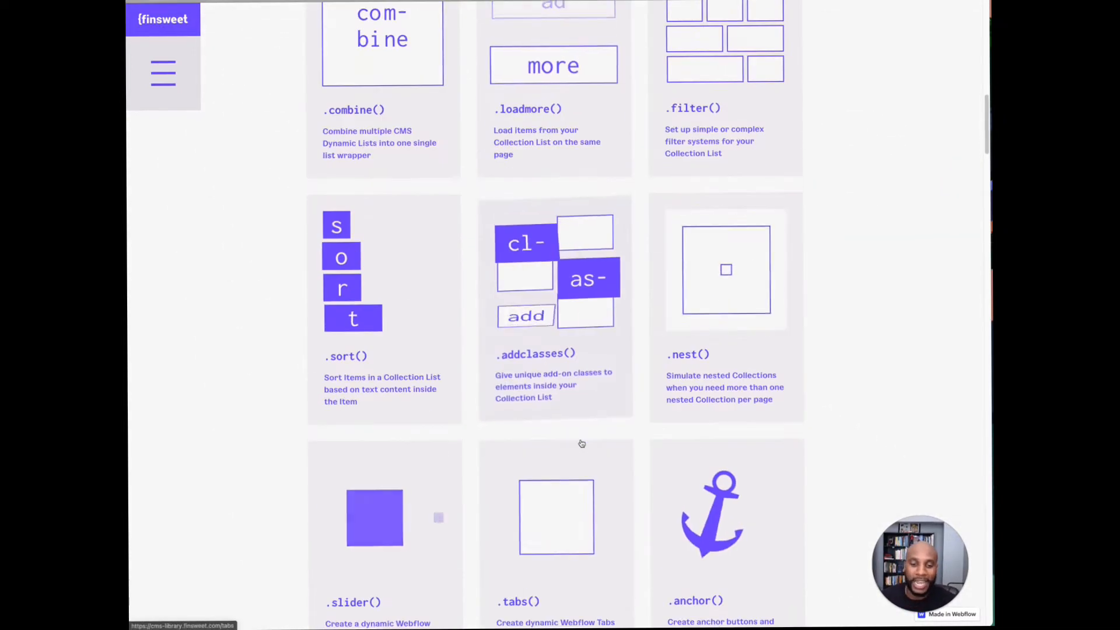
scroll(down, 3)
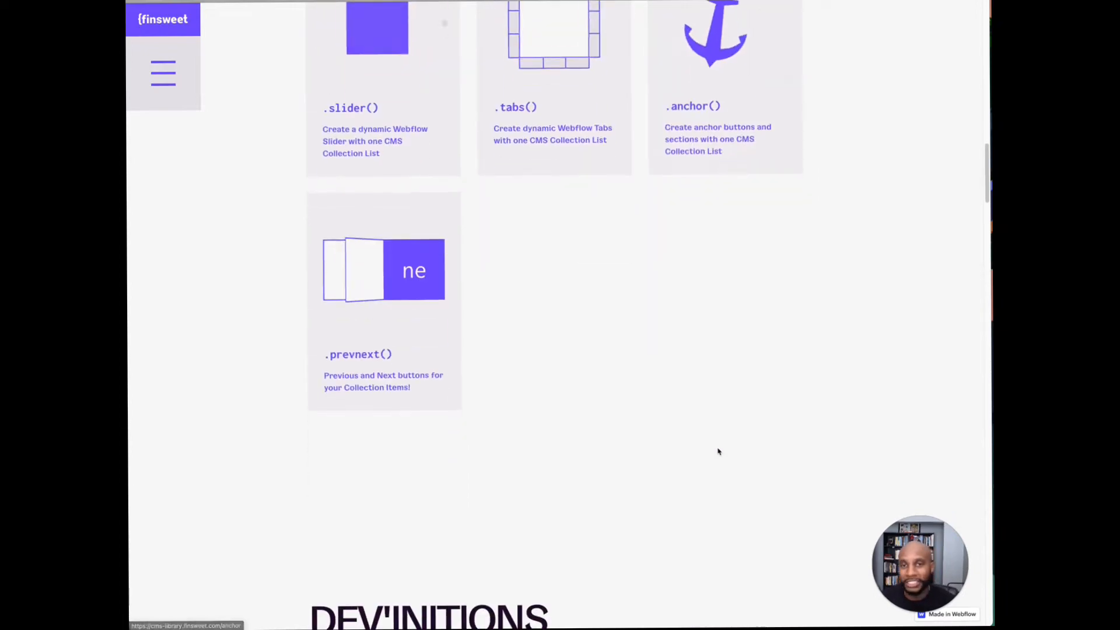
scroll(down, 3)
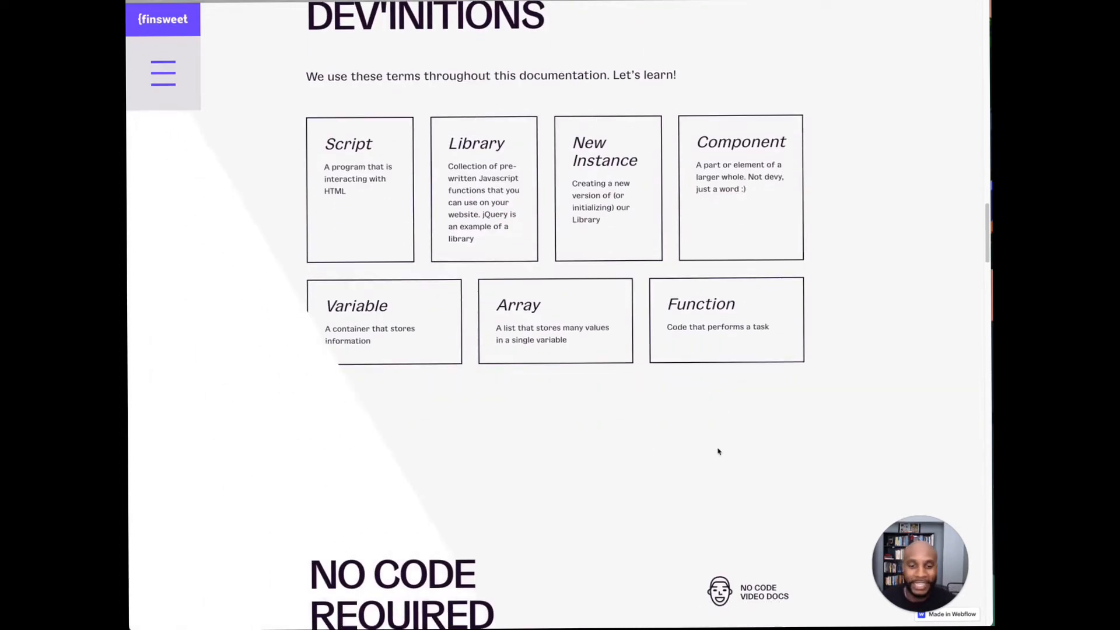
scroll(down, 3)
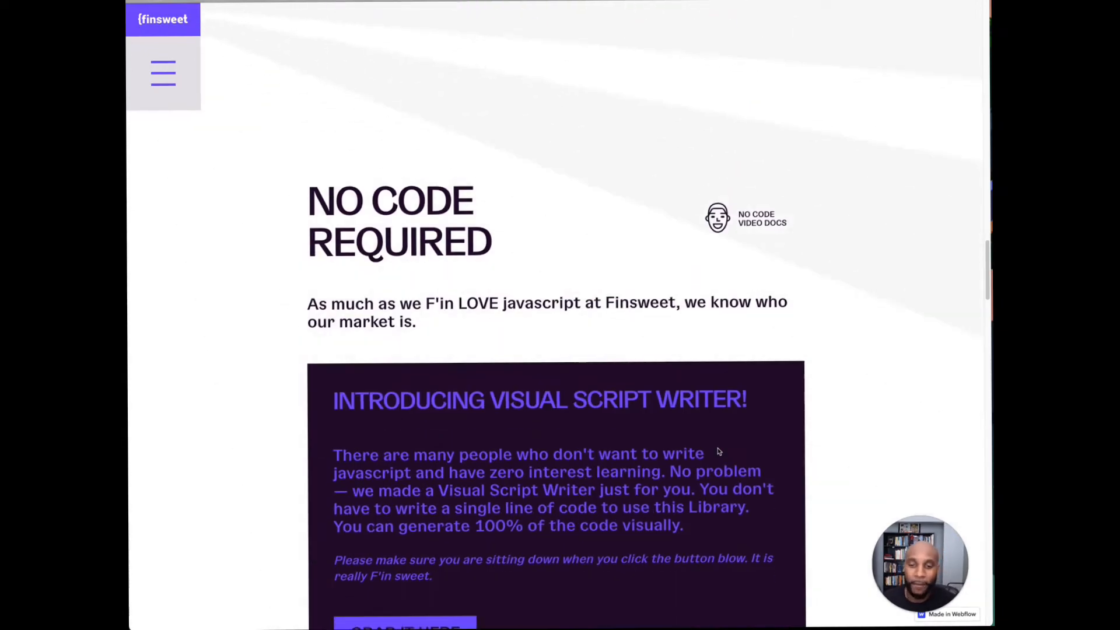
scroll(down, 3)
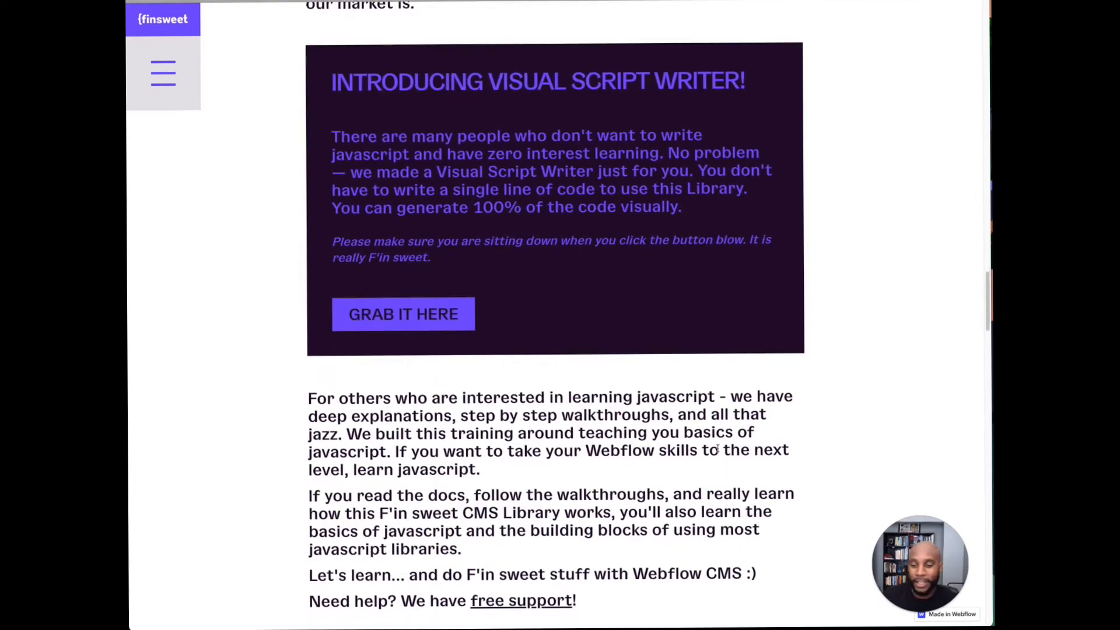
scroll(down, 3)
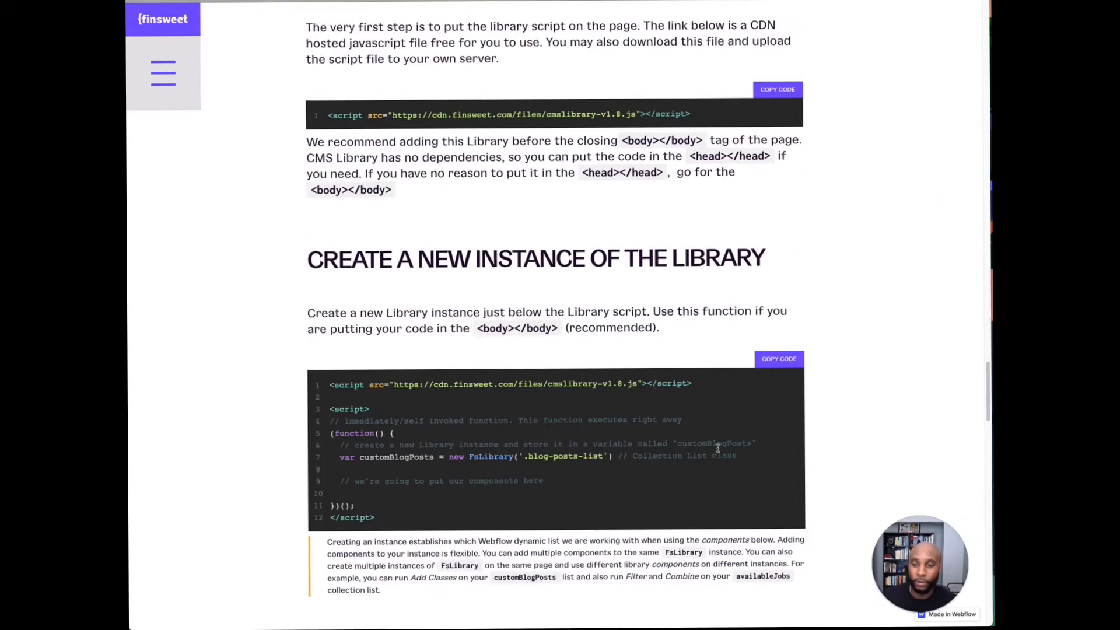
scroll(down, 3)
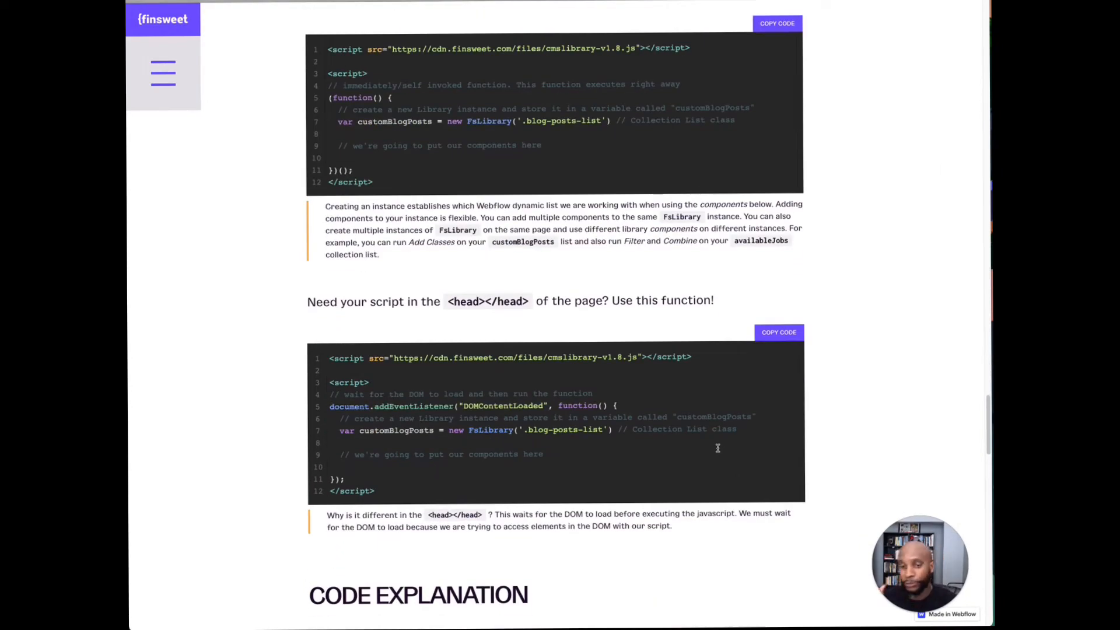
scroll(down, 3)
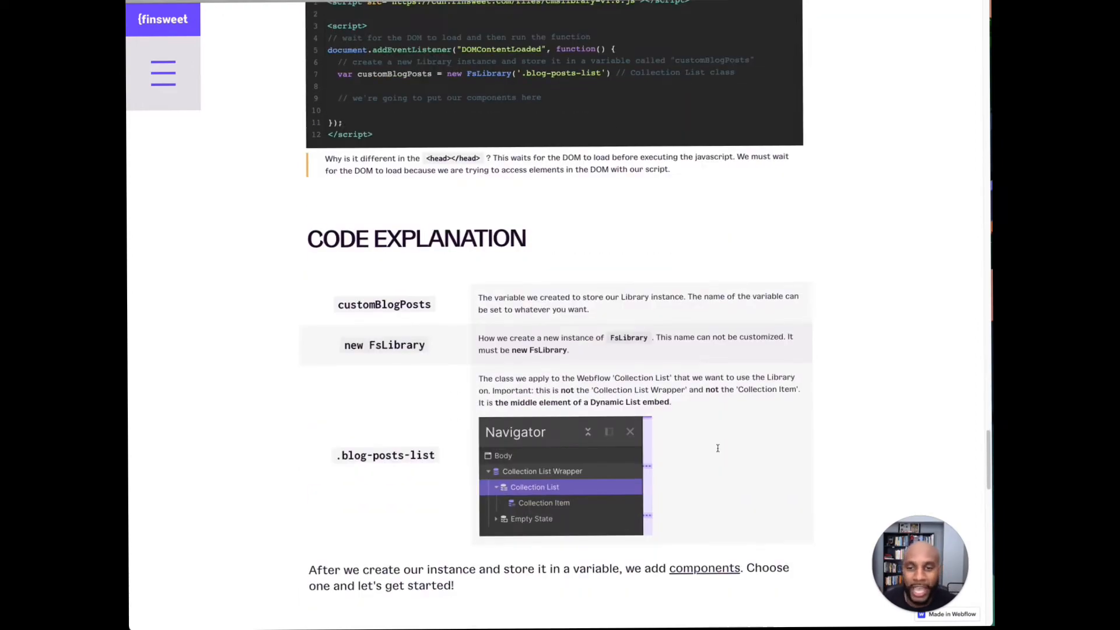
scroll(down, 3)
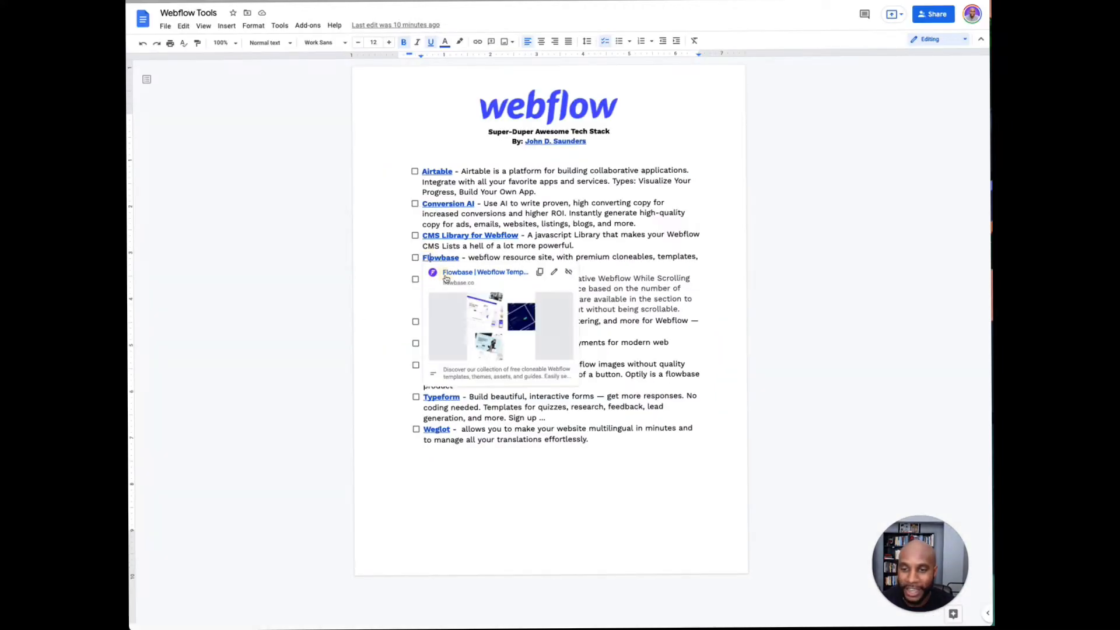
Step: Open Flowbase from the doc, browse its templates, and open Portfolio Page - Scroll
click(457, 271)
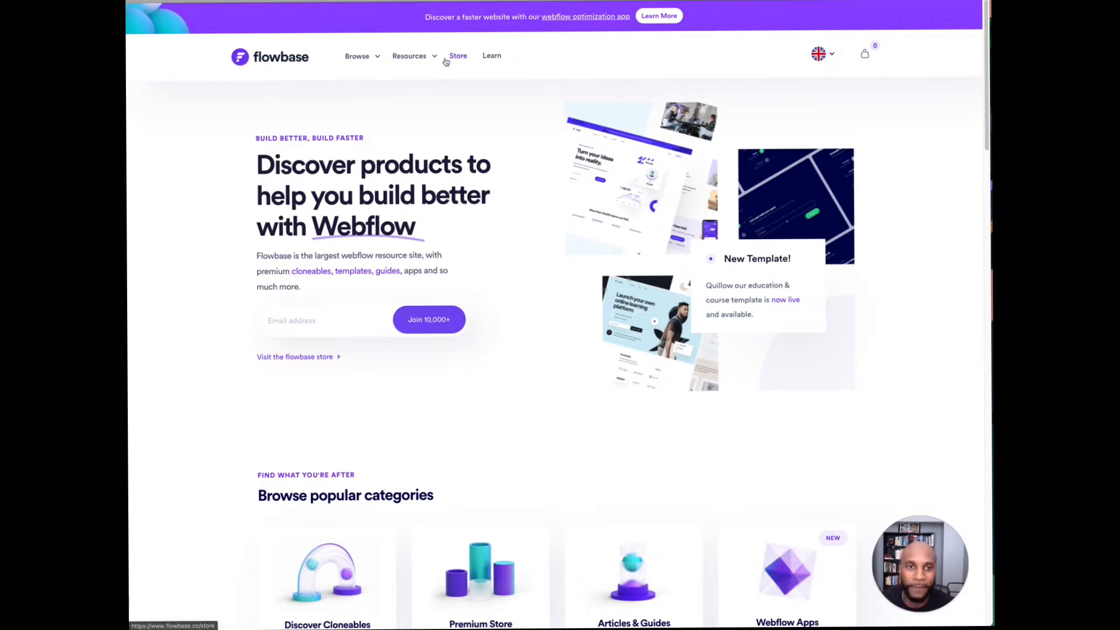
mouse_move(542, 64)
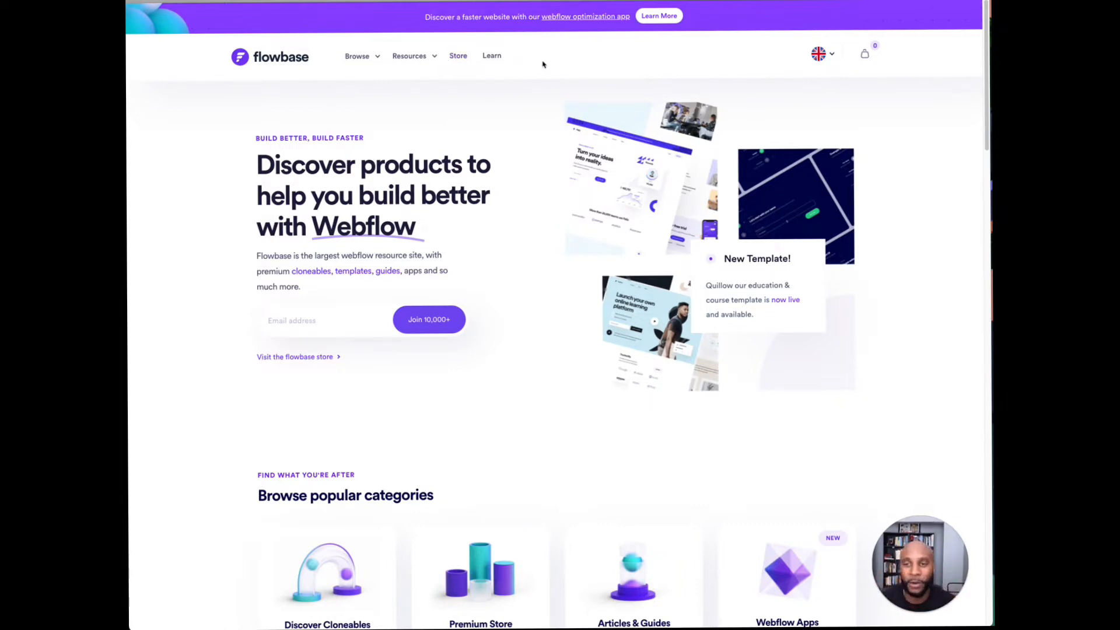
mouse_move(446, 322)
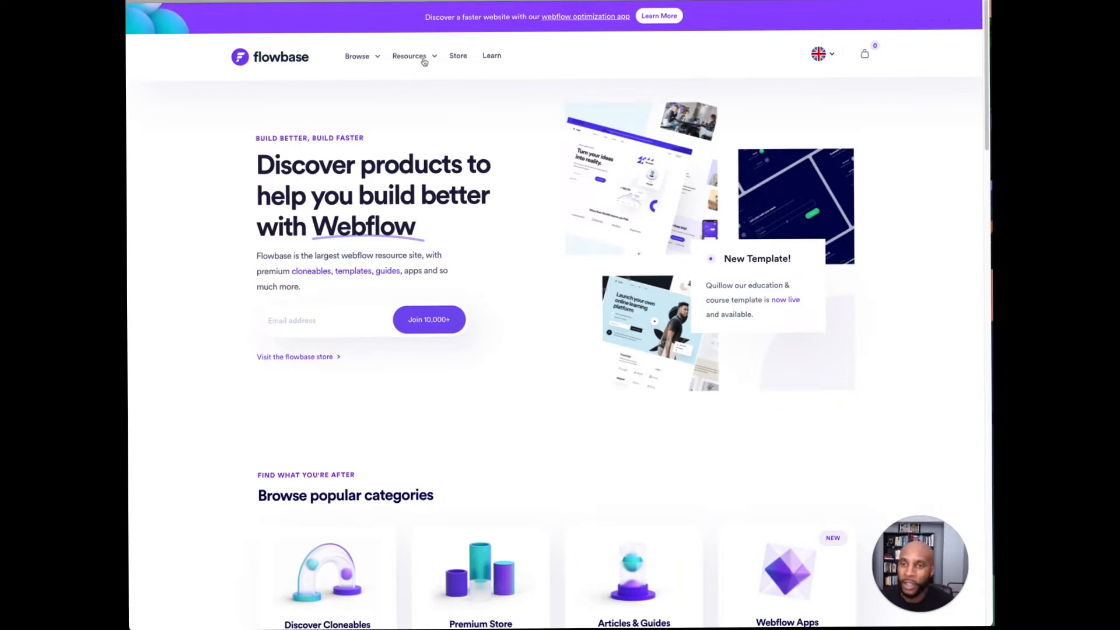
click(356, 56)
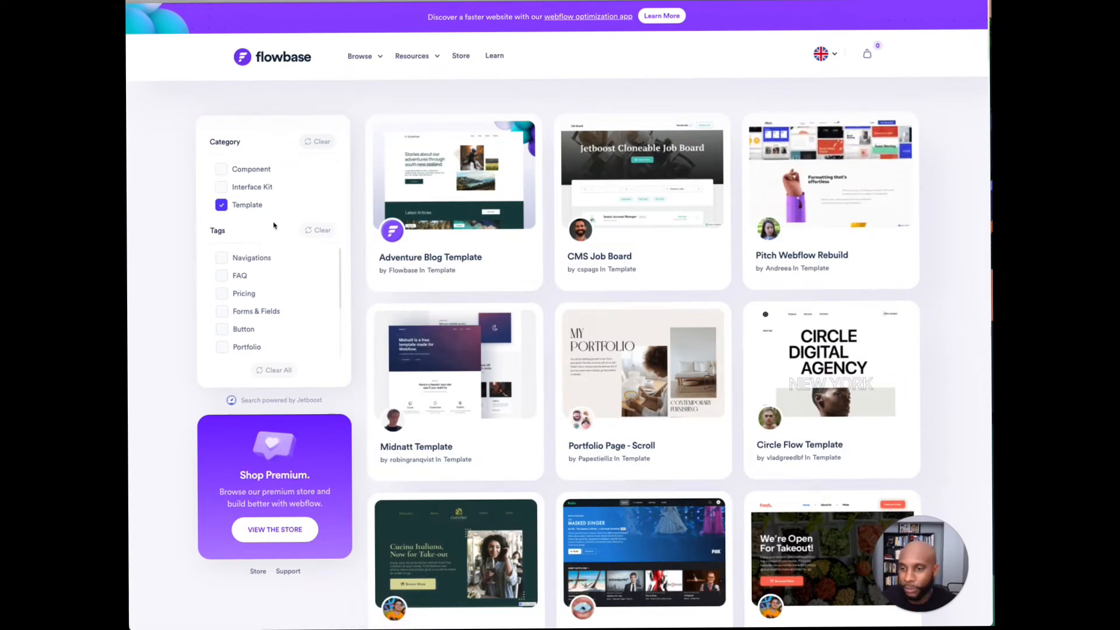
mouse_move(844, 193)
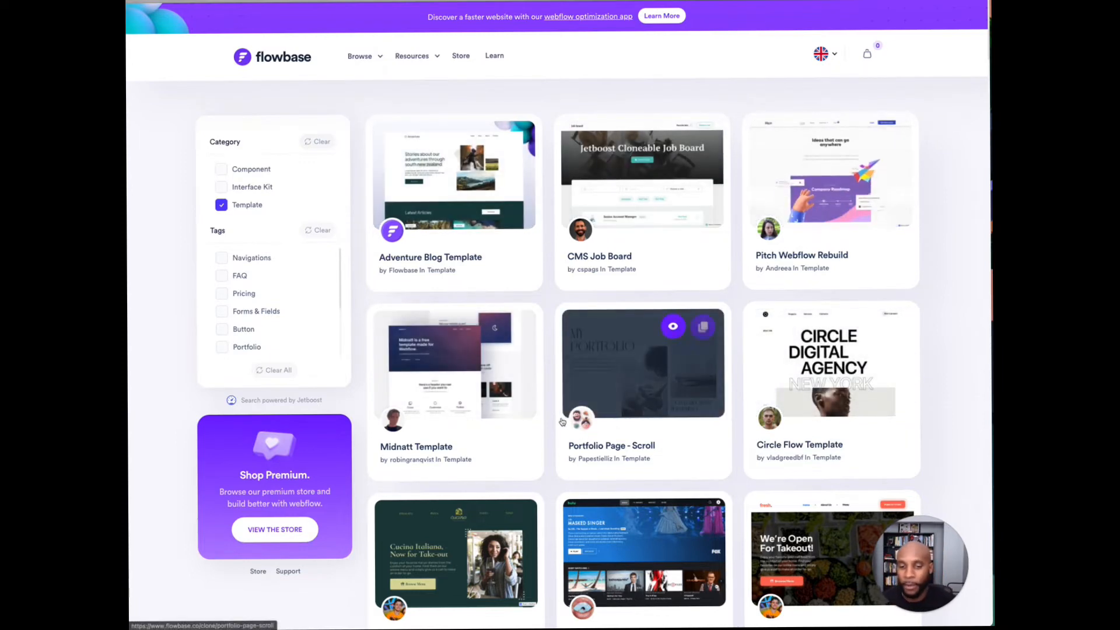
click(641, 362)
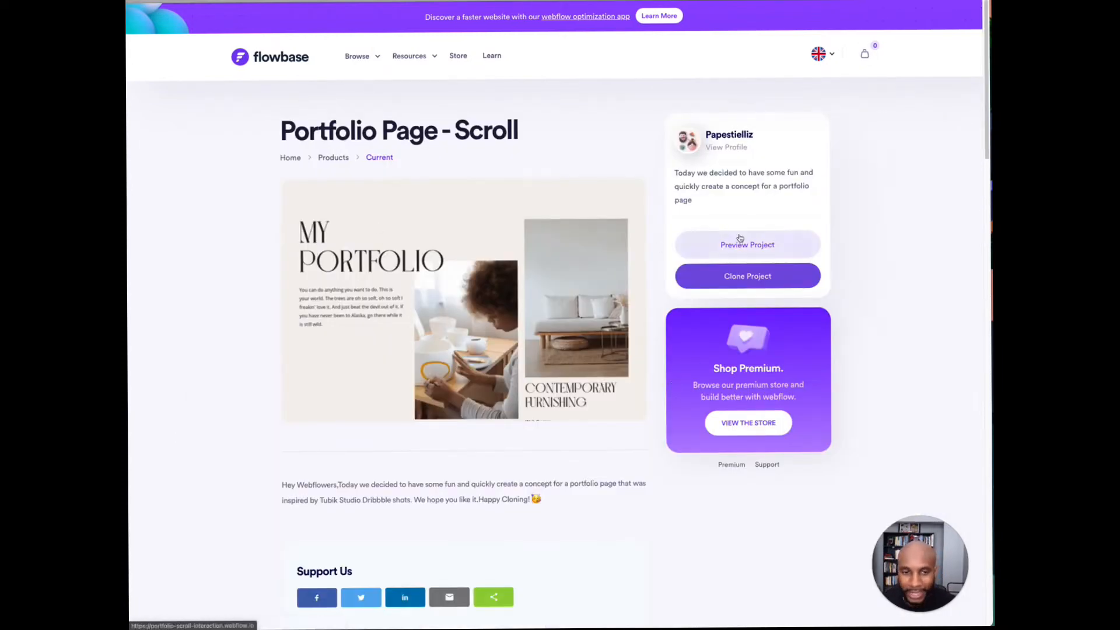
Step: Preview the Portfolio Page - Scroll project live and scroll the demo
click(748, 244)
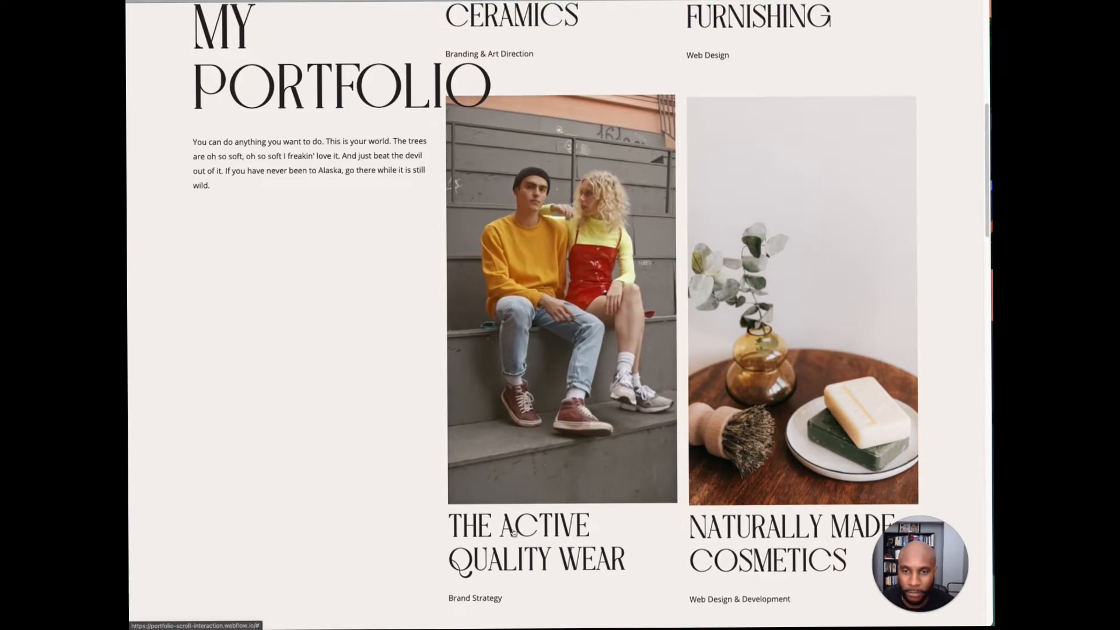
scroll(down, 3)
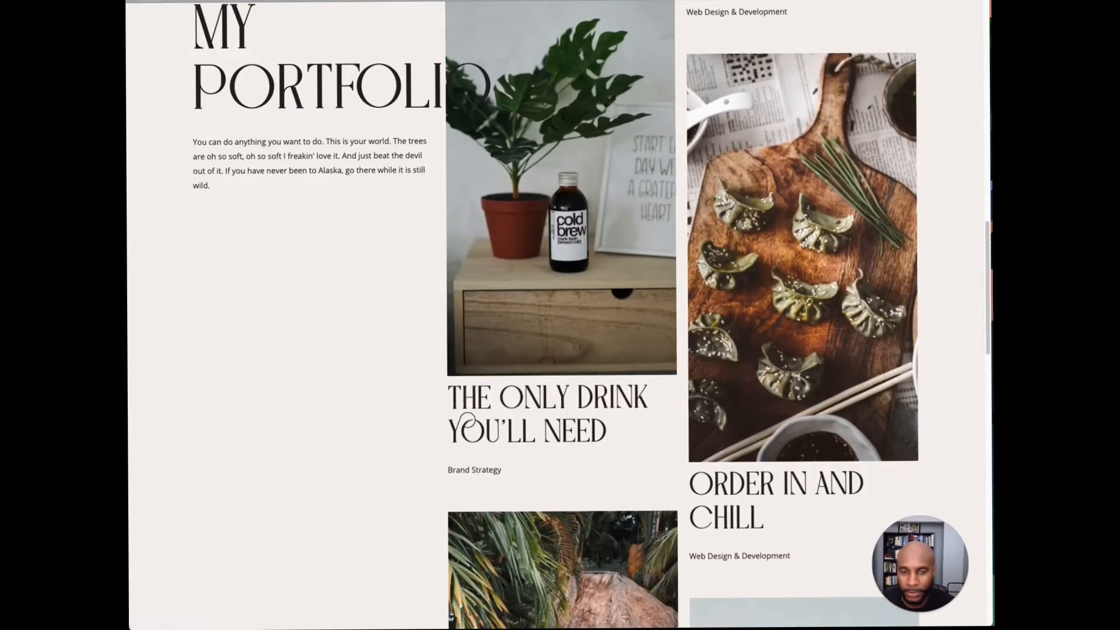
scroll(down, 3)
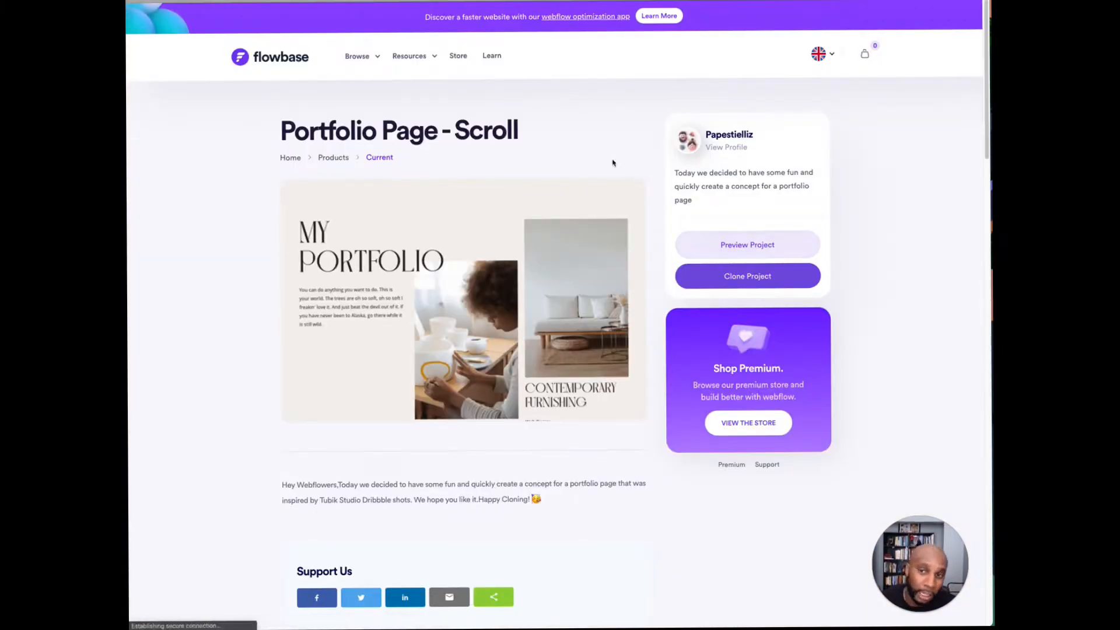
Step: Browse Flowbase's premium store products, then return to the Webflow Tools doc
click(357, 56)
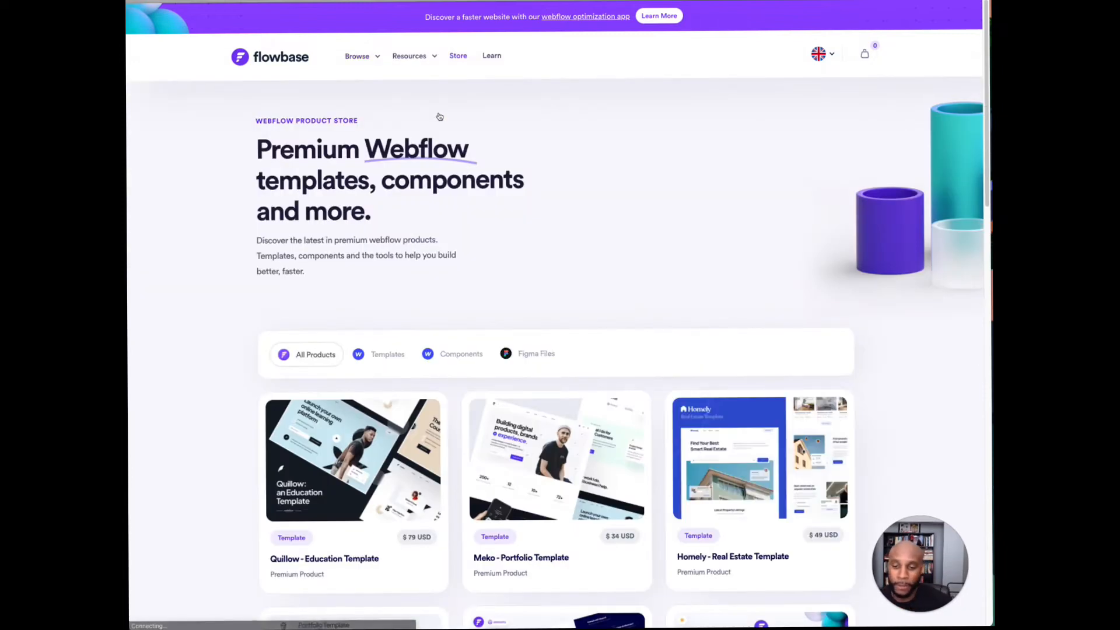
scroll(down, 3)
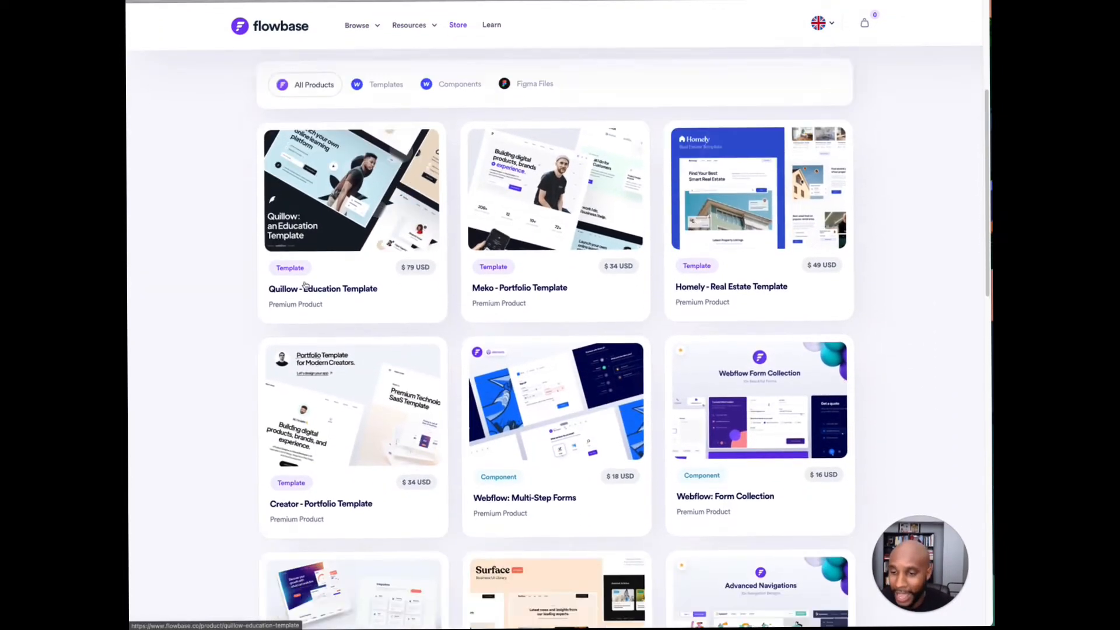
scroll(down, 3)
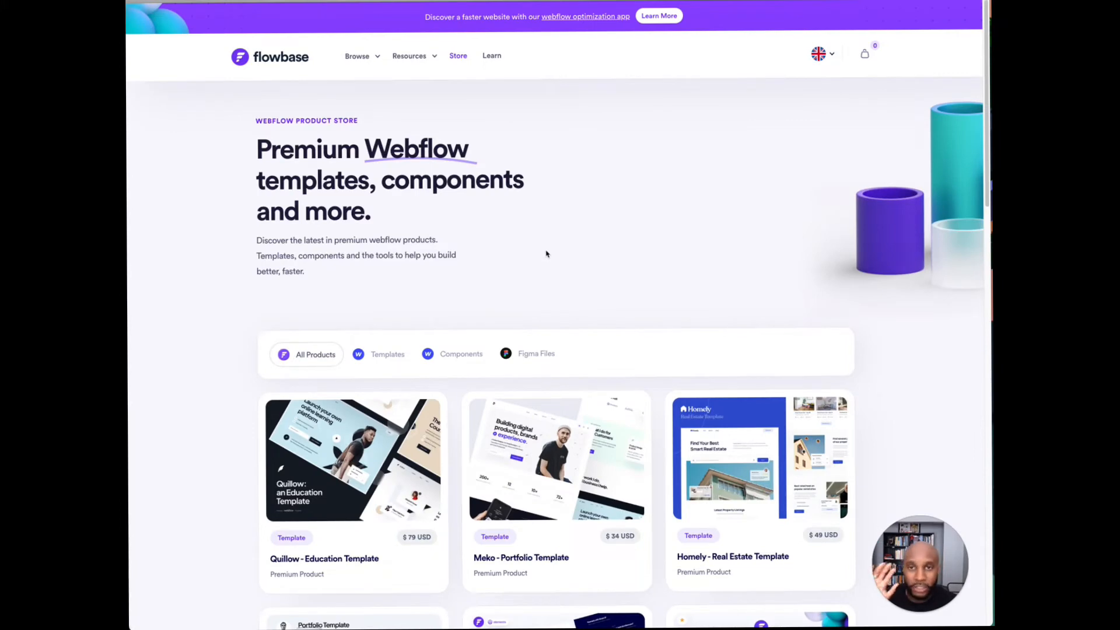
mouse_move(471, 133)
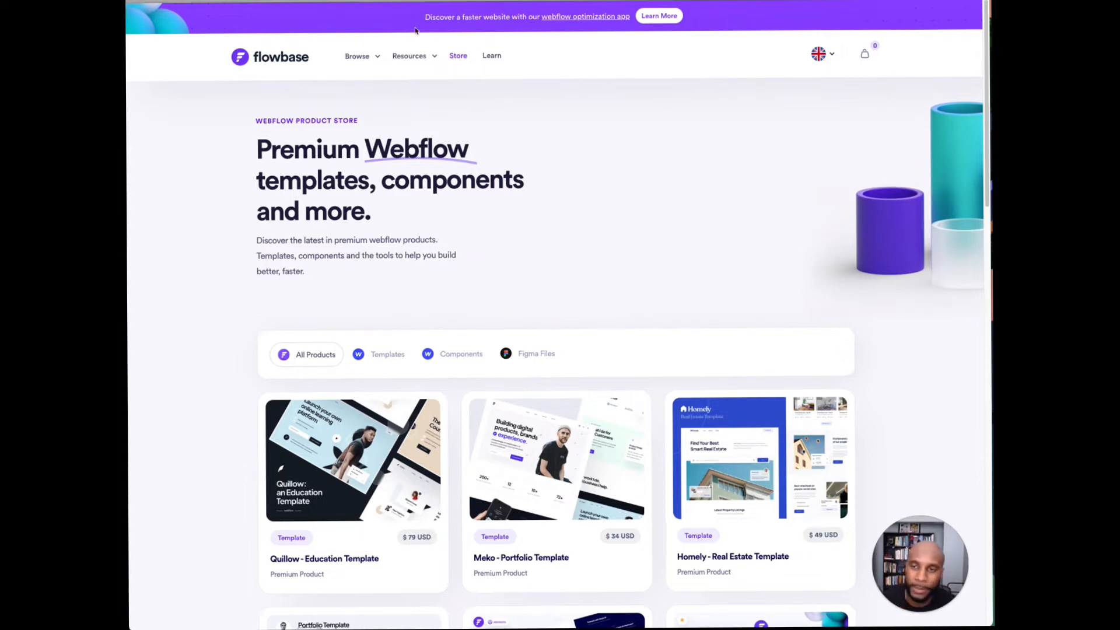
click(410, 56)
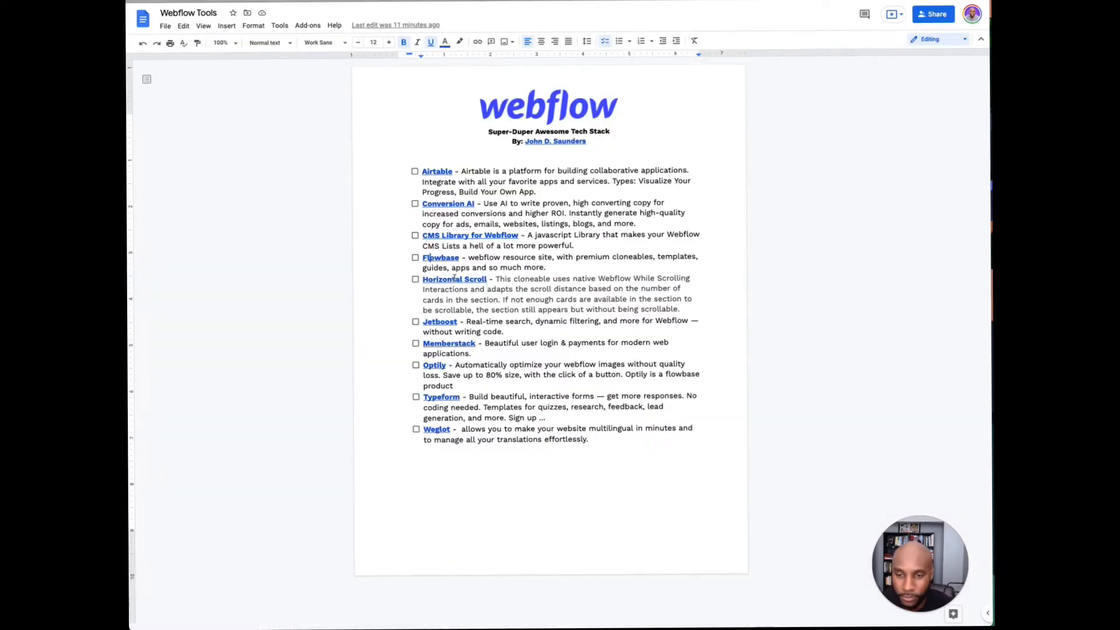
Step: Preview T.RICKS CMS Horizontal Scroll live, browse Timothy Ricks' profile, and return to the doc
click(455, 278)
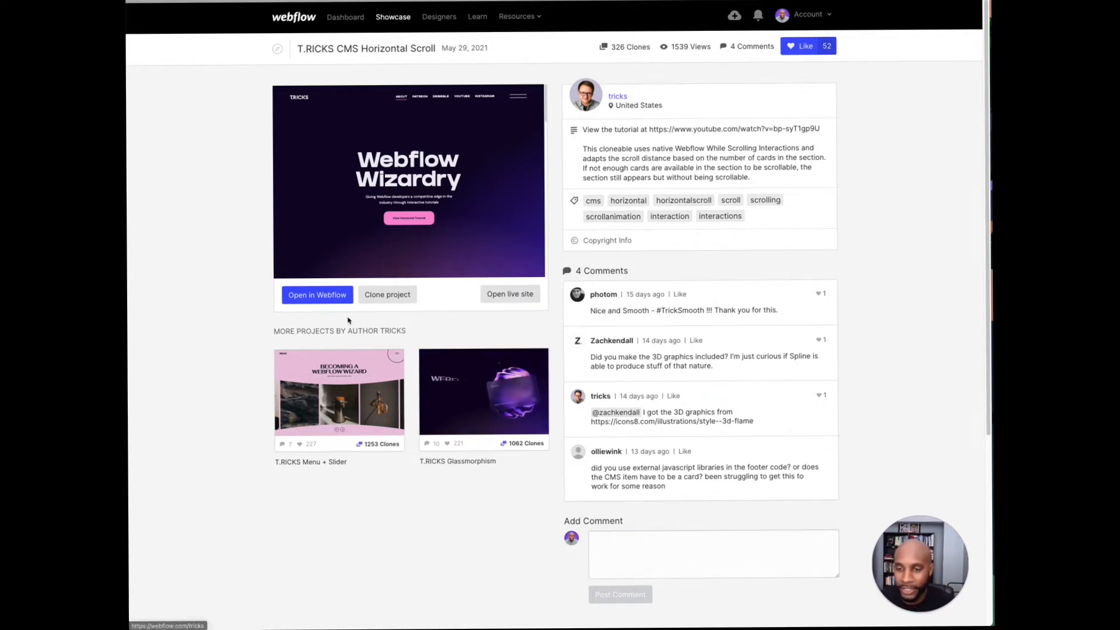
click(509, 293)
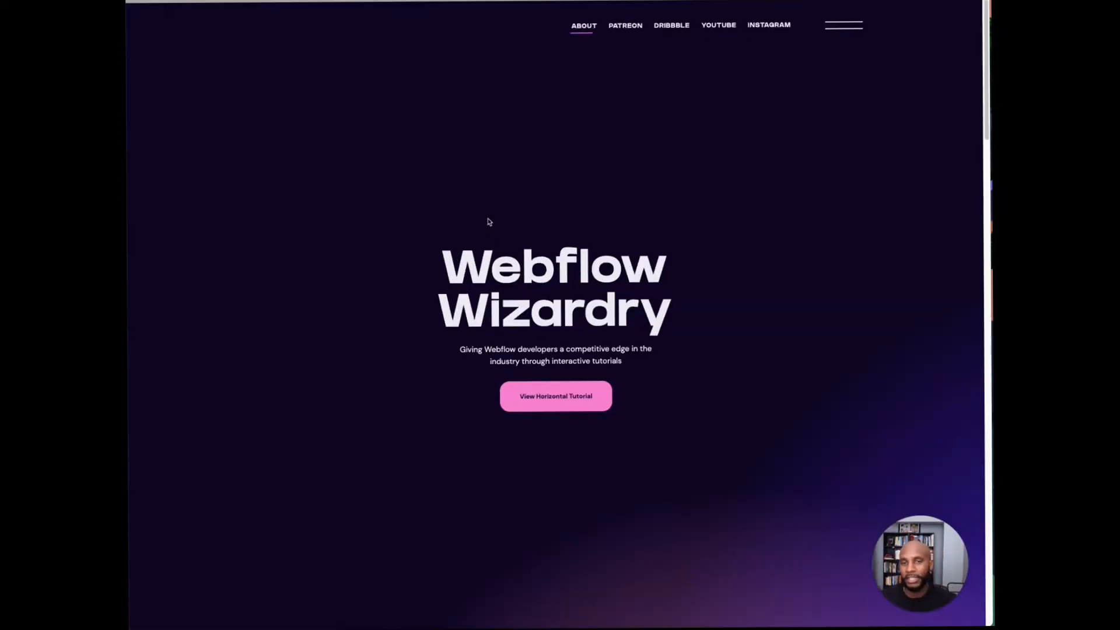
scroll(down, 3)
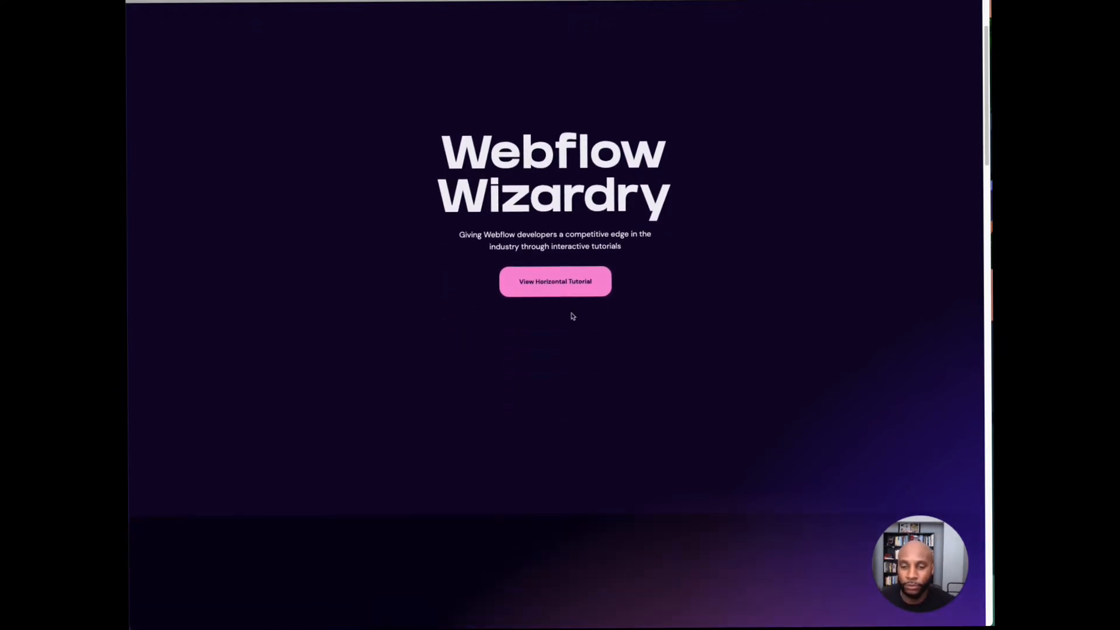
scroll(down, 3)
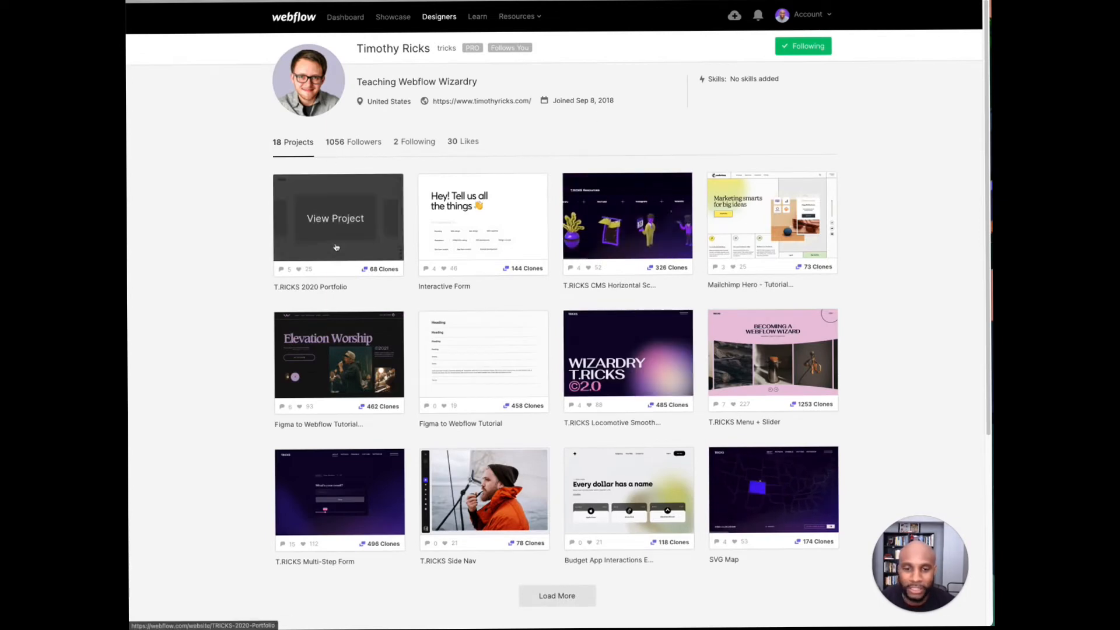
scroll(down, 3)
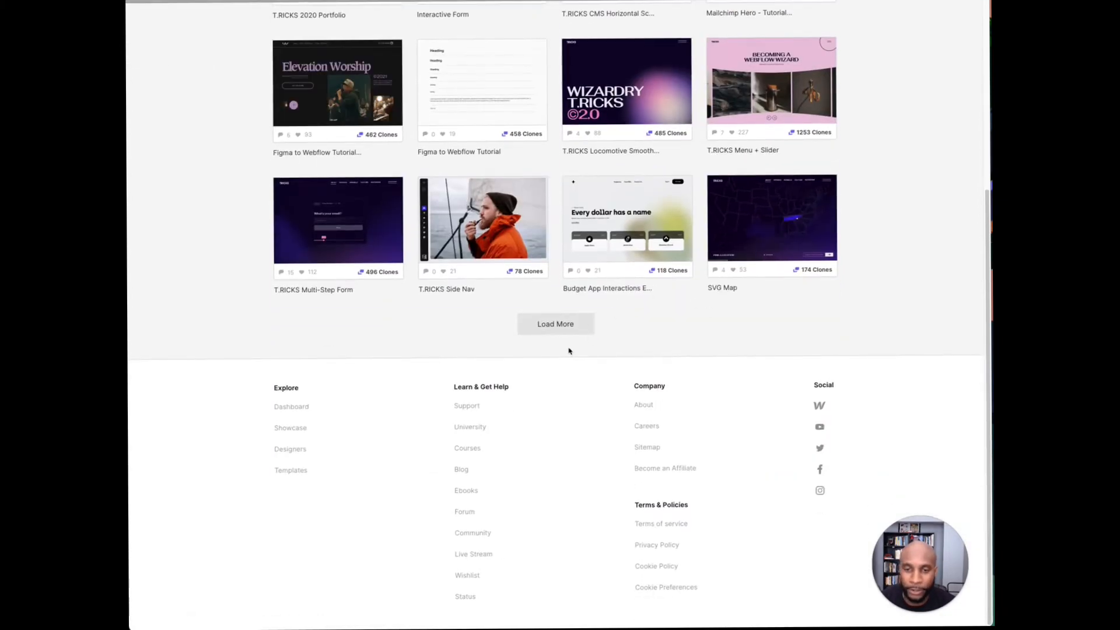
click(555, 324)
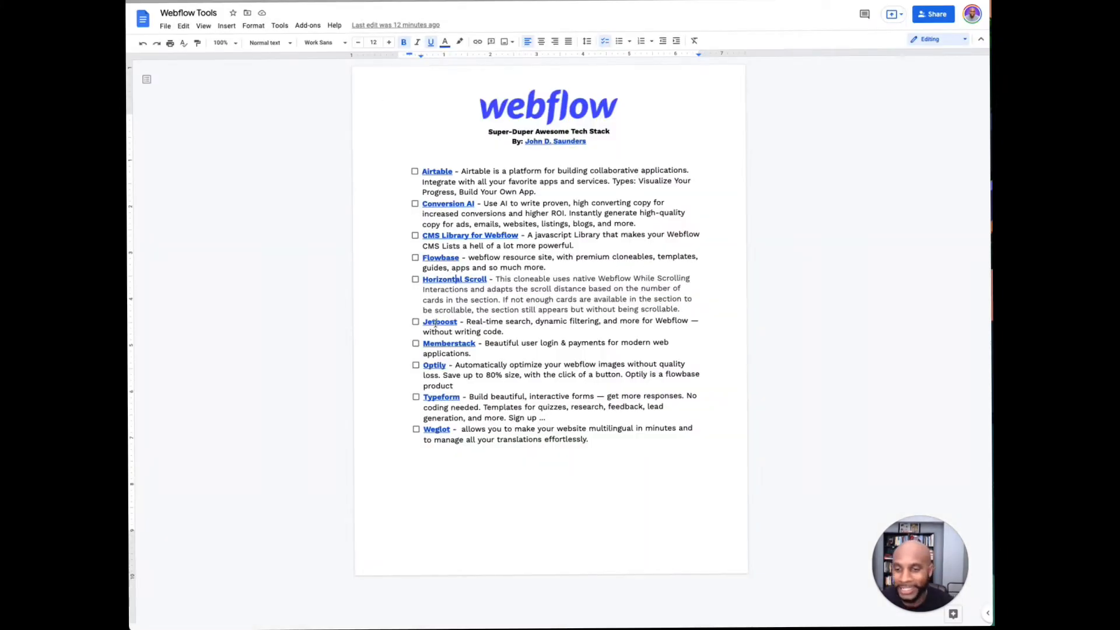
Step: Open Jetboost from the doc and try its search demo with 'Director' and 'San Fr'
click(440, 321)
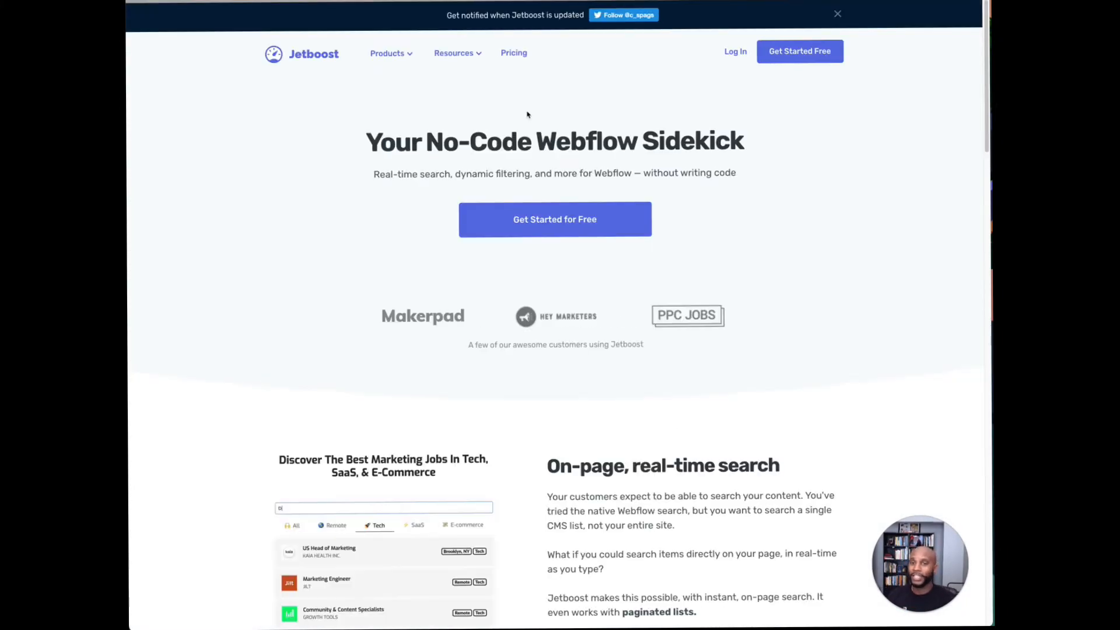
text(Director)
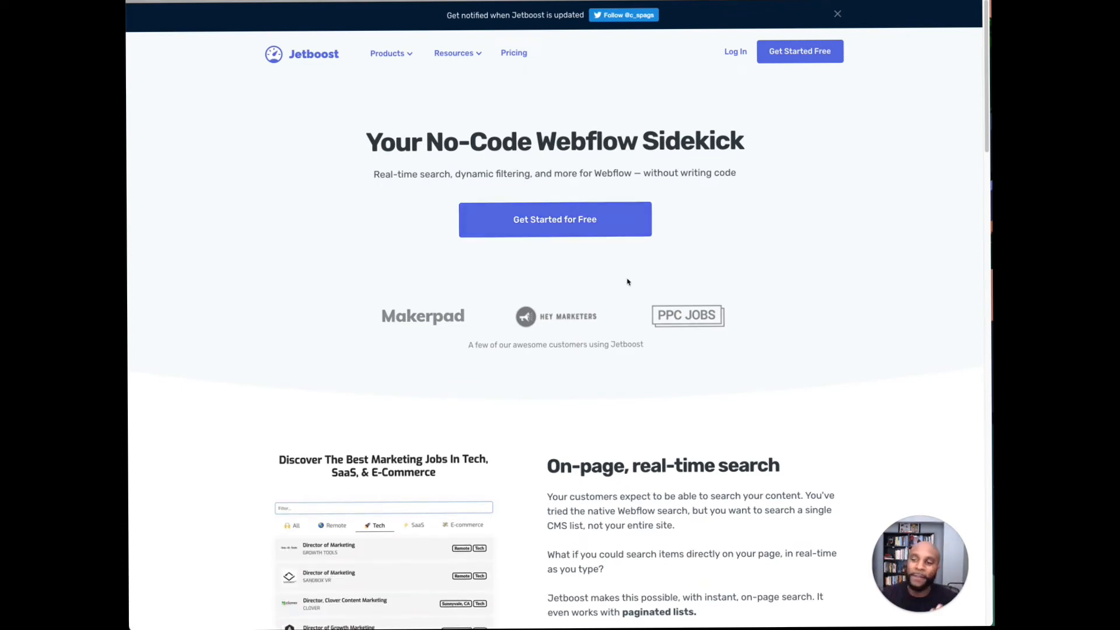
text(San Fr)
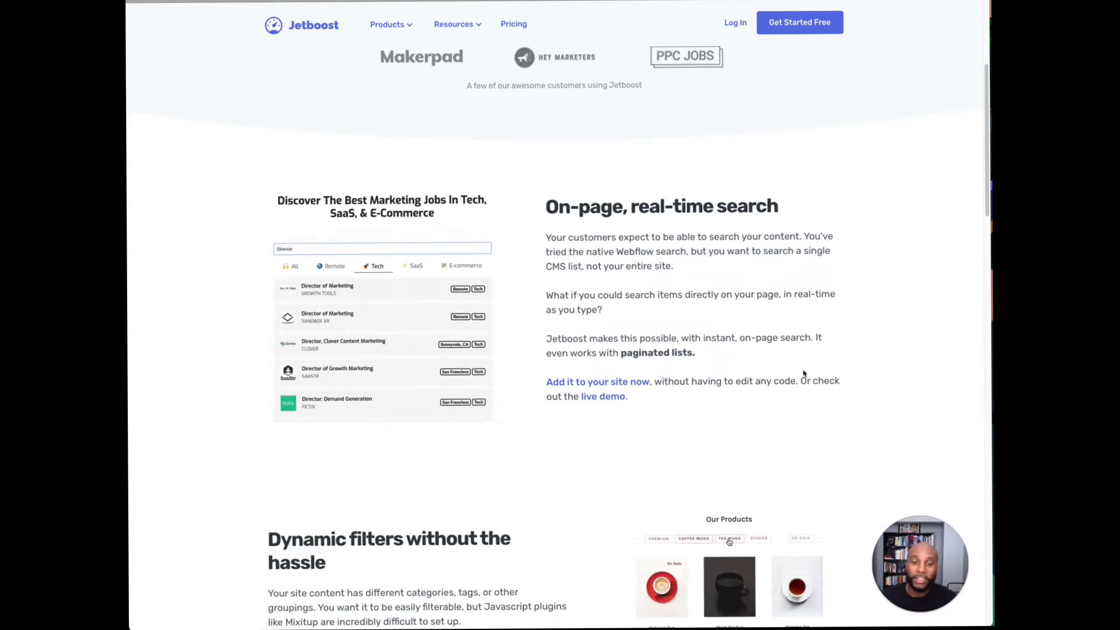
click(800, 538)
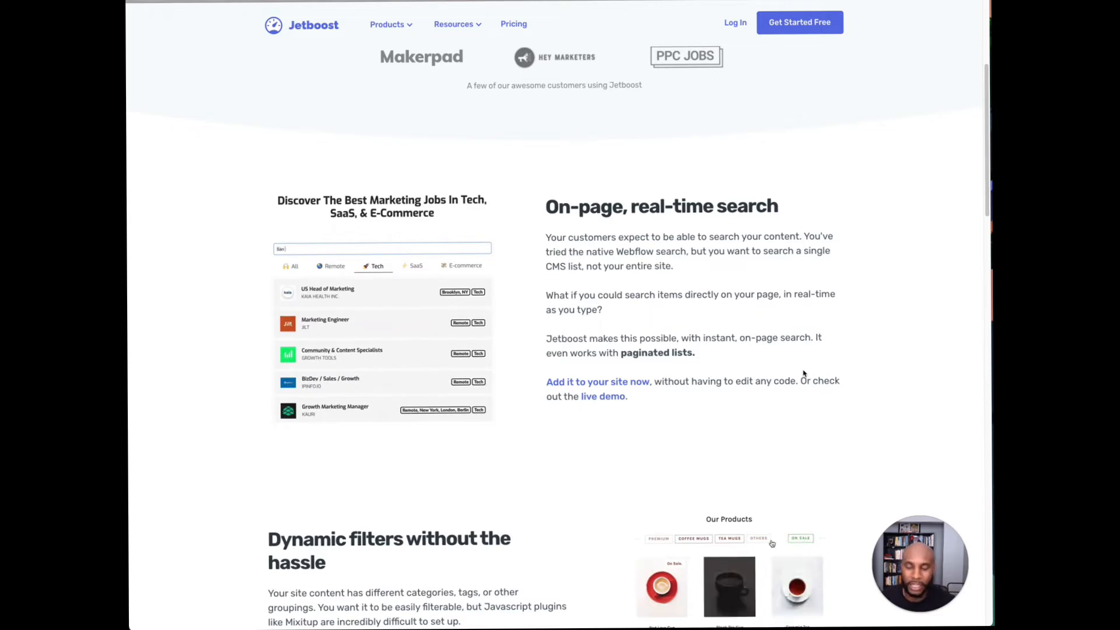
Step: Filter the dynamic filters demo to Coffee Mugs and scroll through the section
scroll(down, 3)
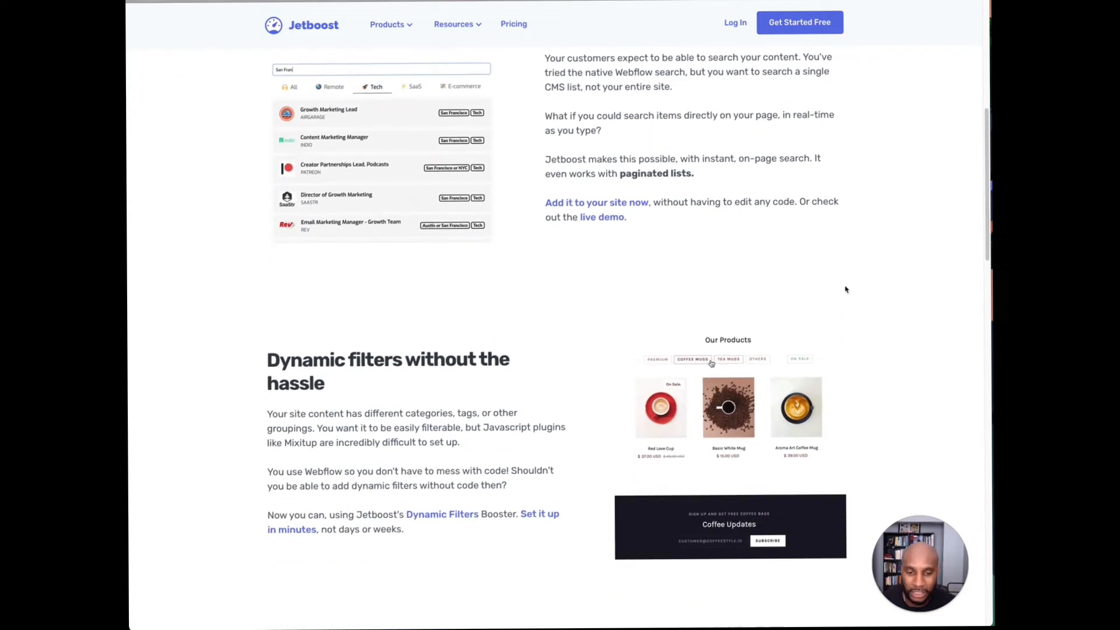
click(691, 359)
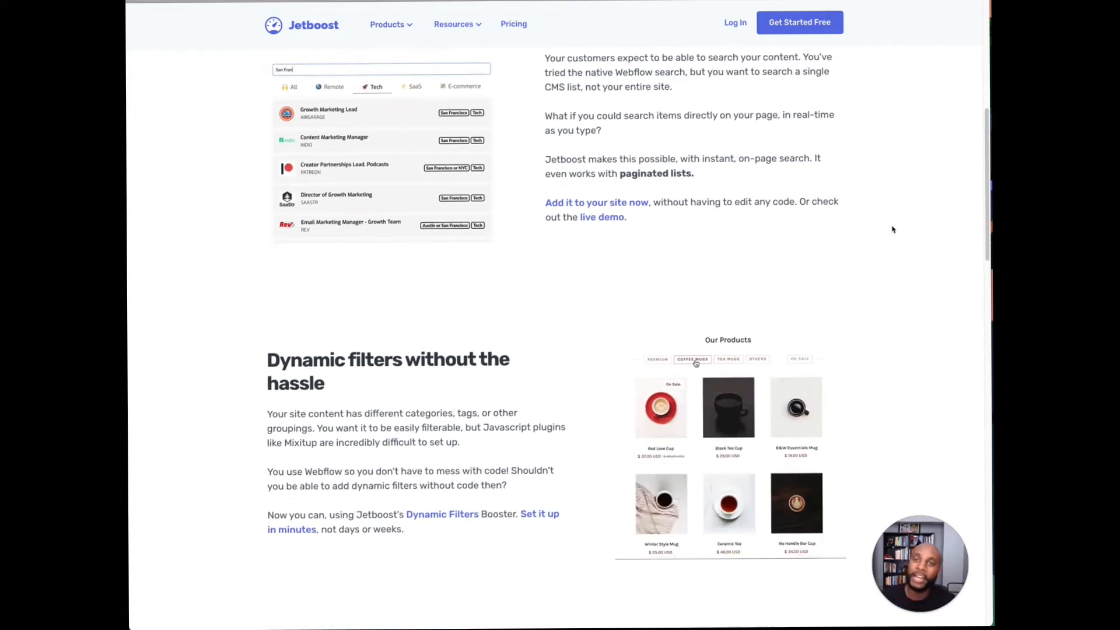
scroll(down, 3)
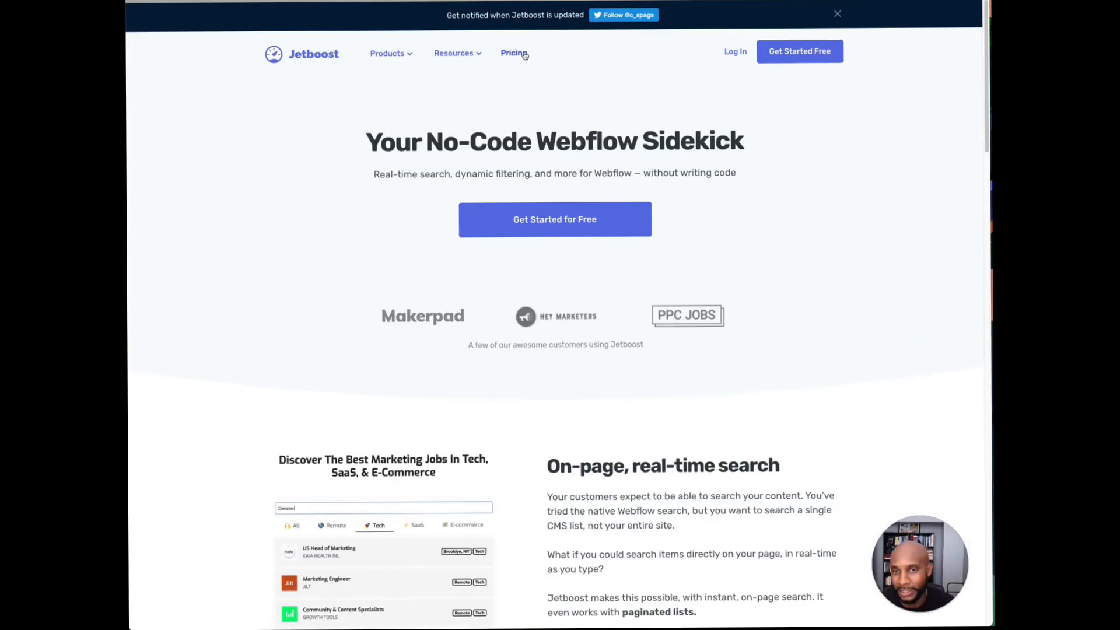
Step: Show Jetboost's pricing page and scroll through its free trial and discounted bundles
click(513, 52)
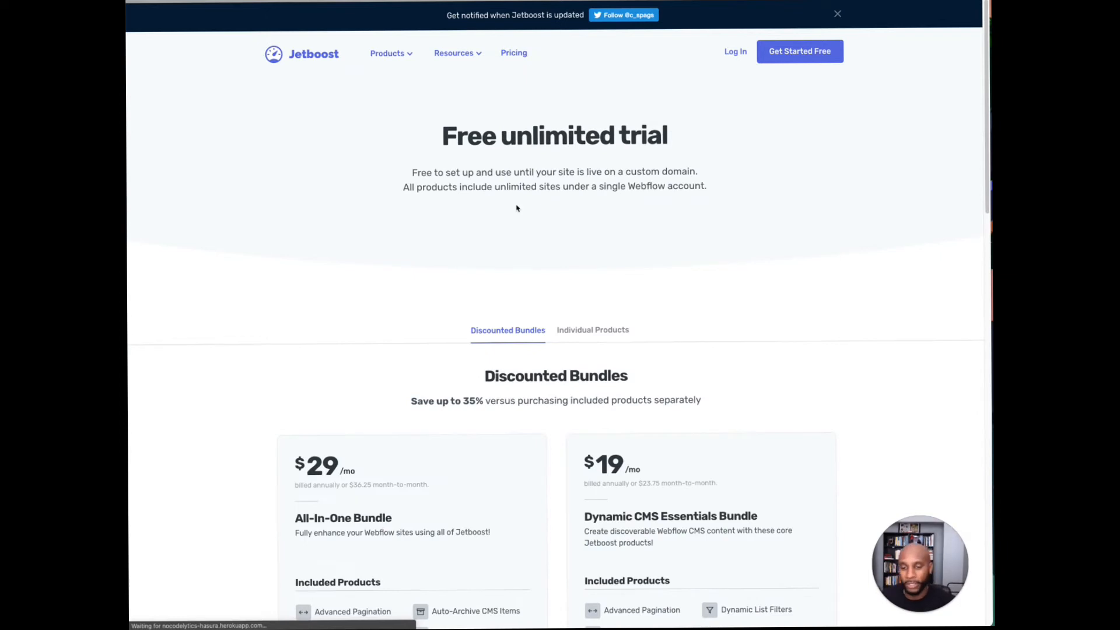
scroll(down, 3)
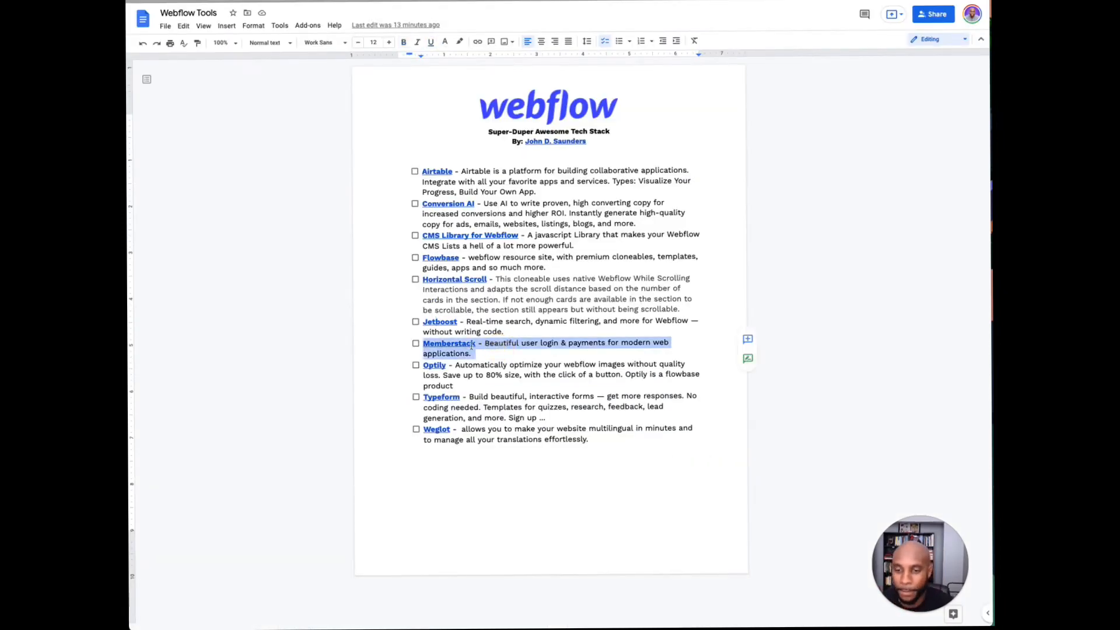
click(448, 343)
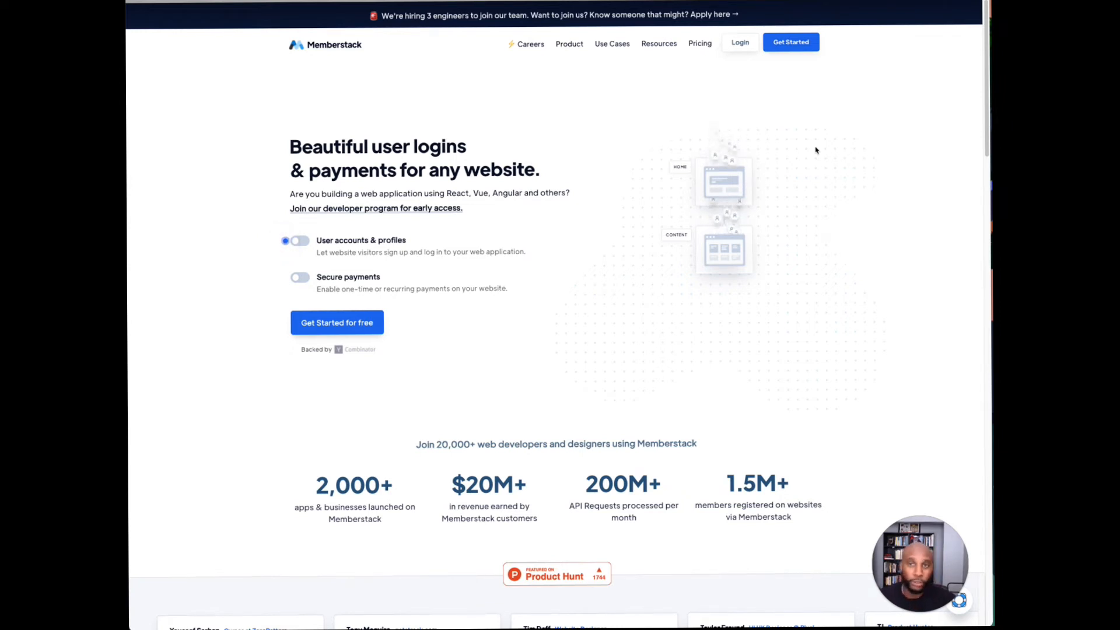
Step: Scroll the Memberstack homepage down past the usage stats to the customer testimonials
scroll(down, 3)
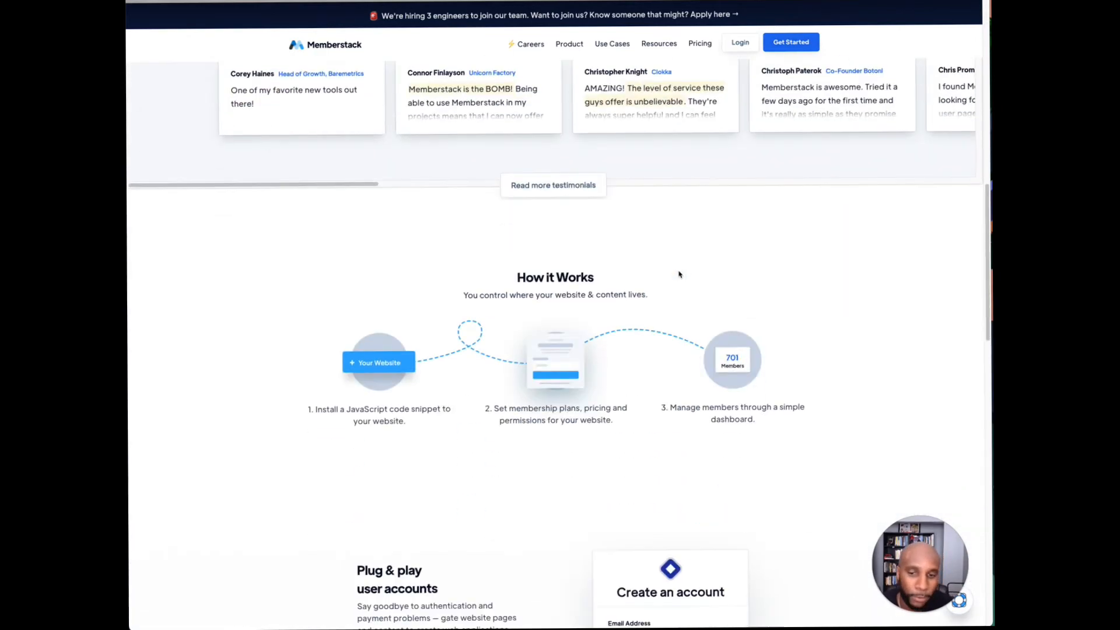
scroll(down, 3)
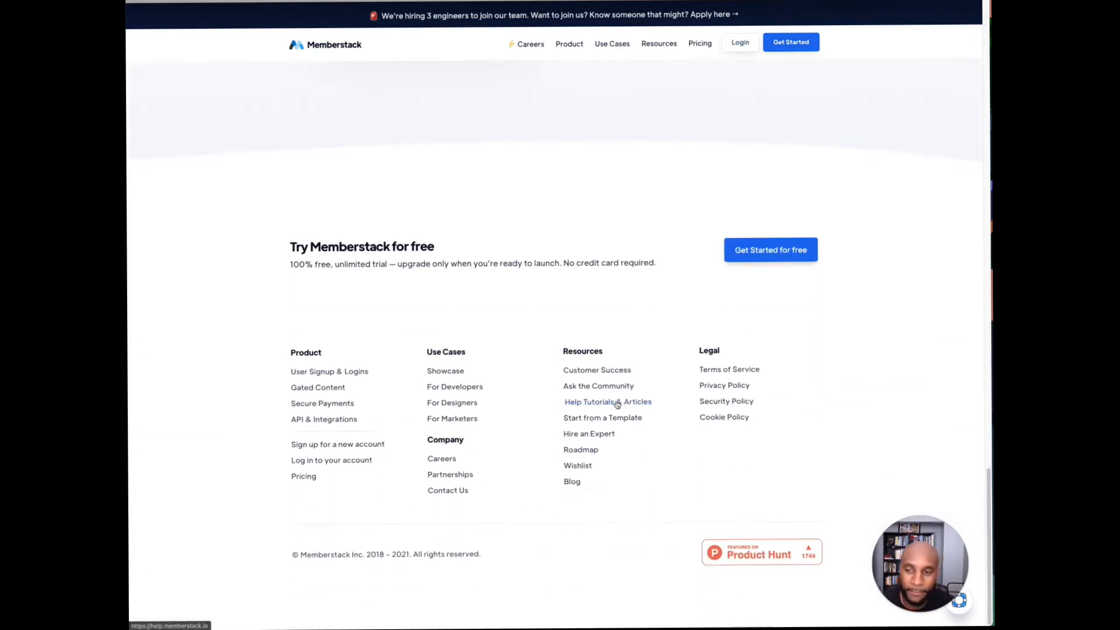
scroll(up, 3)
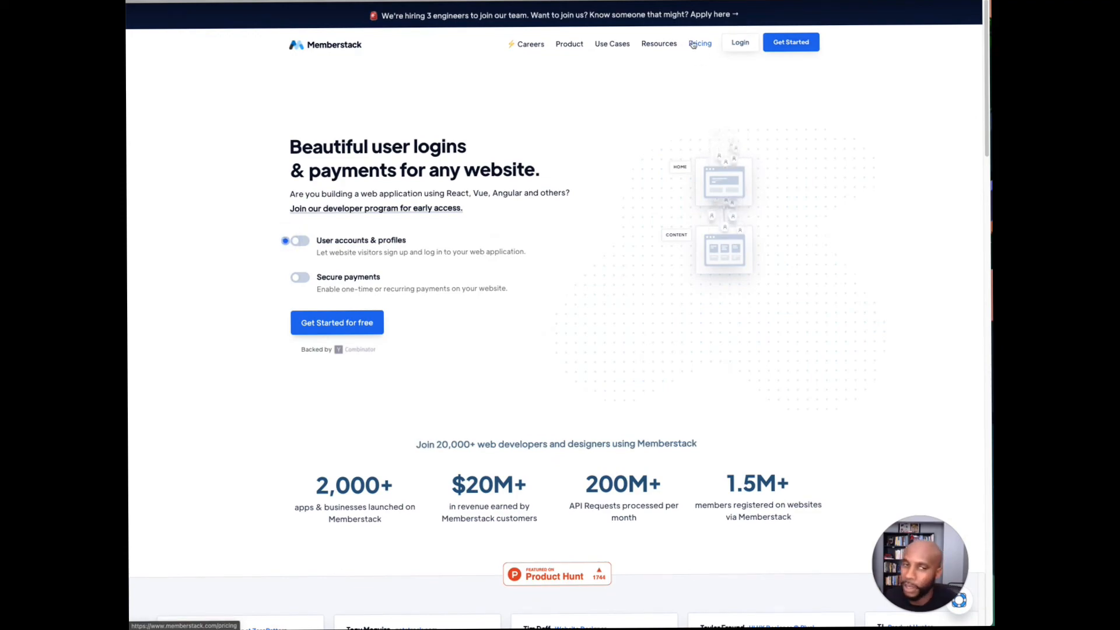
scroll(down, 3)
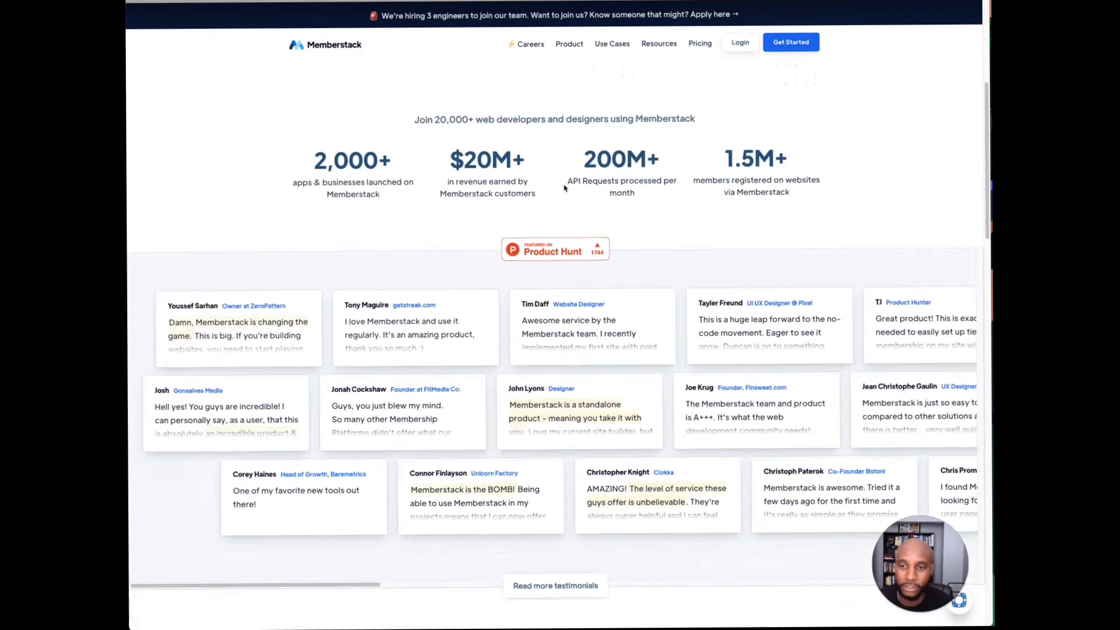
scroll(down, 3)
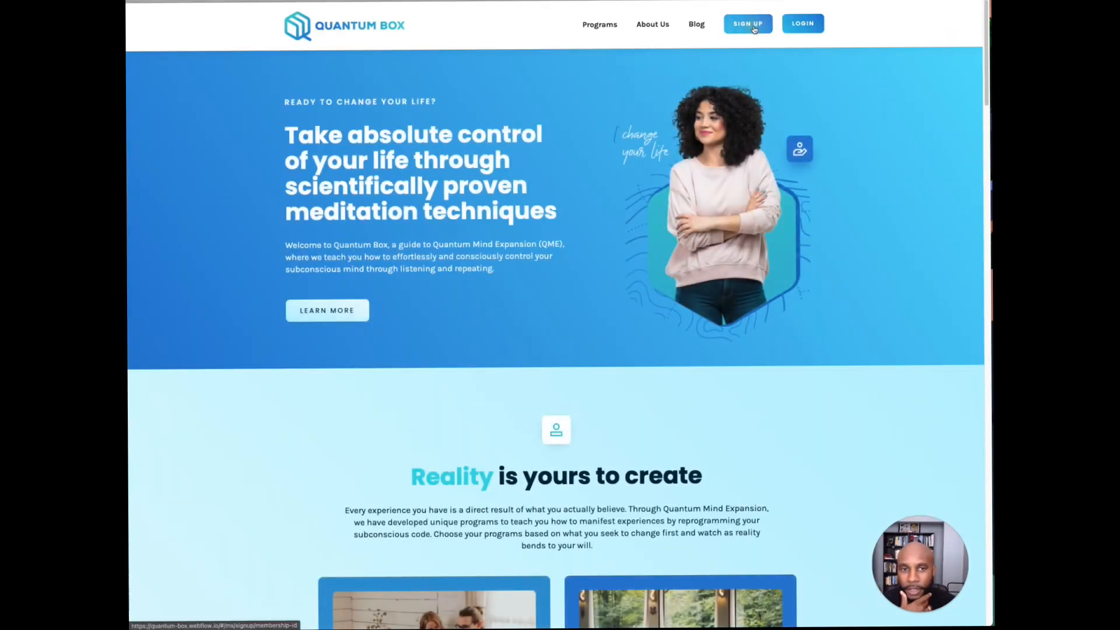
Step: Open the Quantum Box SIGN UP form asking for name, email and password
click(803, 23)
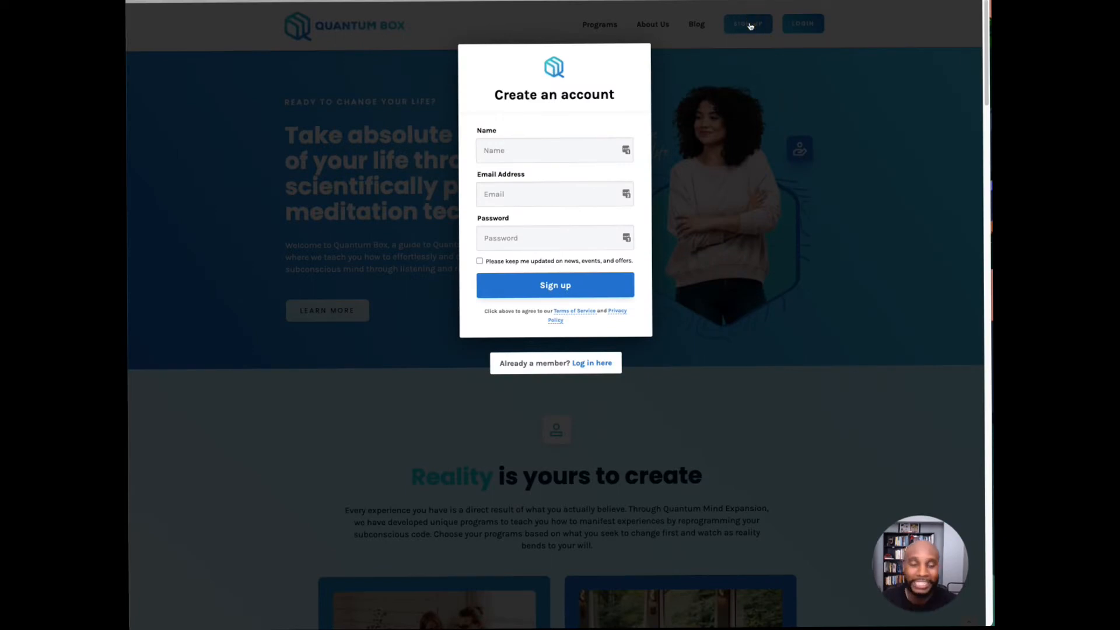
mouse_move(592, 56)
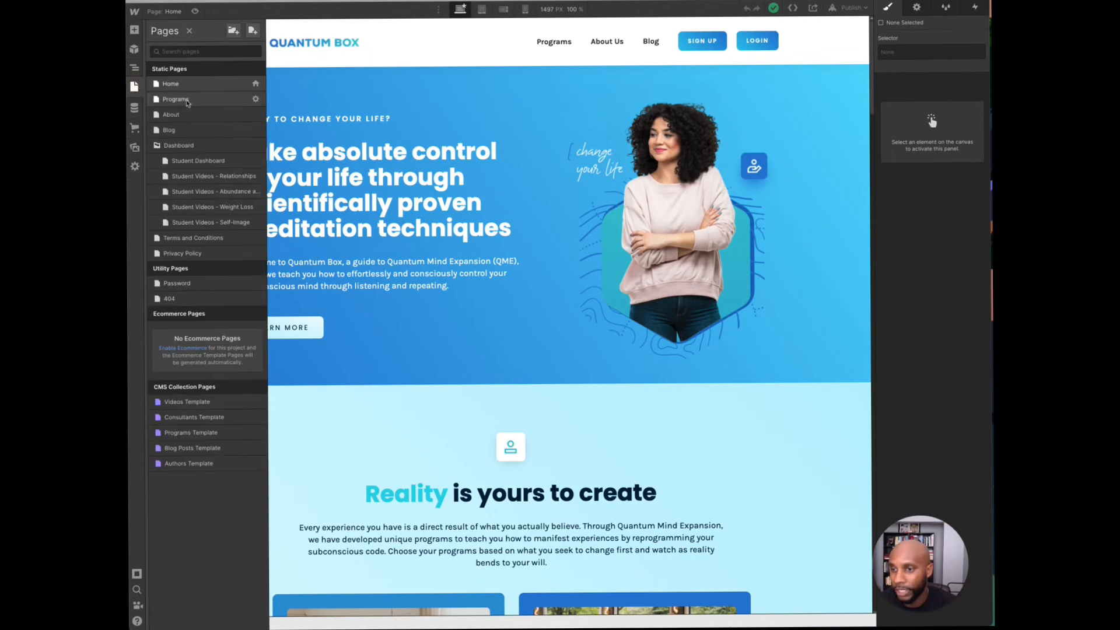
Step: Preview the Student Dashboard page as a visitor, scrolling to the Weight Loss videos page
click(198, 160)
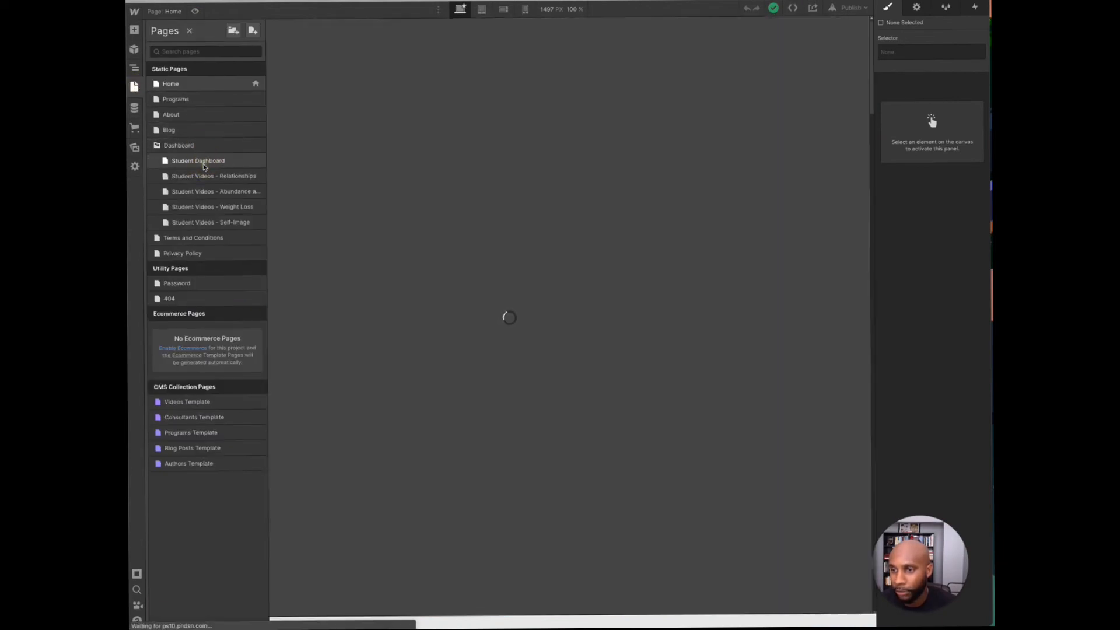
click(198, 160)
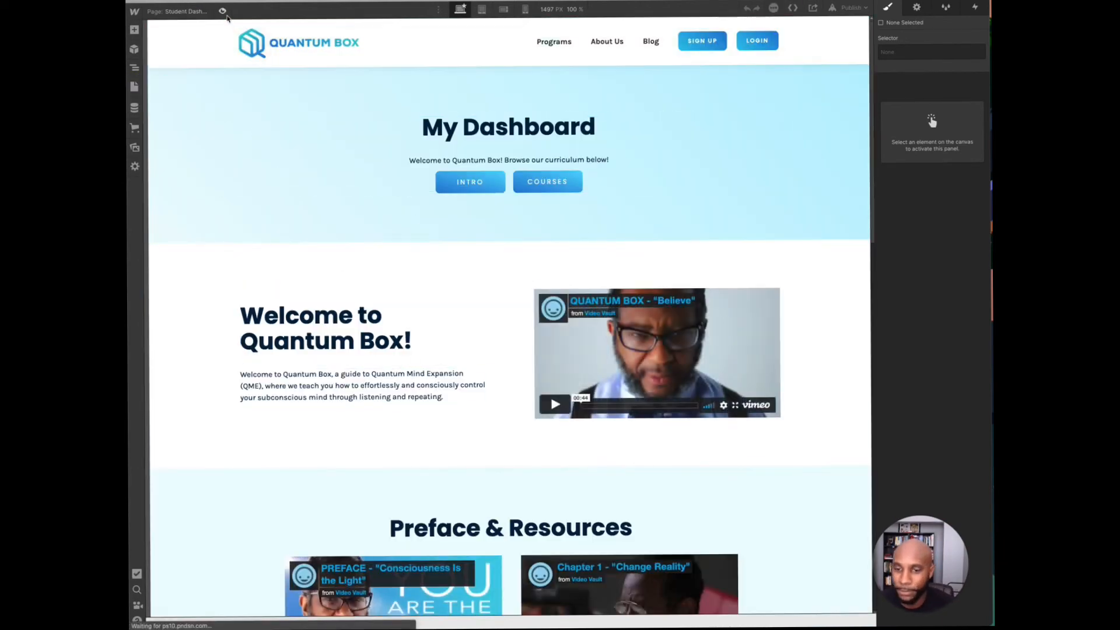
scroll(down, 3)
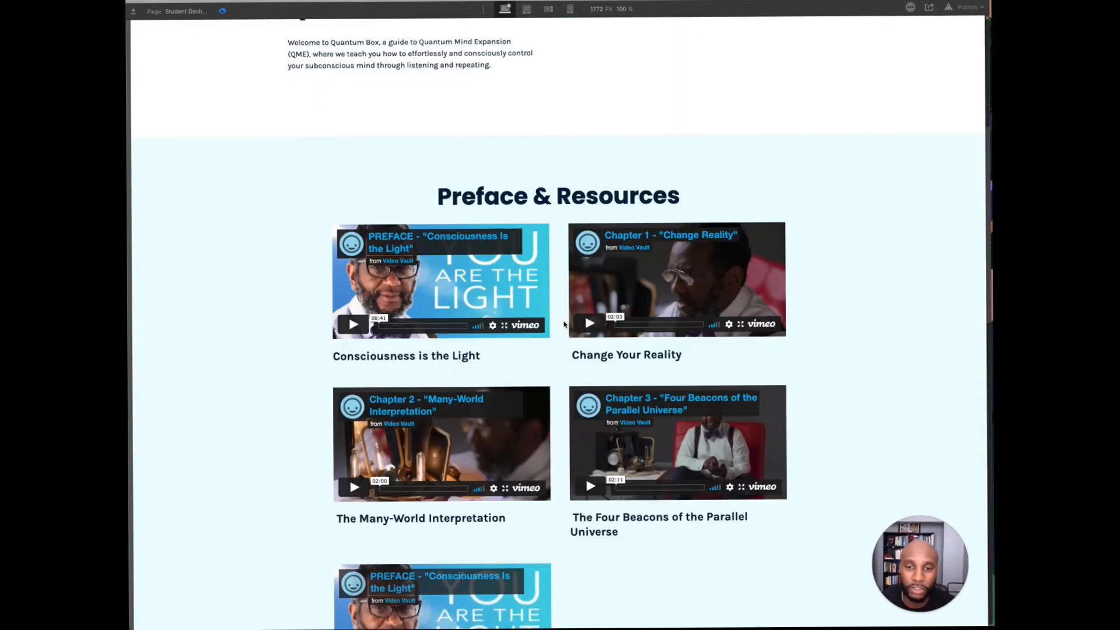
scroll(up, 3)
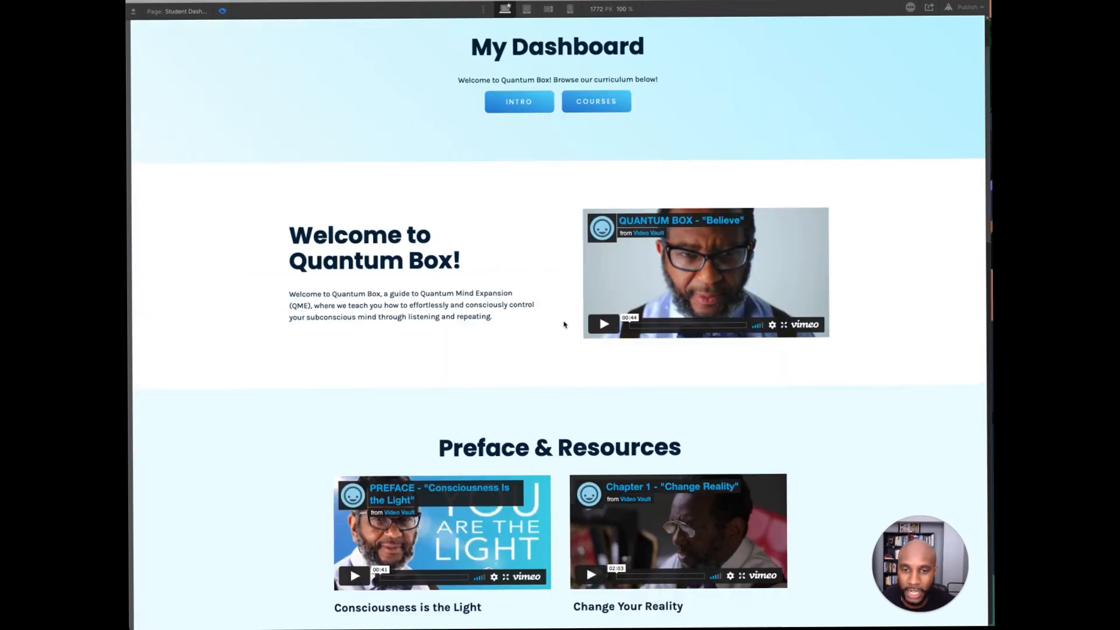
scroll(down, 3)
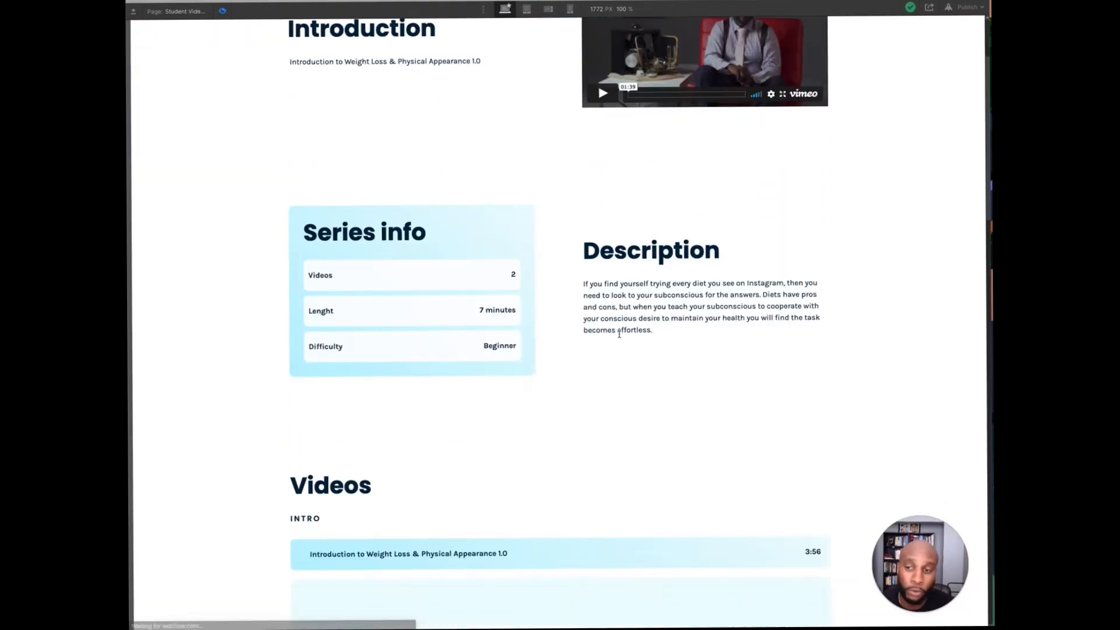
scroll(down, 3)
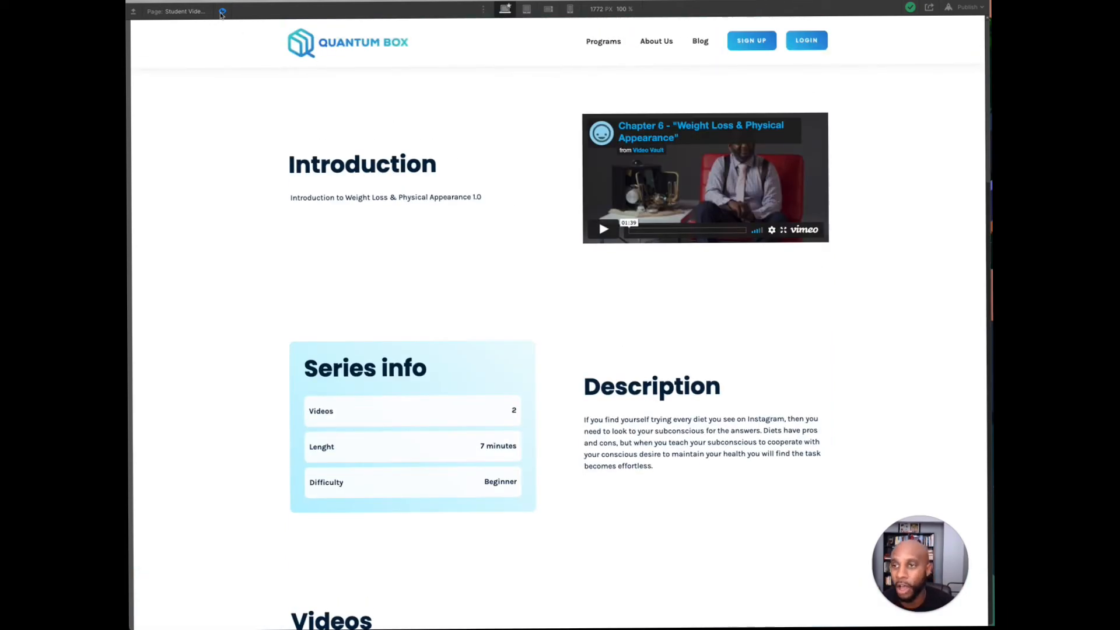
mouse_move(222, 13)
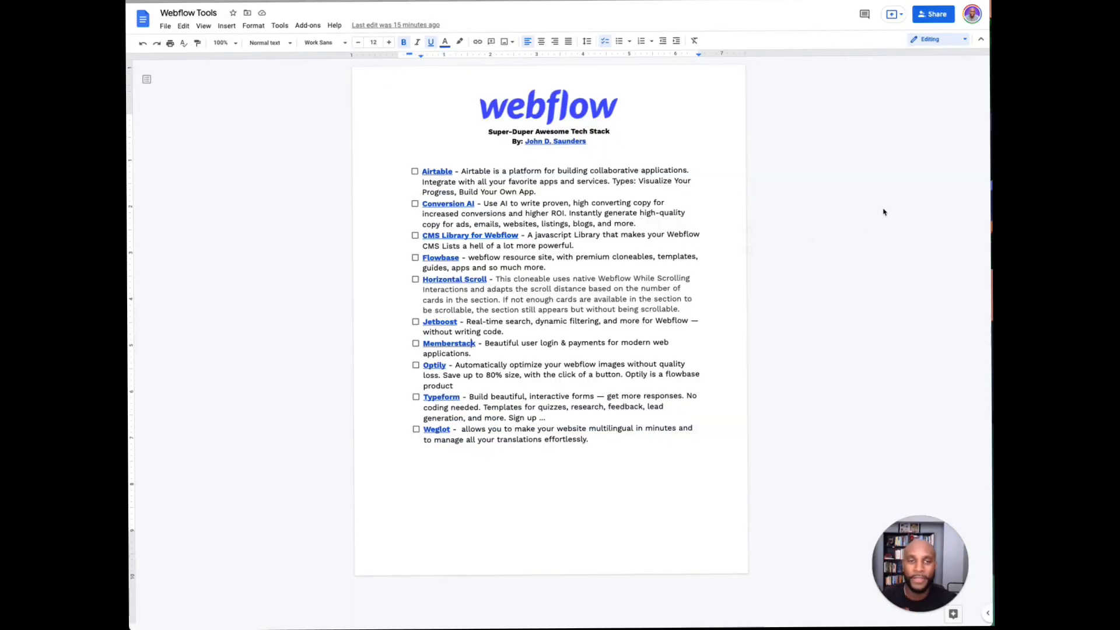
mouse_move(913, 160)
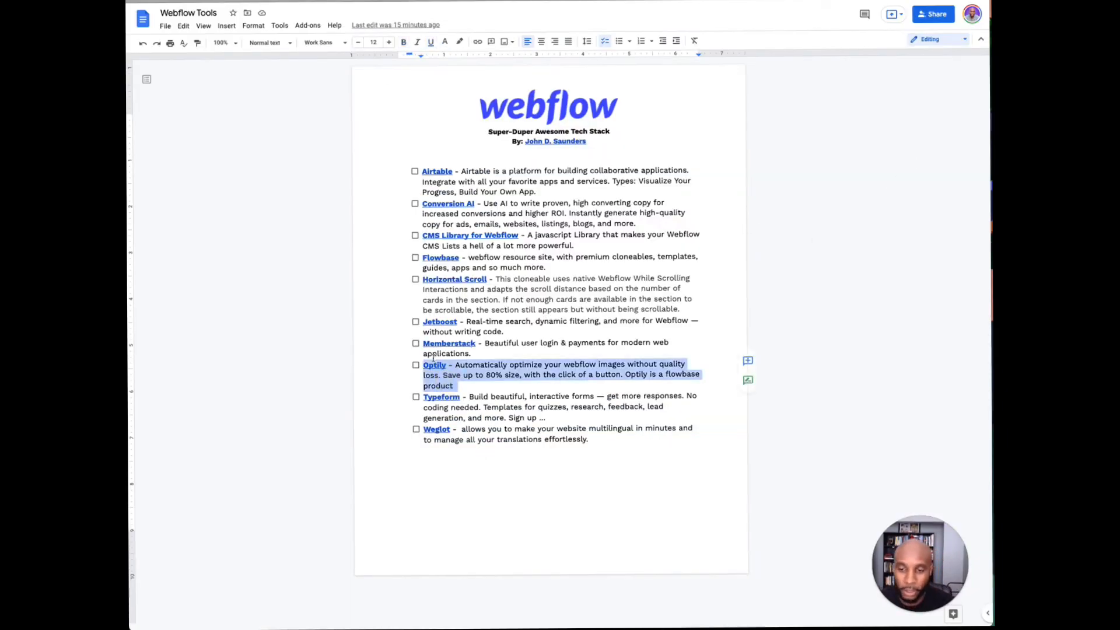
Step: Follow the Optily link in the Webflow Tools doc to its image optimization site
click(433, 364)
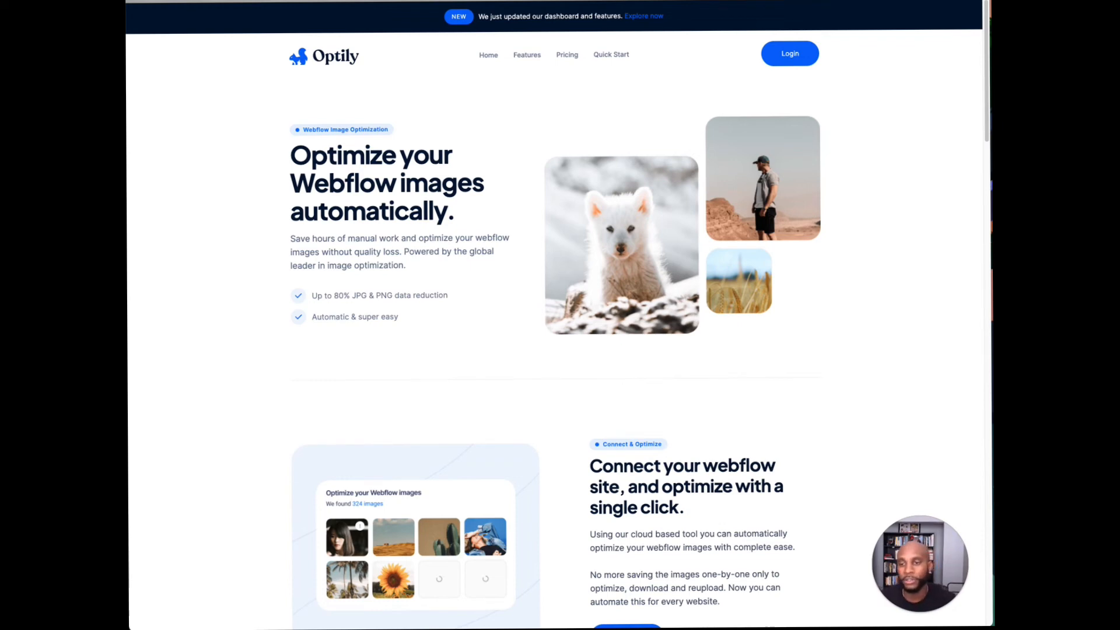
mouse_move(461, 272)
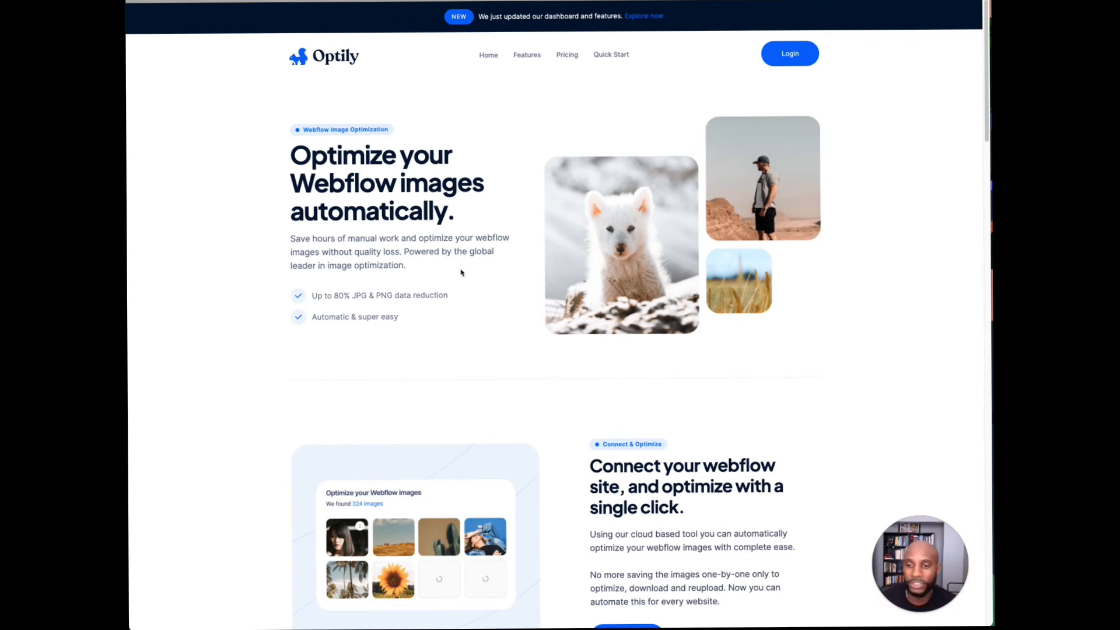
mouse_move(442, 312)
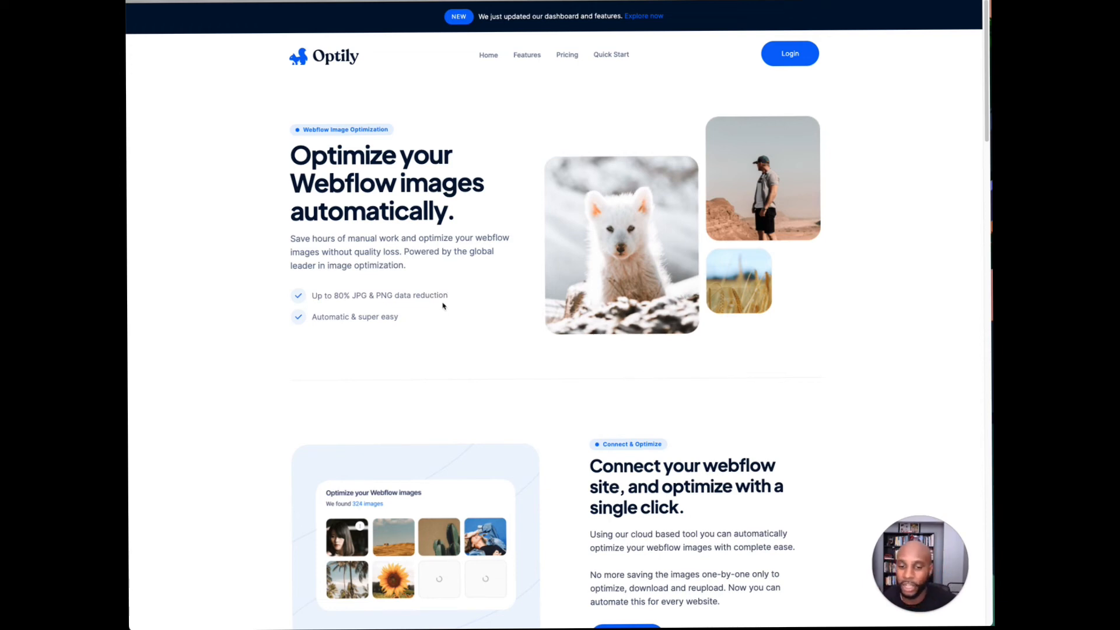
scroll(down, 3)
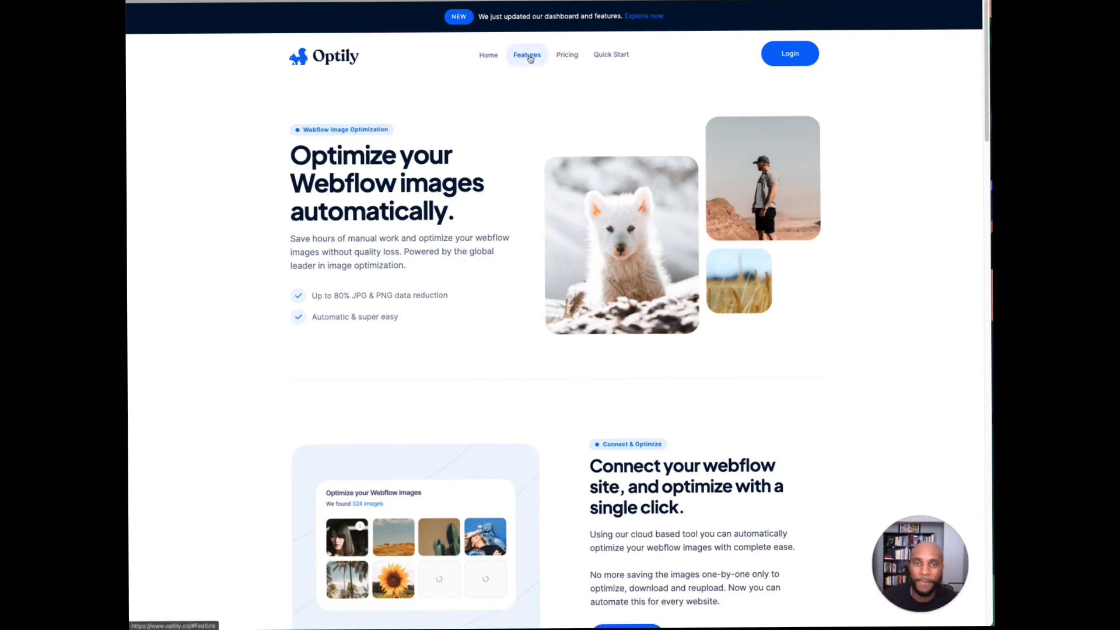
mouse_move(551, 34)
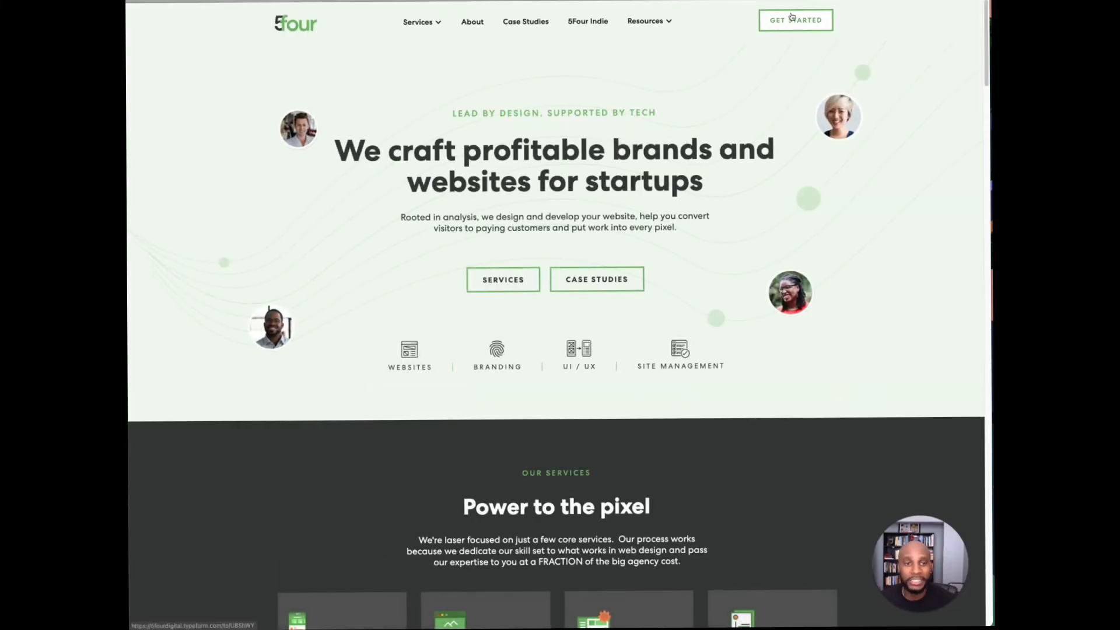
Step: Start the 5four Typeform contact form and begin typing at the full-name question
click(795, 20)
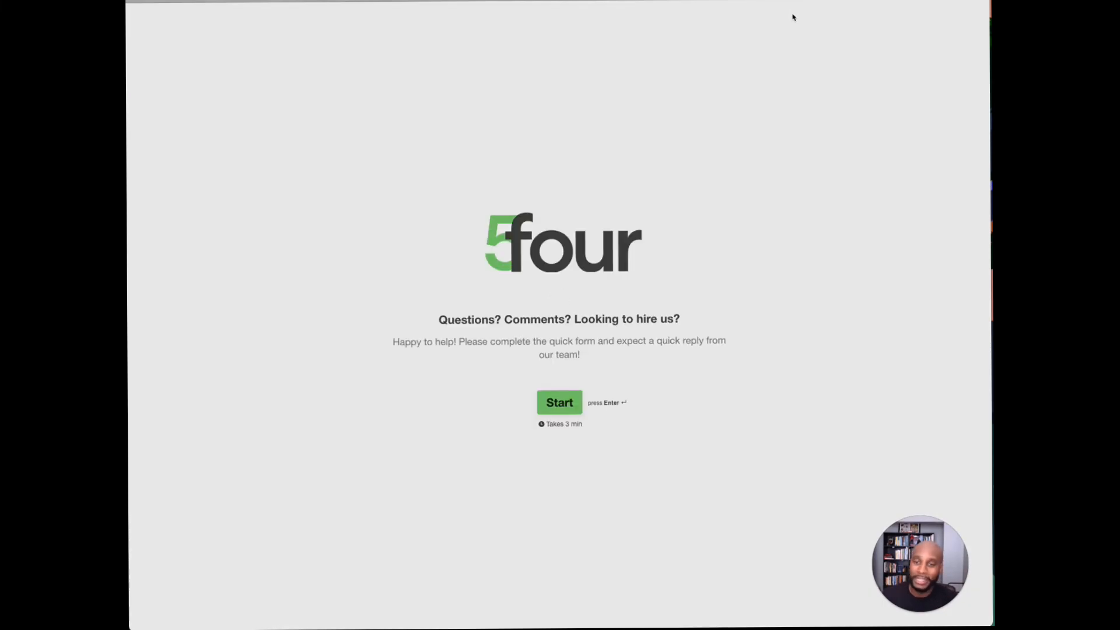
click(559, 402)
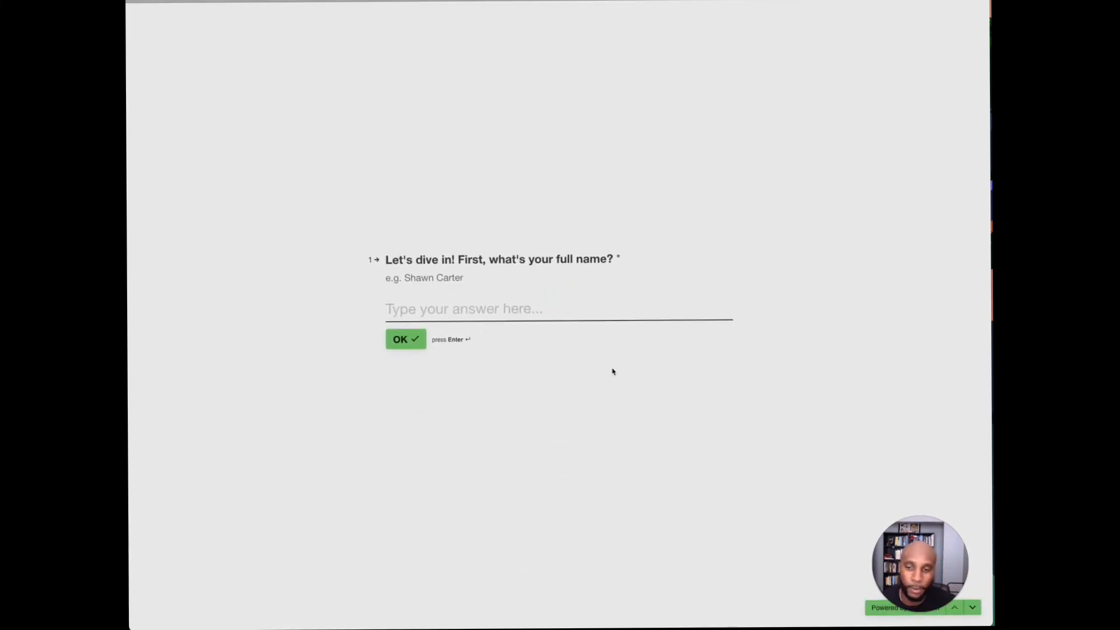
text(J)
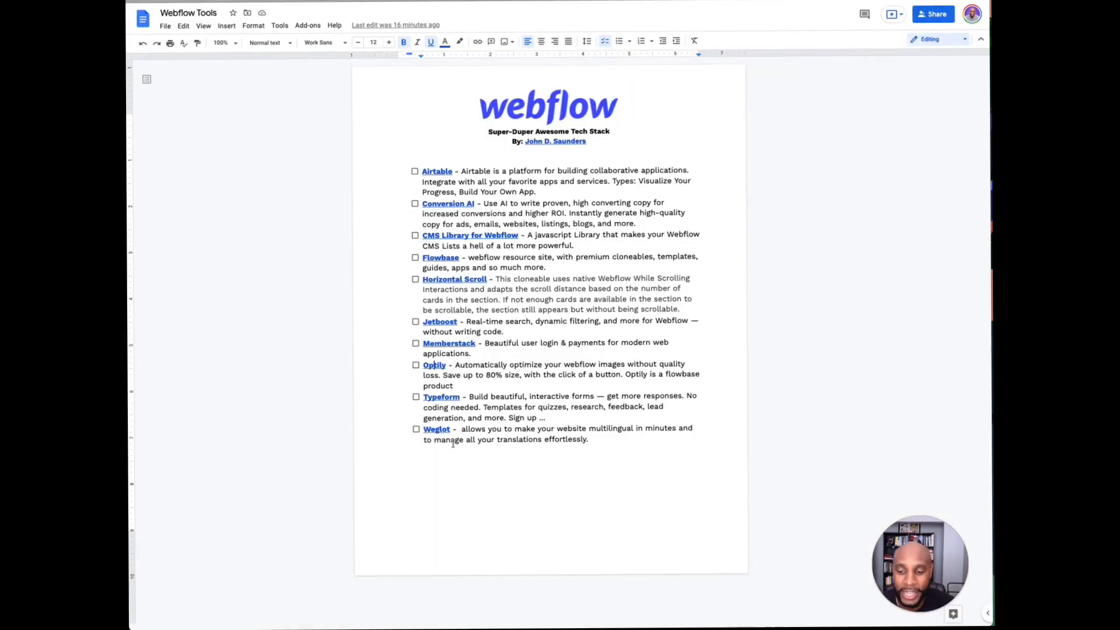
Step: Follow the Weglot link in the Webflow Tools doc to its translation site
click(436, 429)
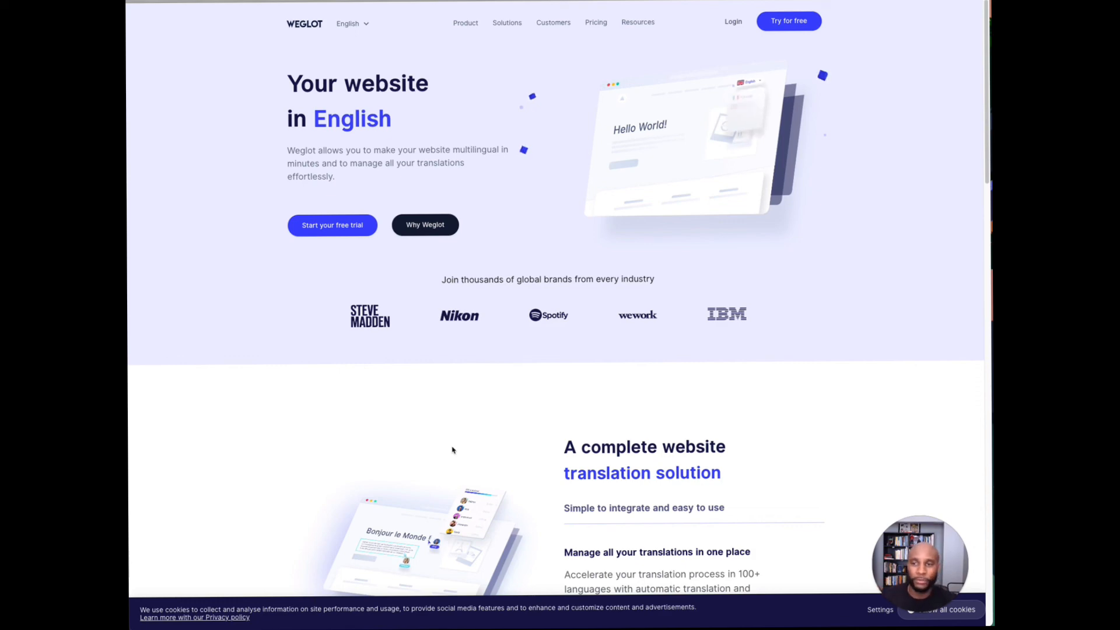
Step: Scroll the Weglot homepage to the footer, back up, then to the compatibility section
scroll(down, 3)
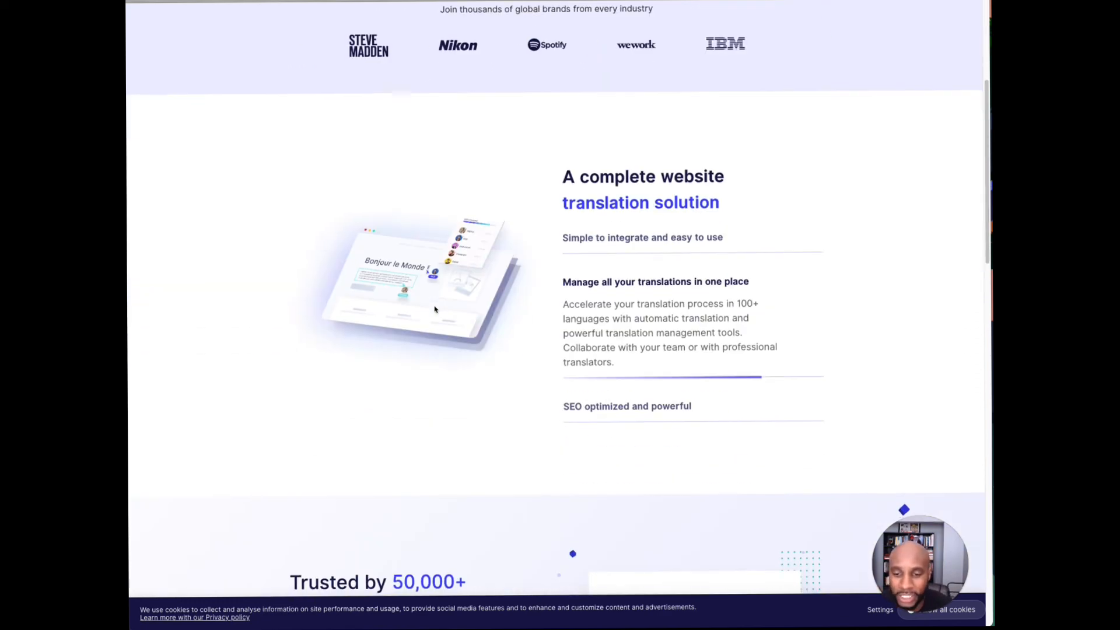
scroll(down, 3)
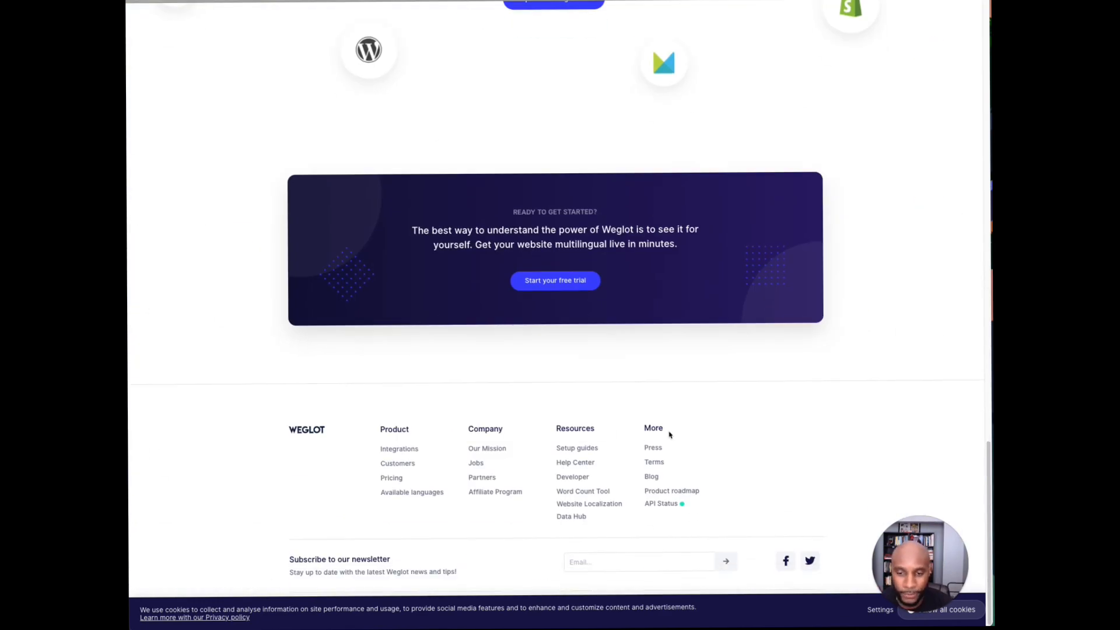
scroll(up, 3)
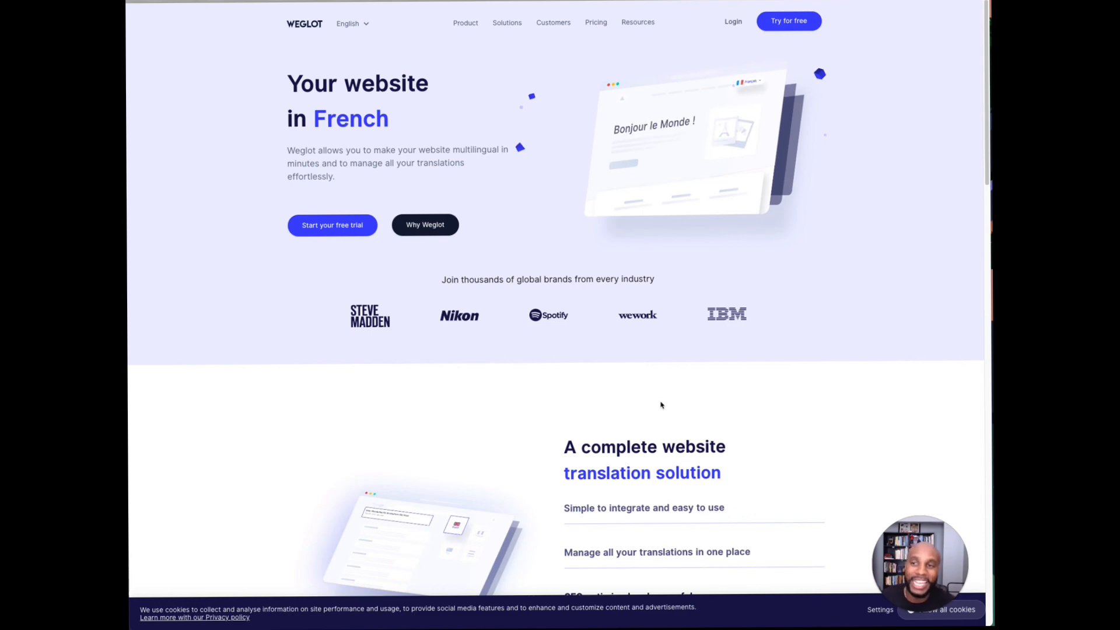
scroll(down, 3)
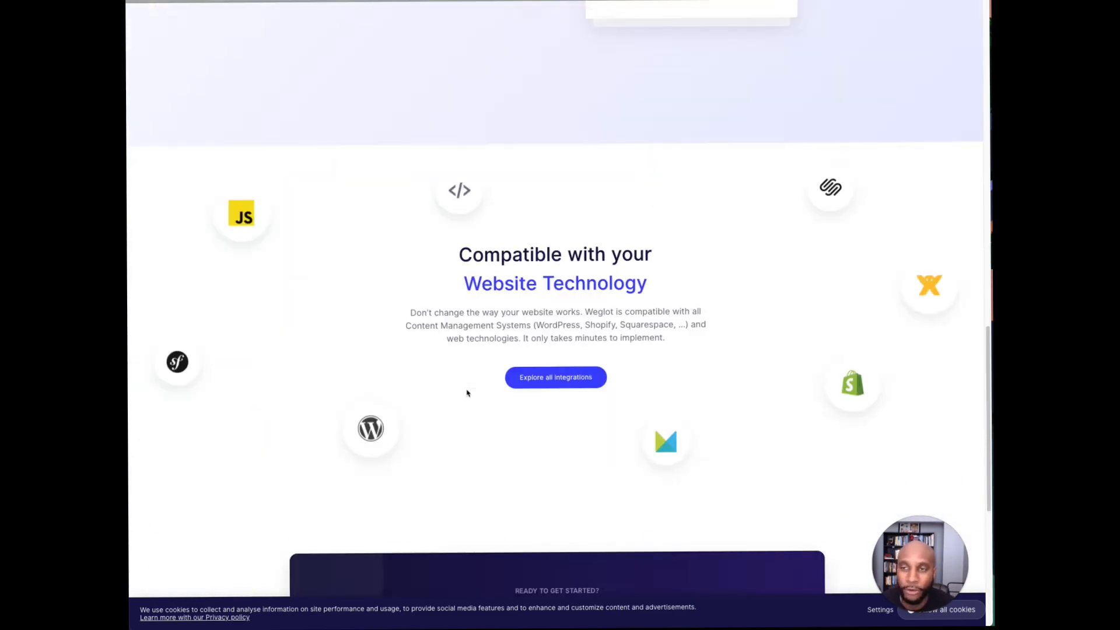